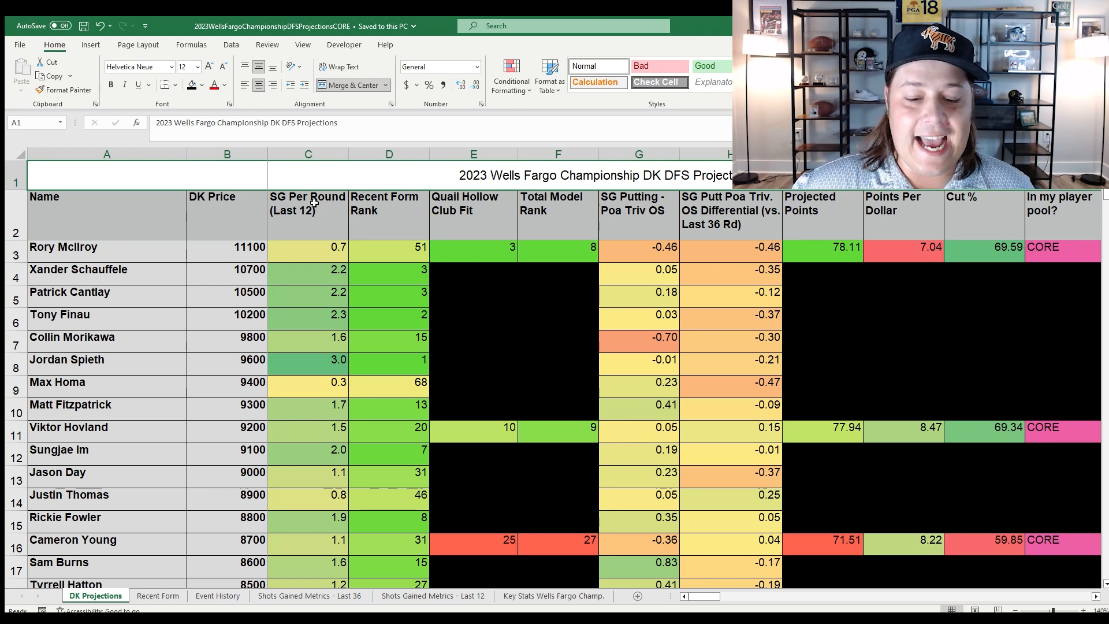
- Show the Key Stats Wells Fargo Champ. sheet and highlight the three longest approach buckets with their weights
left_click(555, 596)
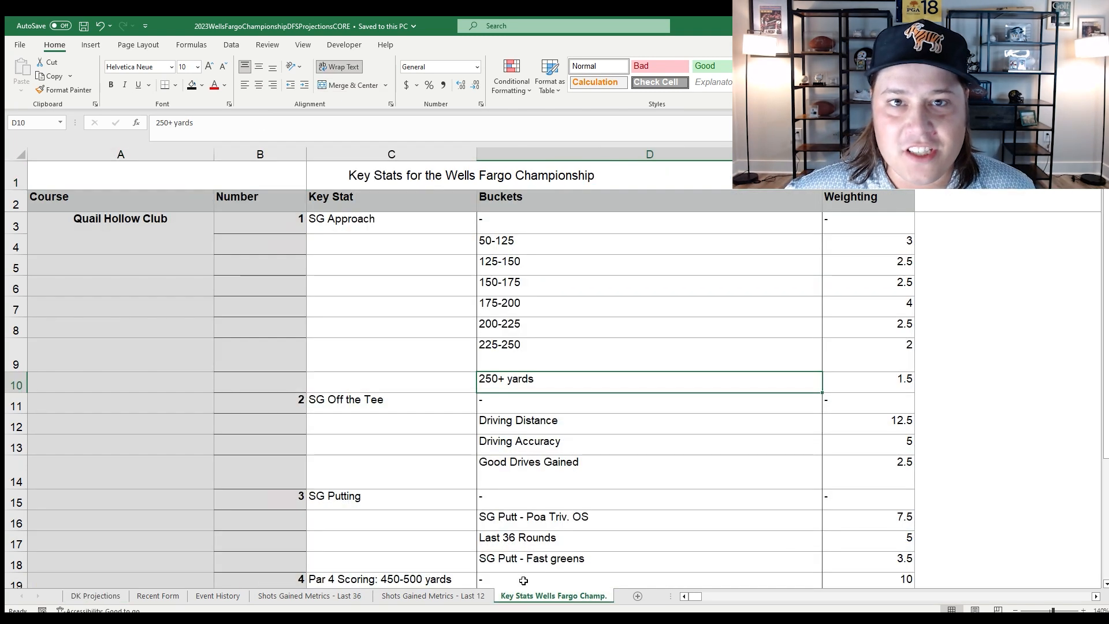
mouse_move(534, 355)
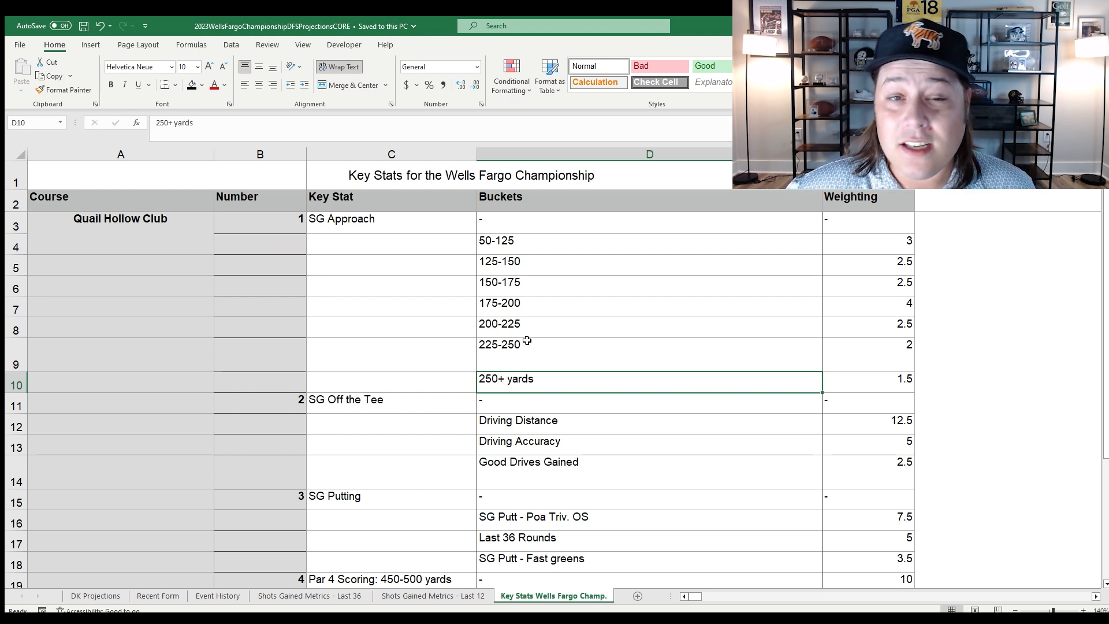
mouse_move(508, 303)
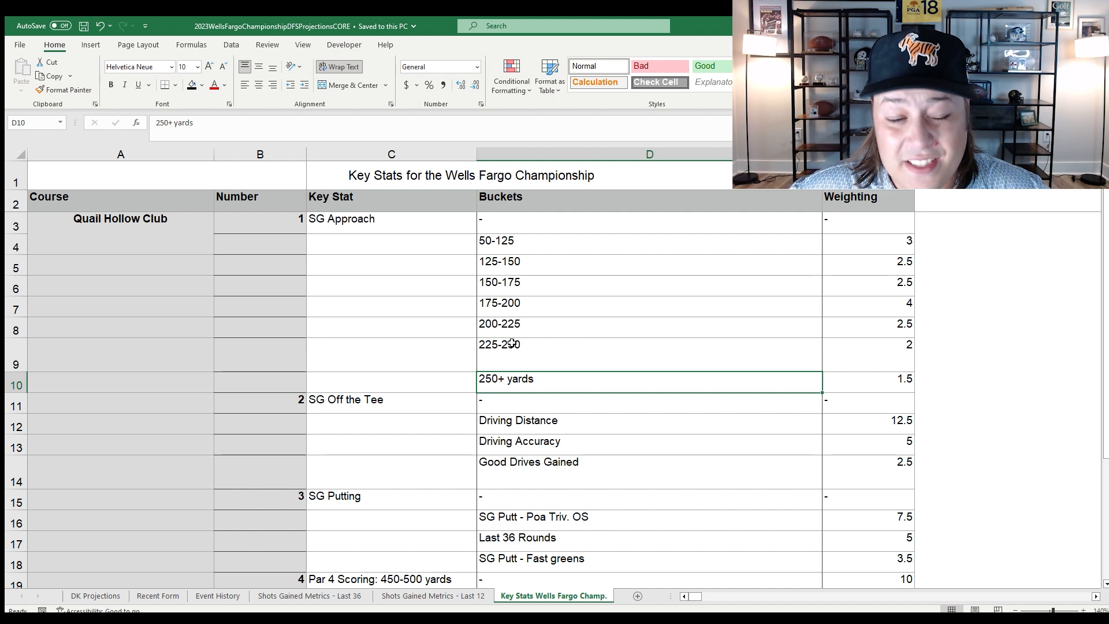
mouse_move(515, 421)
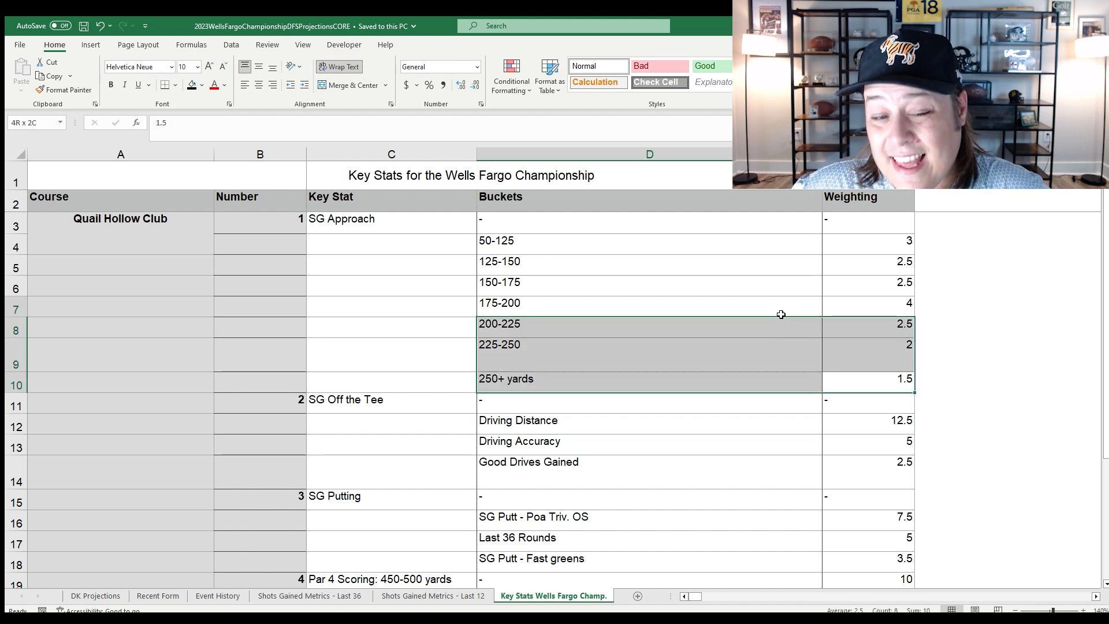
left_click(648, 303)
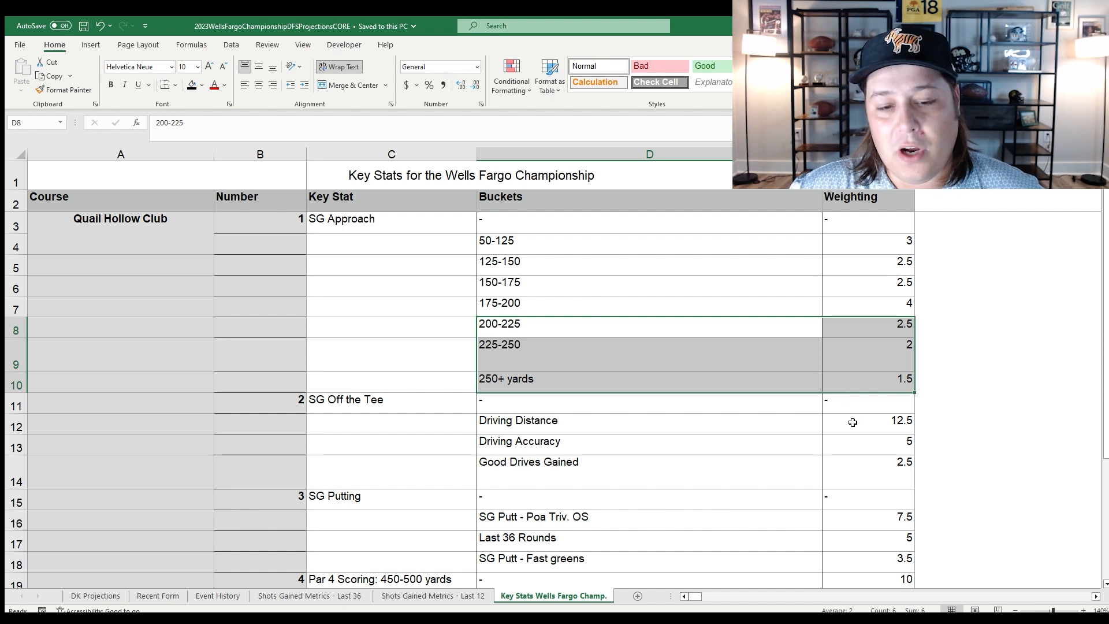
scroll("down", 3)
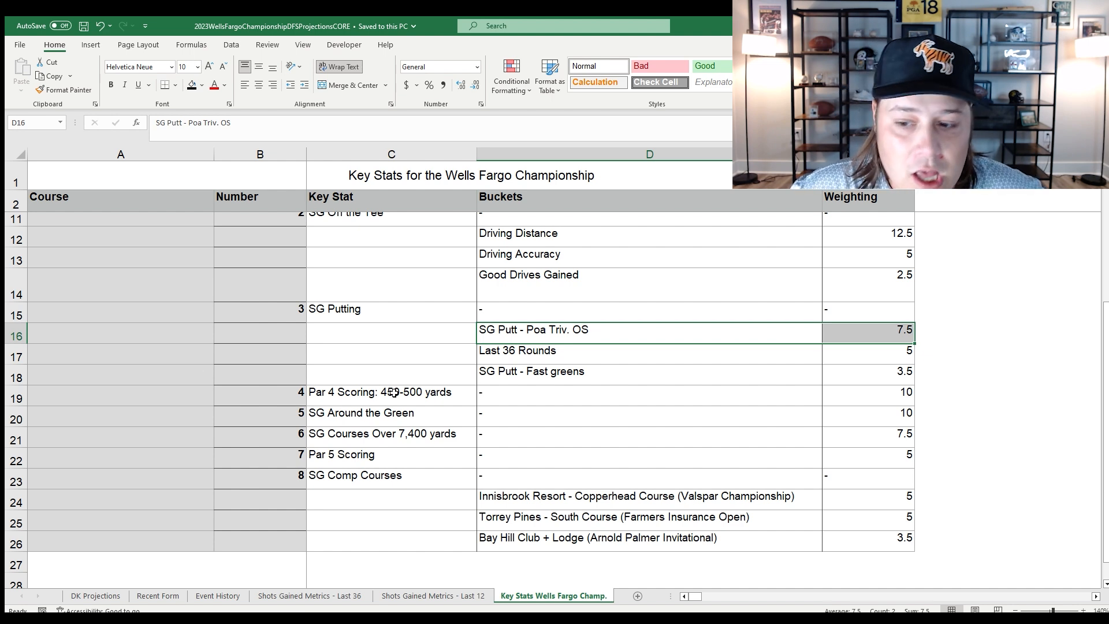
left_click(386, 393)
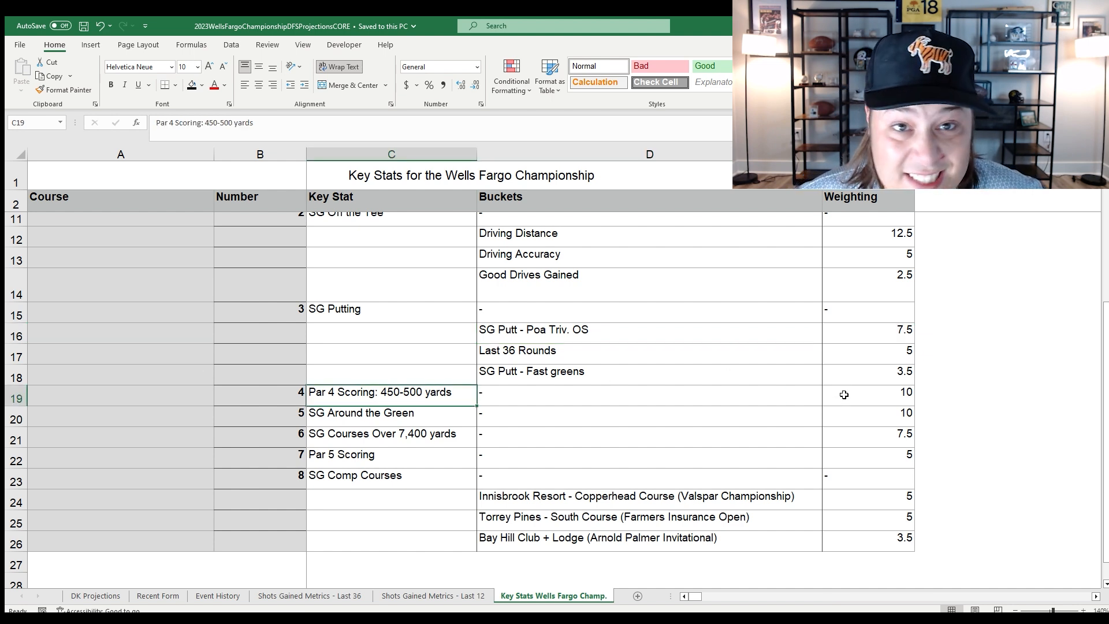
left_click(866, 393)
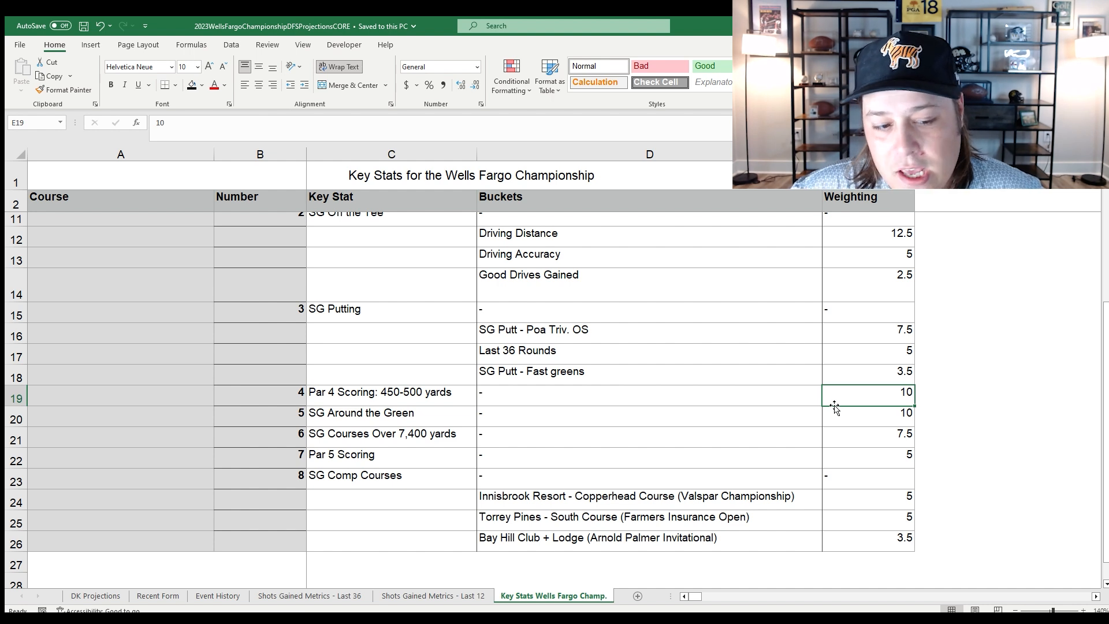
mouse_move(878, 415)
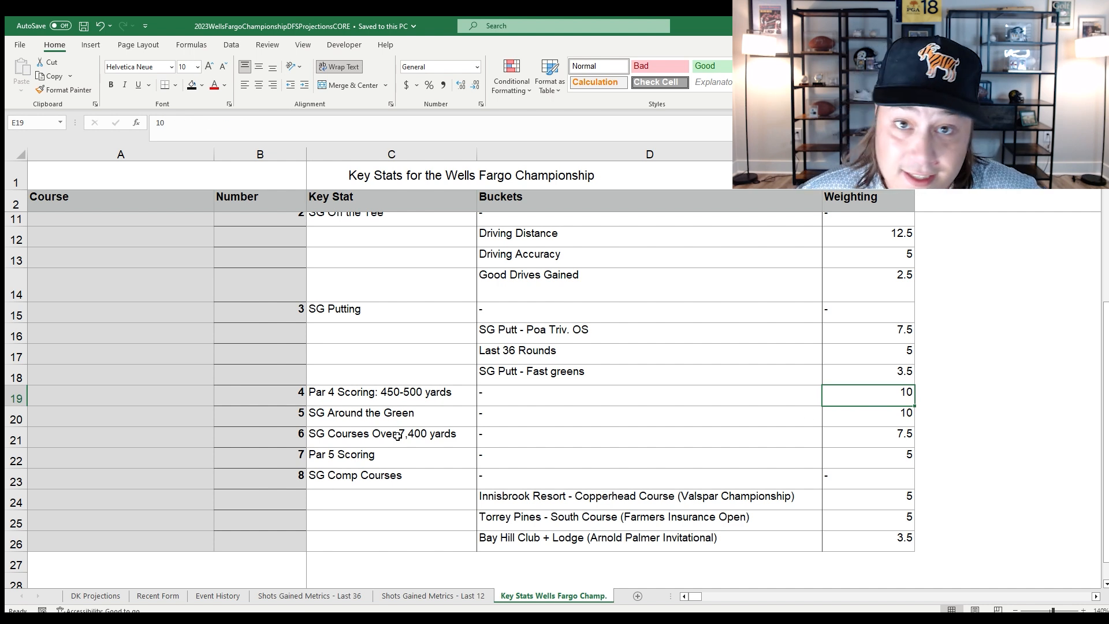
left_click(391, 434)
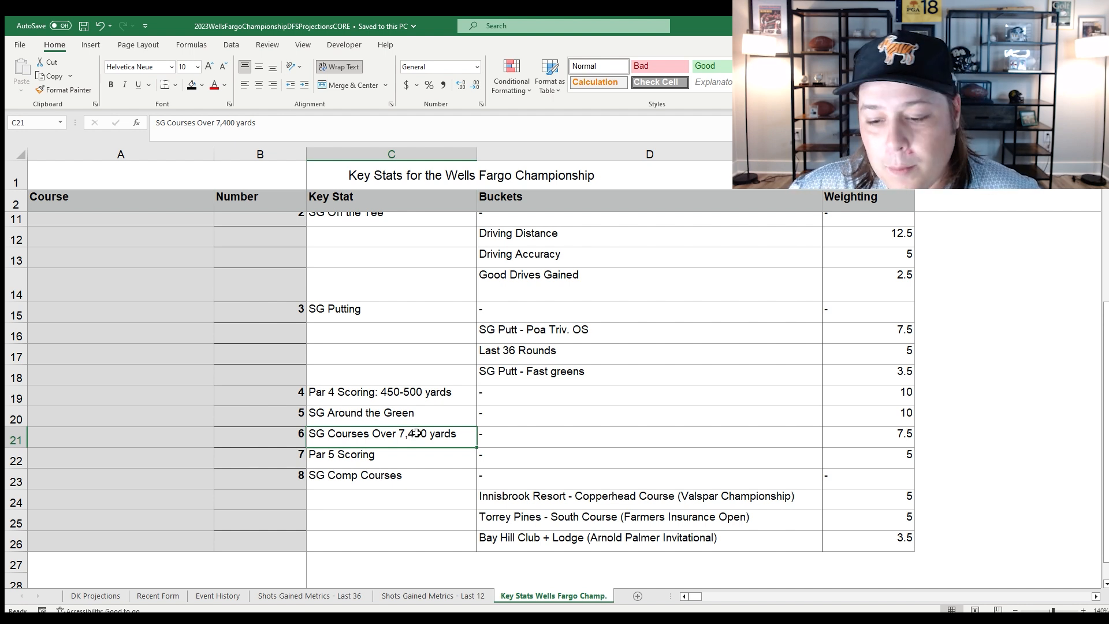
mouse_move(827, 493)
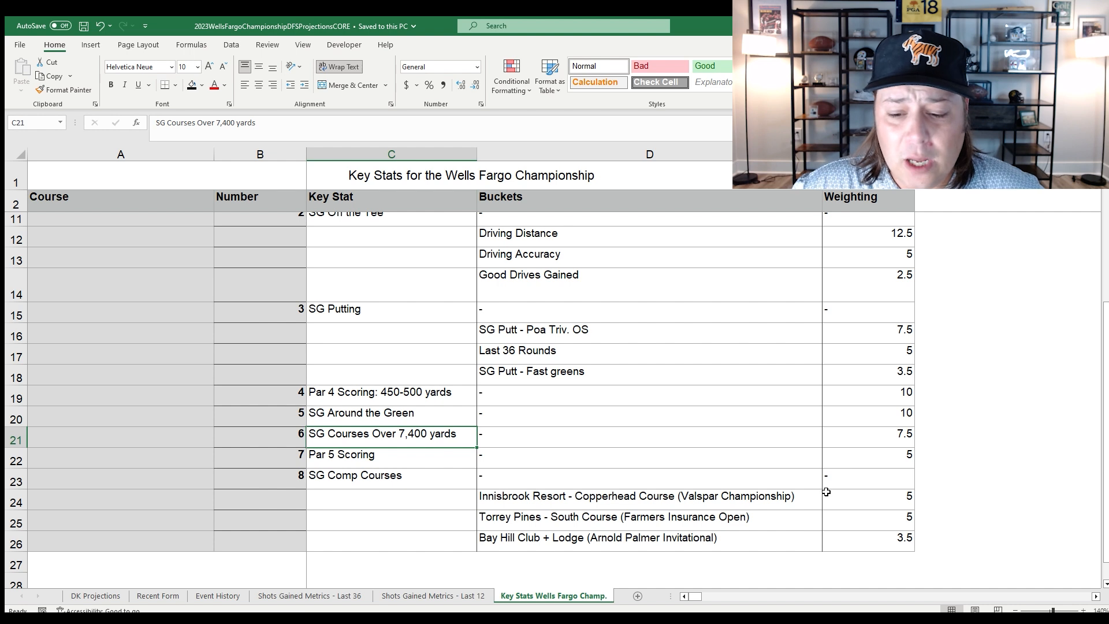
left_click(733, 496)
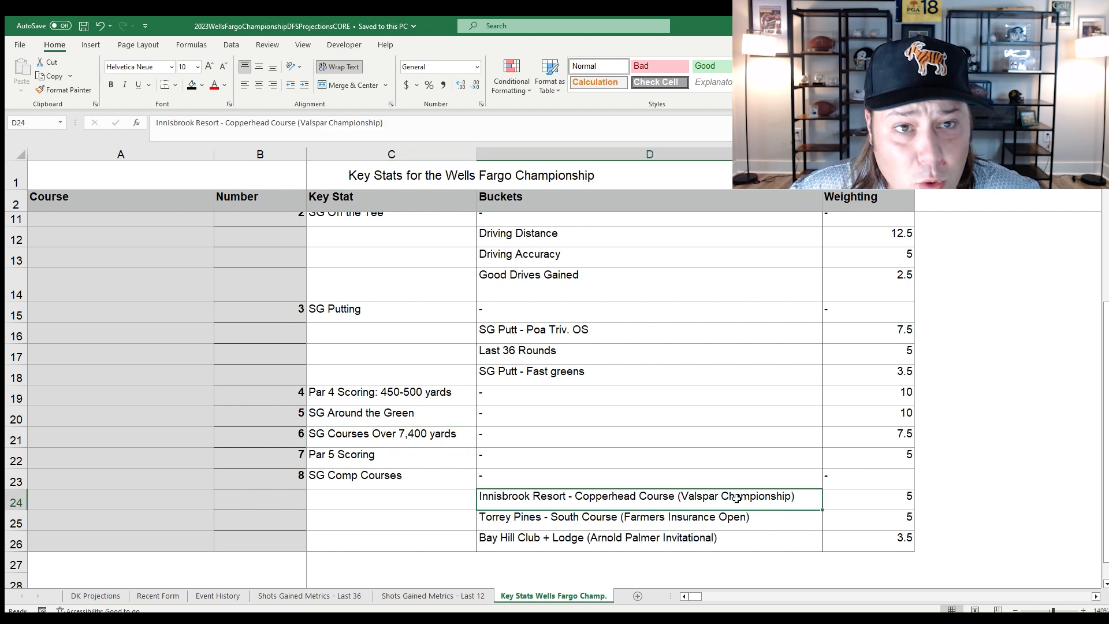
mouse_move(730, 497)
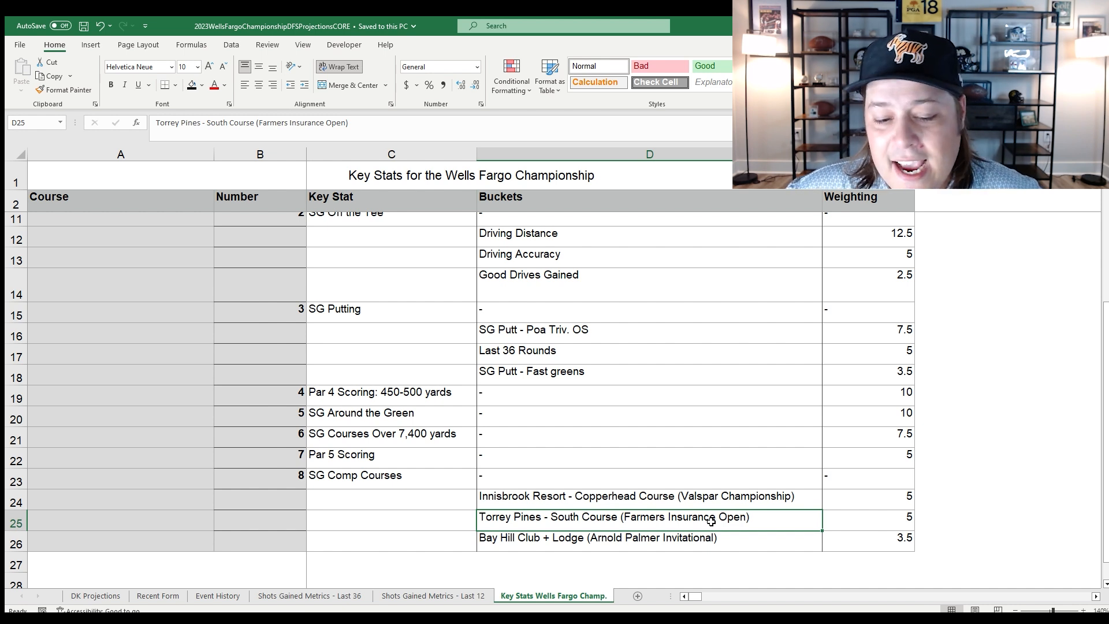
left_click(652, 547)
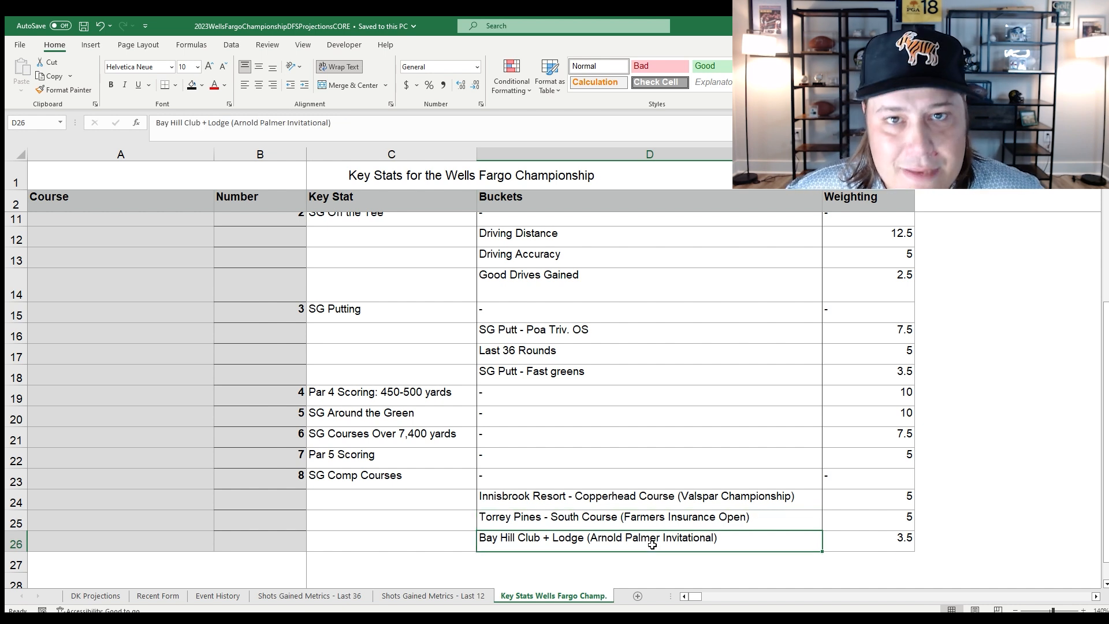
mouse_move(892, 535)
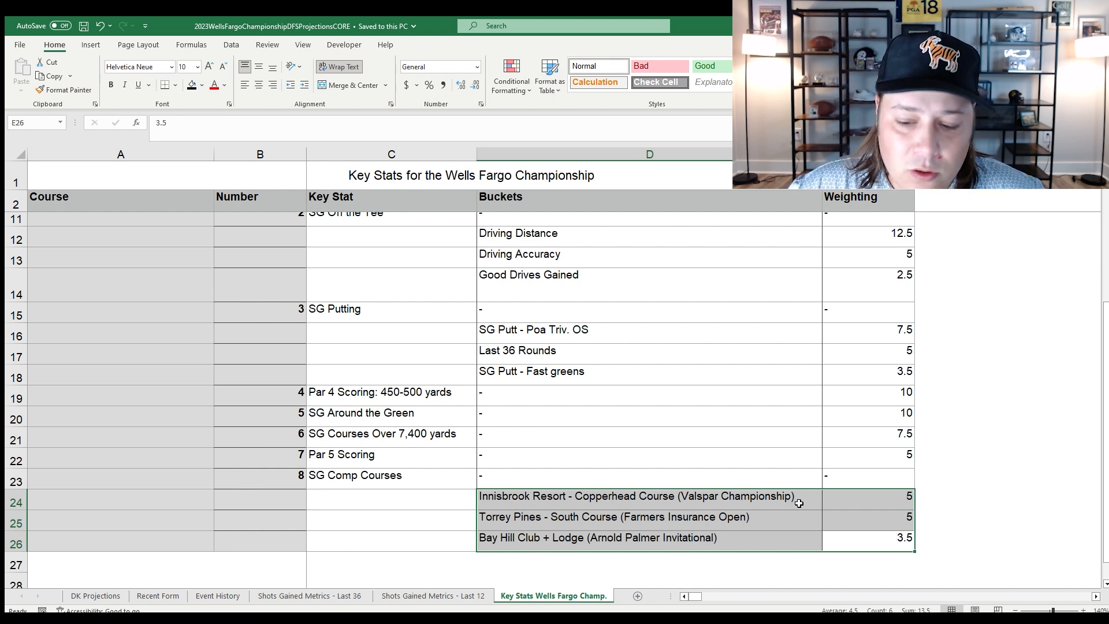
mouse_move(856, 499)
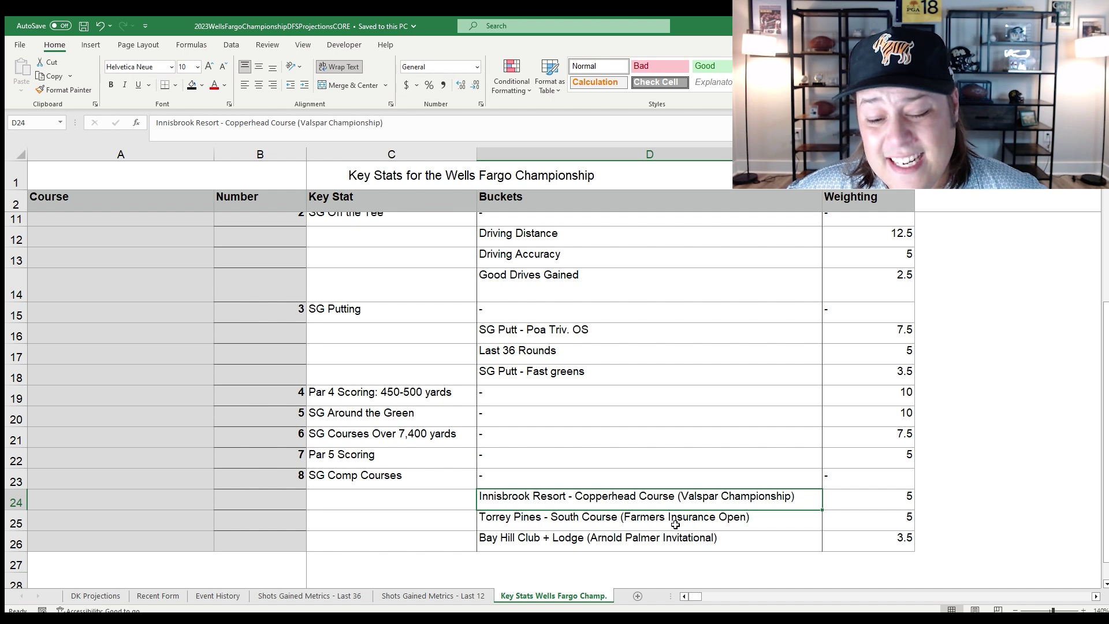
left_click(668, 538)
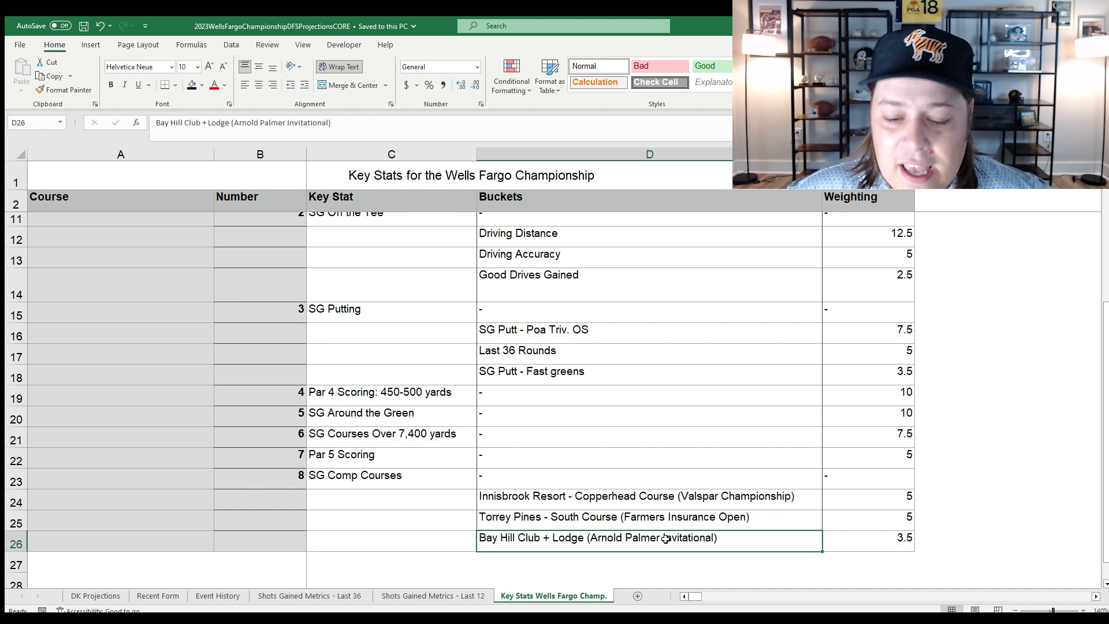
mouse_move(767, 511)
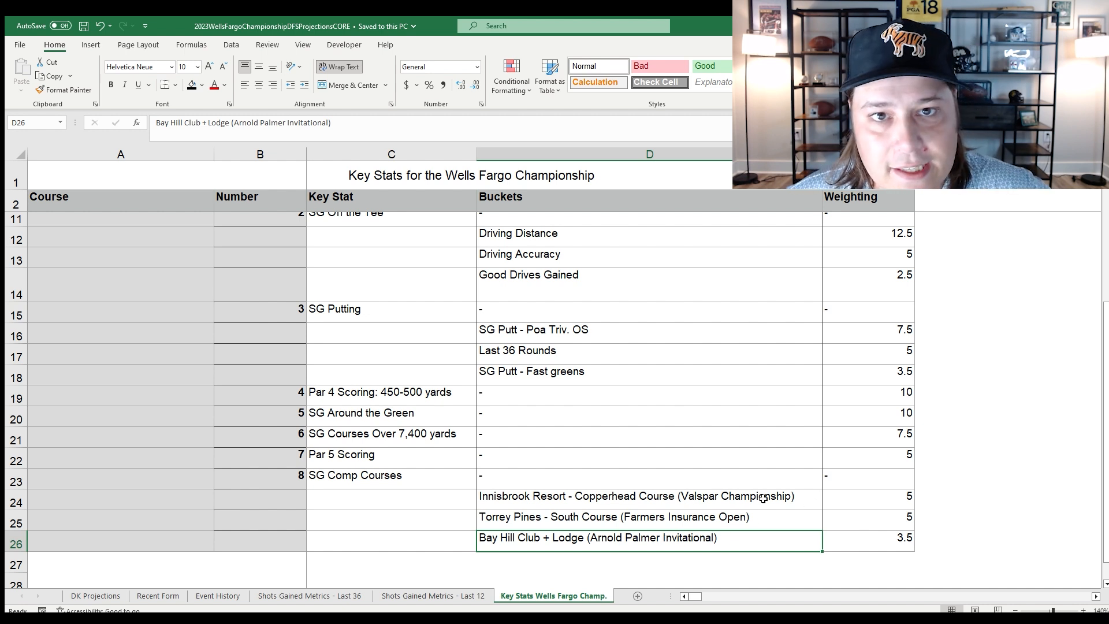
mouse_move(857, 475)
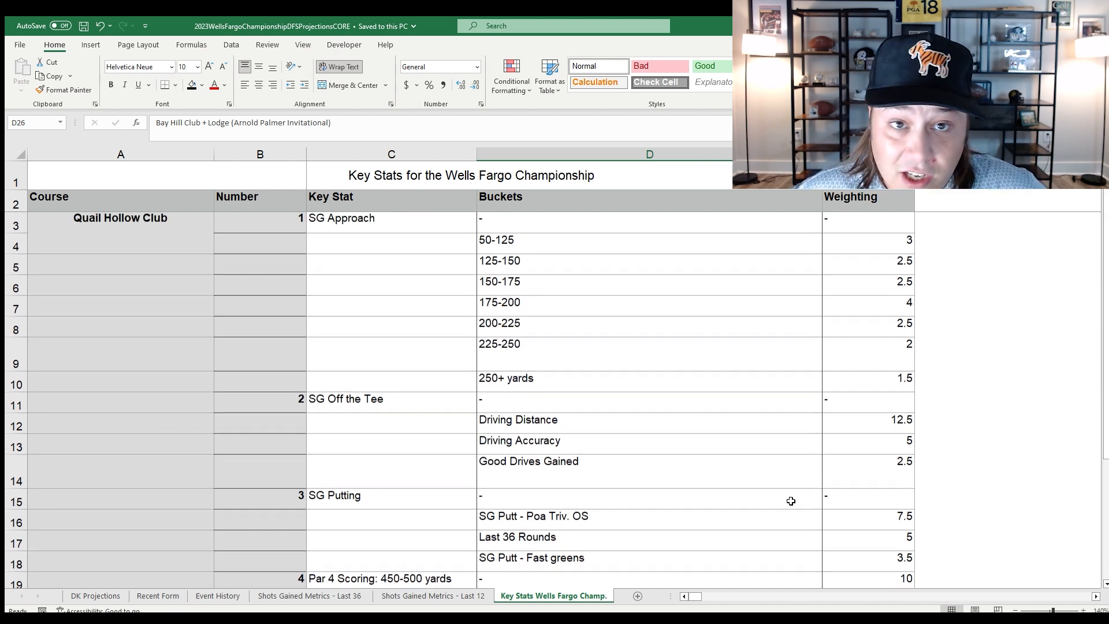
mouse_move(751, 490)
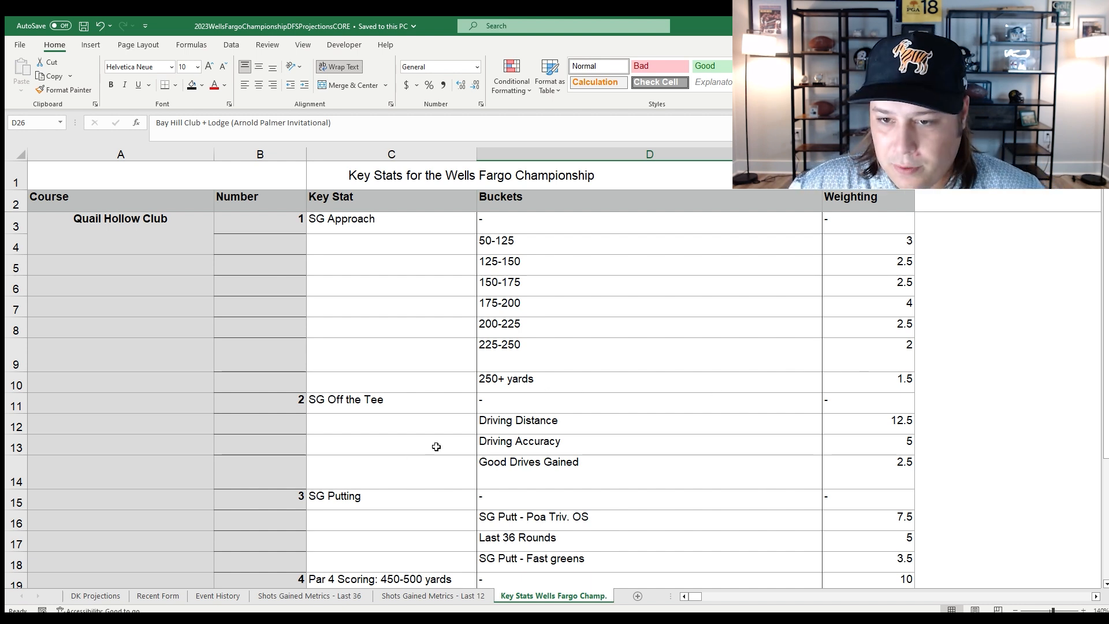
- From DK Projections, bring up Event History and step through Rory McIlroy's 2022–2018 finishes (5, 1, T8, T16)
left_click(95, 596)
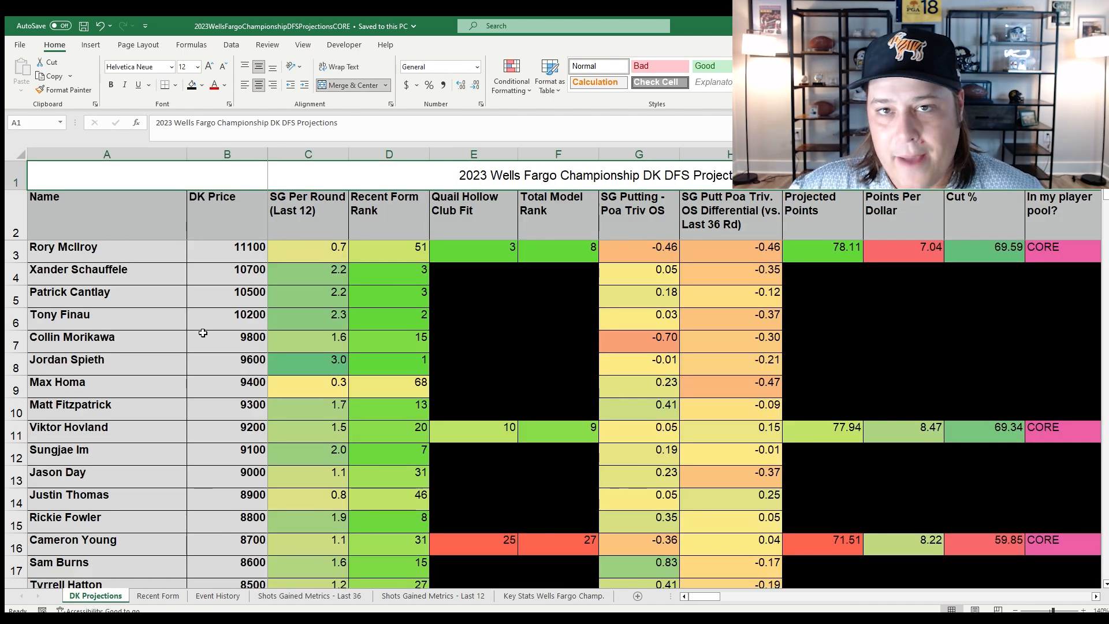
left_click(75, 246)
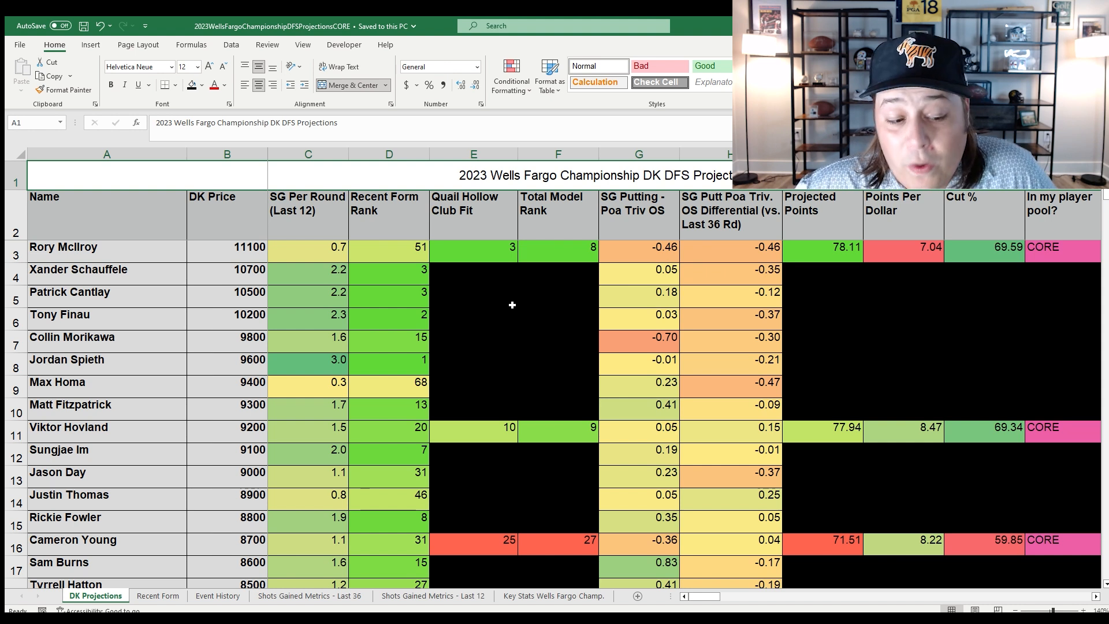
left_click(217, 596)
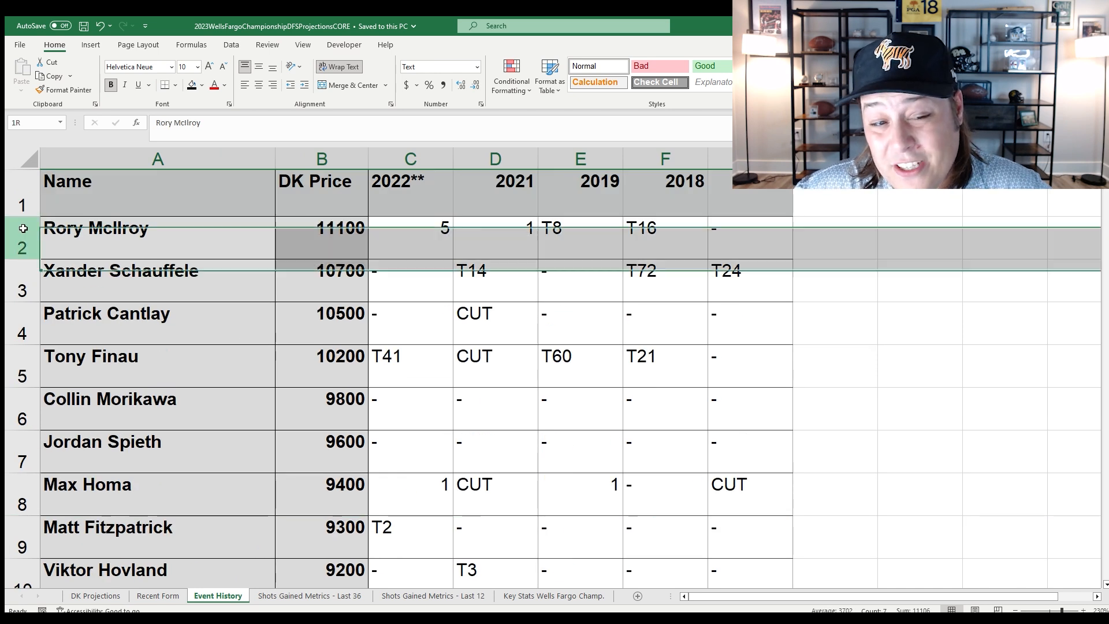
left_click(412, 159)
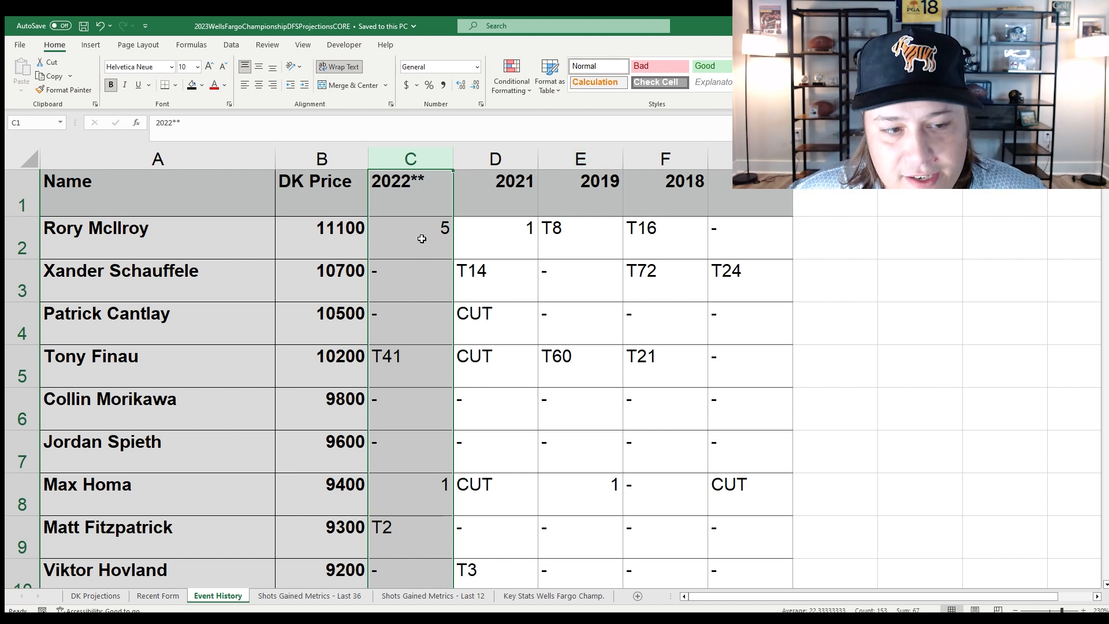
mouse_move(508, 248)
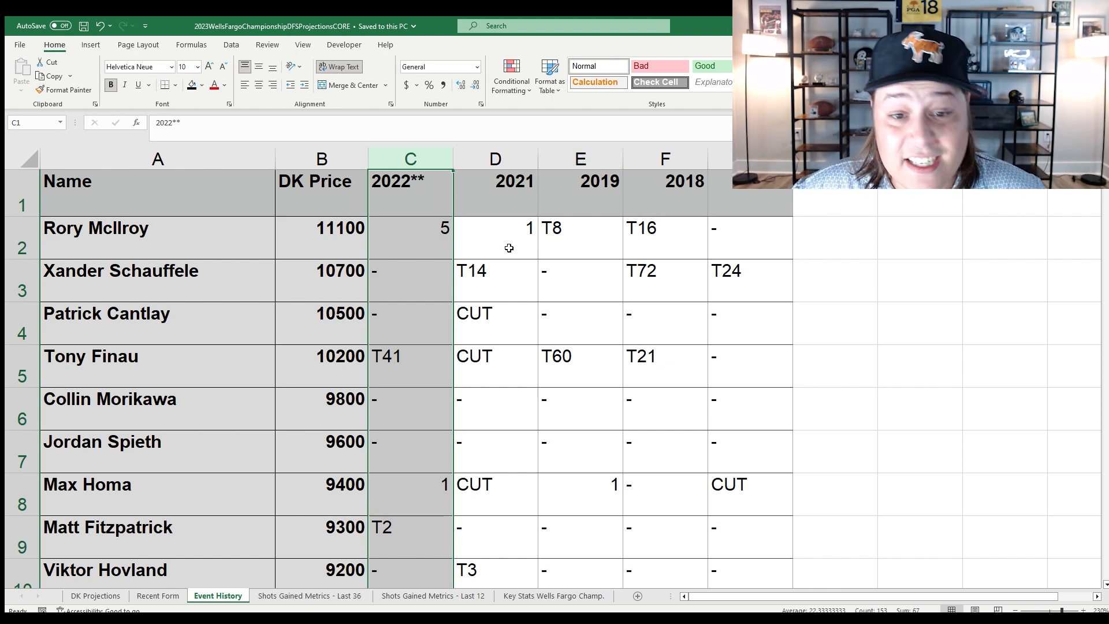
left_click(564, 236)
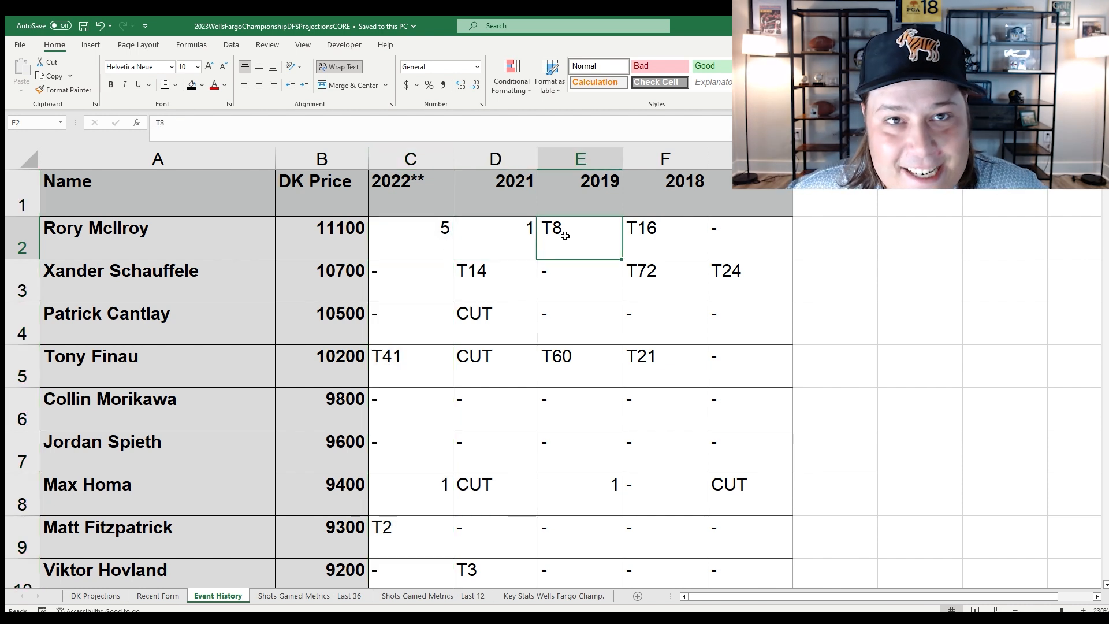
left_click(643, 240)
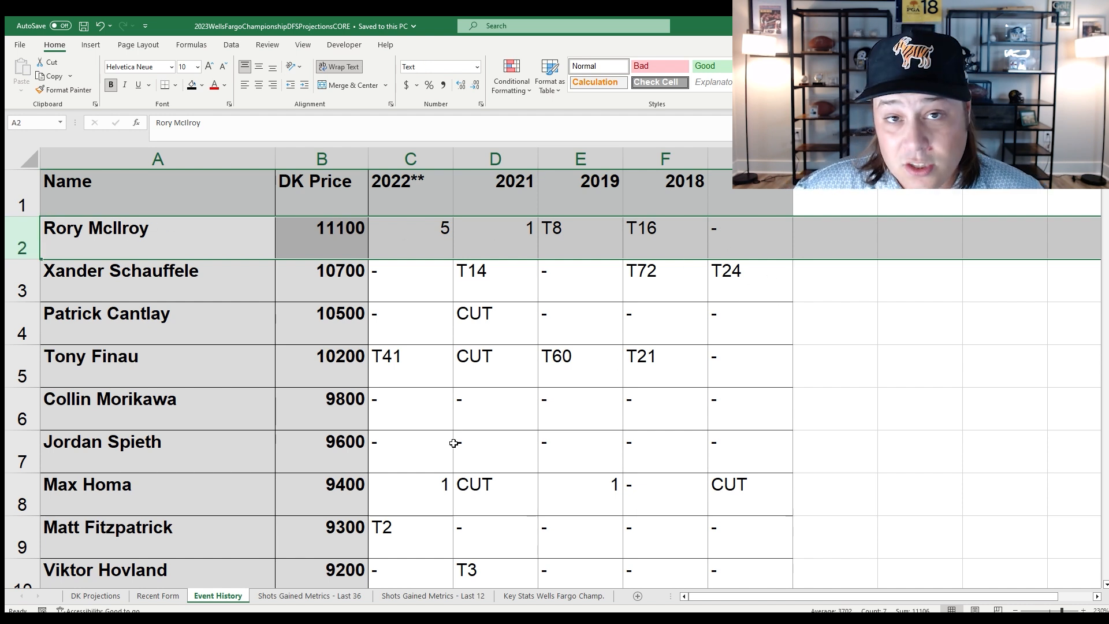
mouse_move(286, 516)
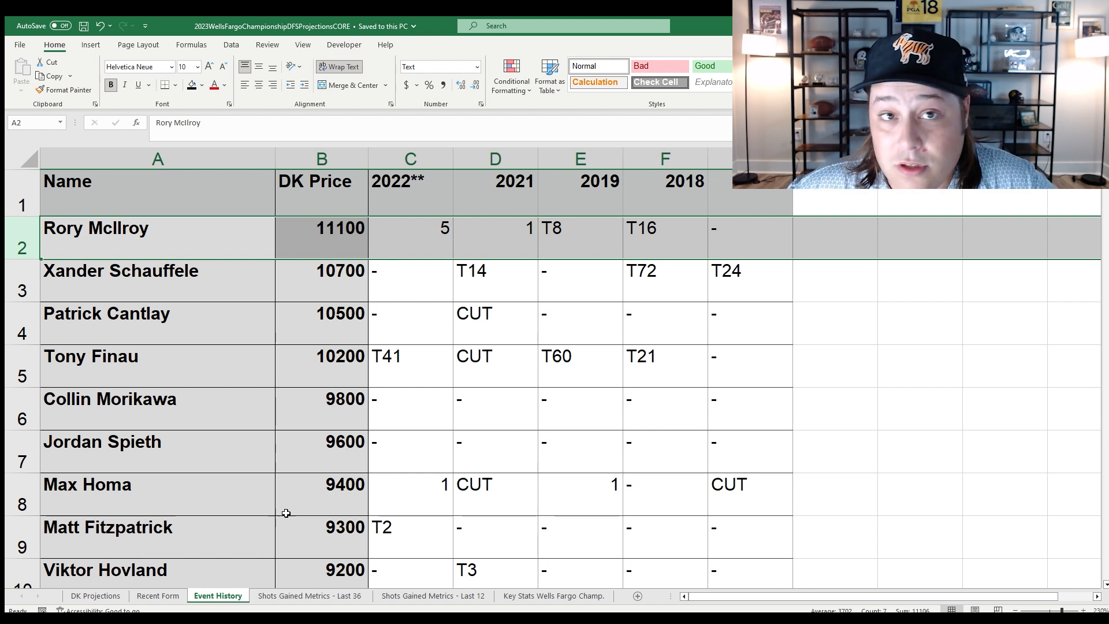
mouse_move(355, 451)
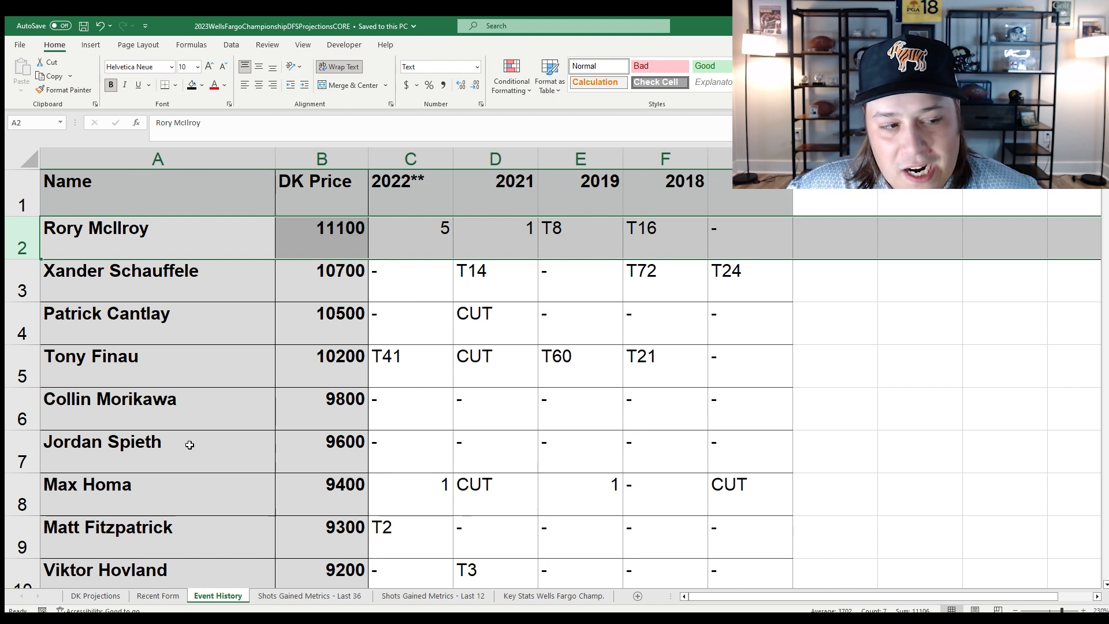
left_click(96, 596)
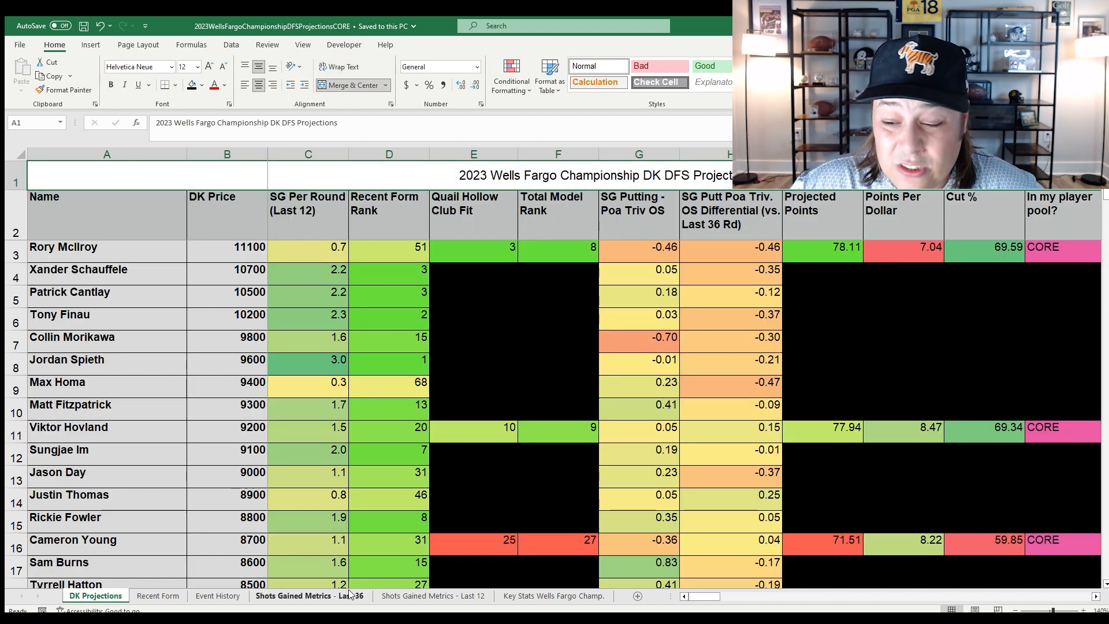
left_click(306, 596)
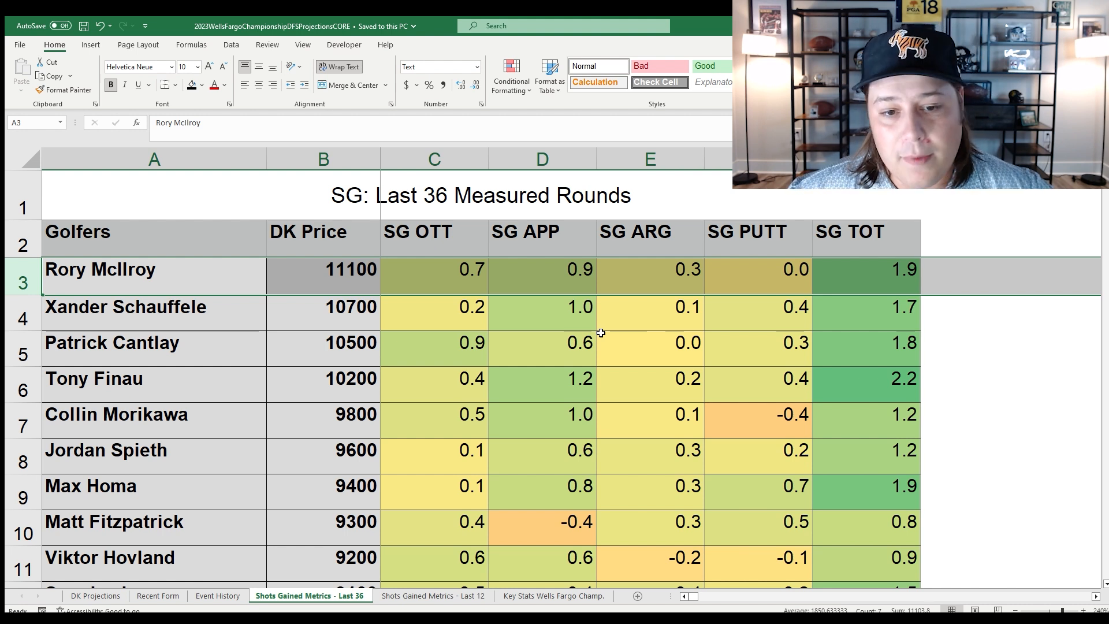
mouse_move(588, 382)
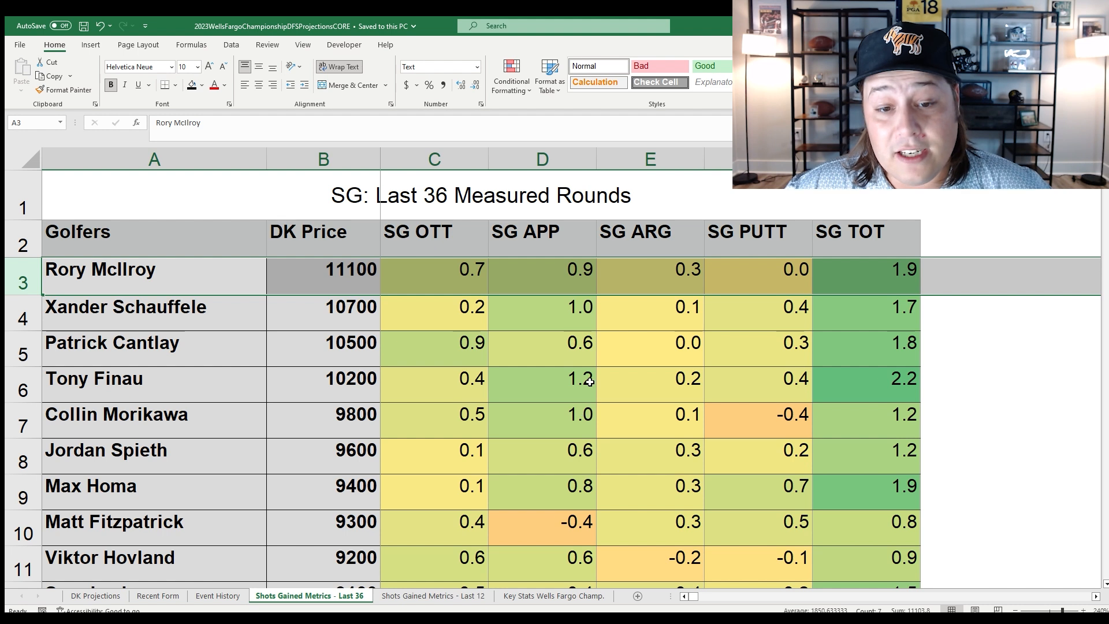
left_click(568, 274)
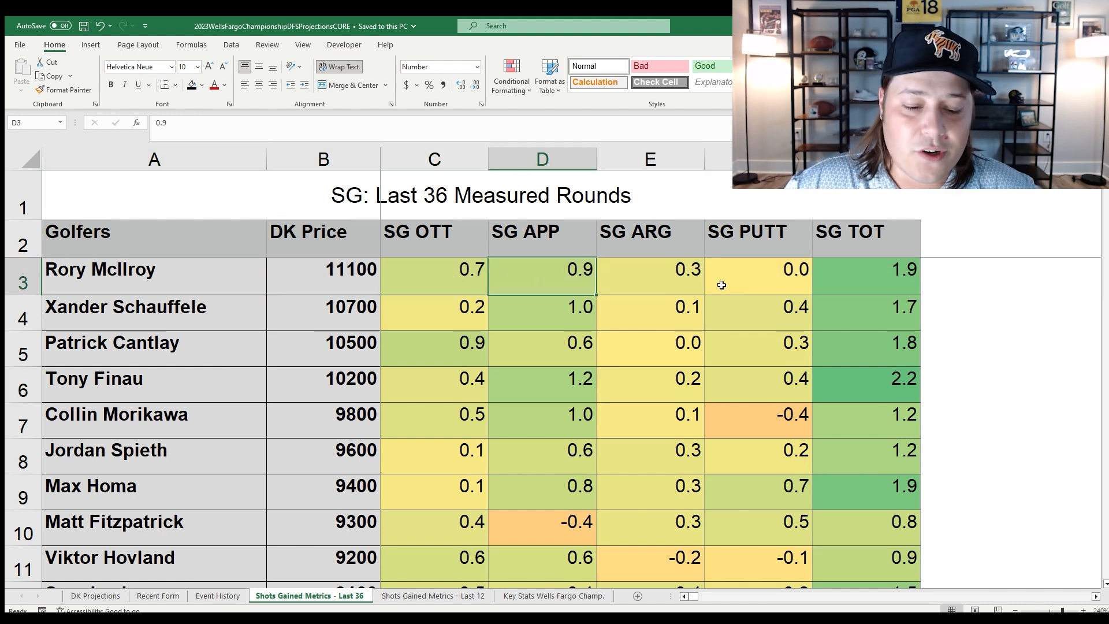
left_click(436, 613)
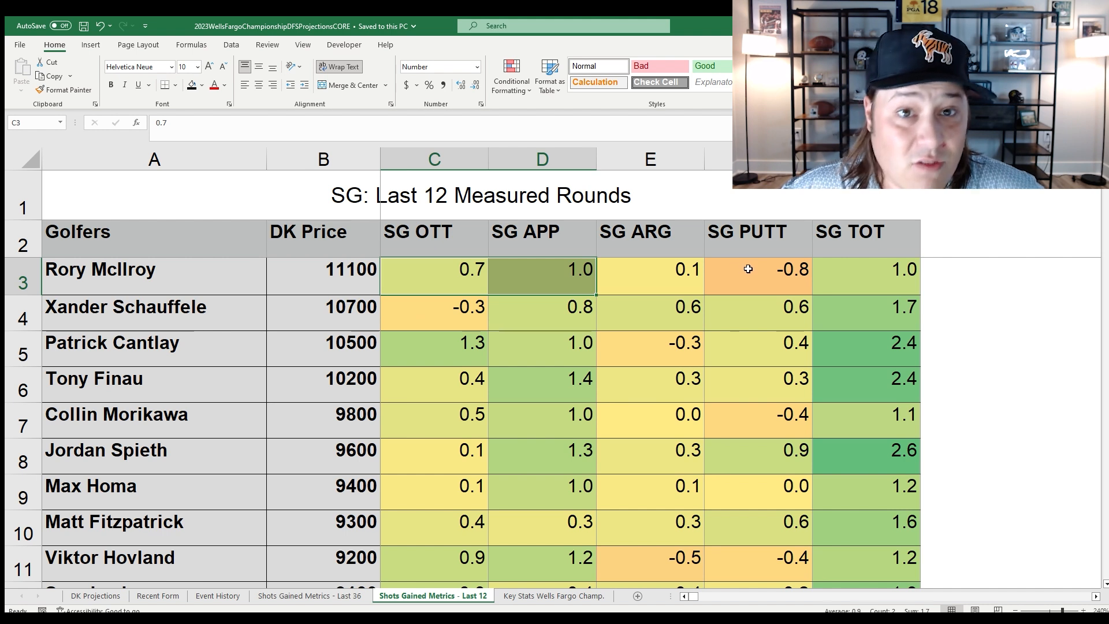
left_click(659, 277)
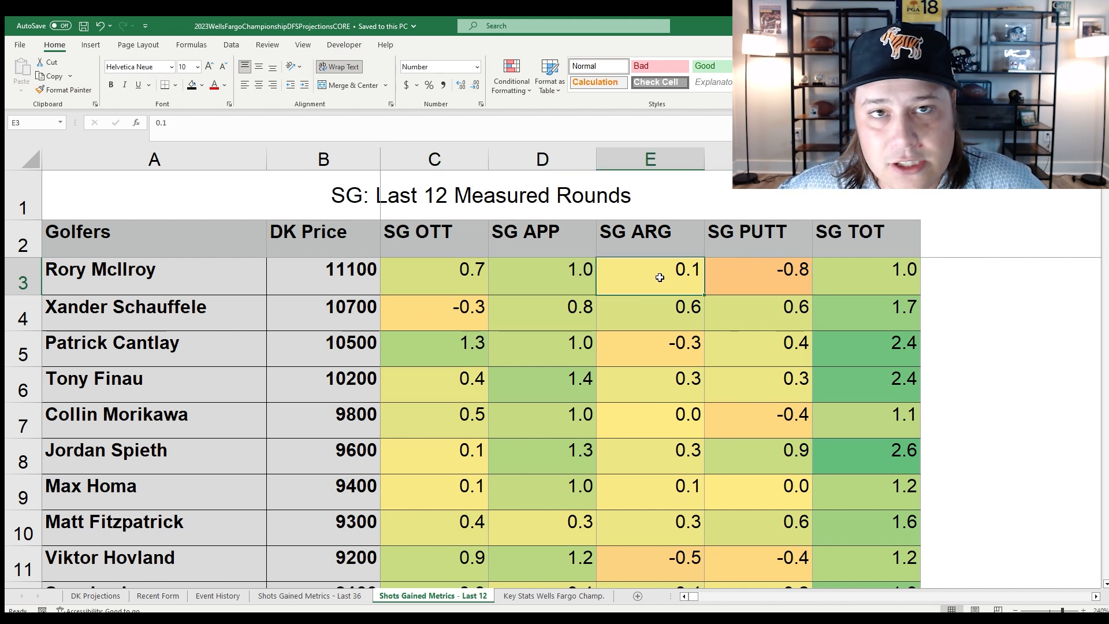
mouse_move(451, 358)
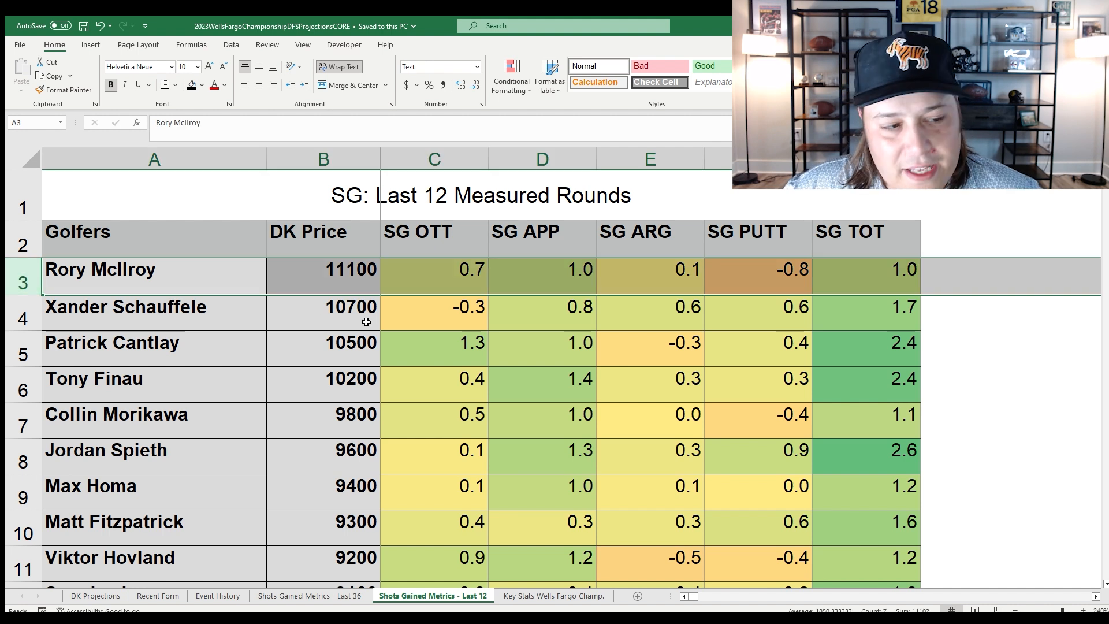
left_click(542, 307)
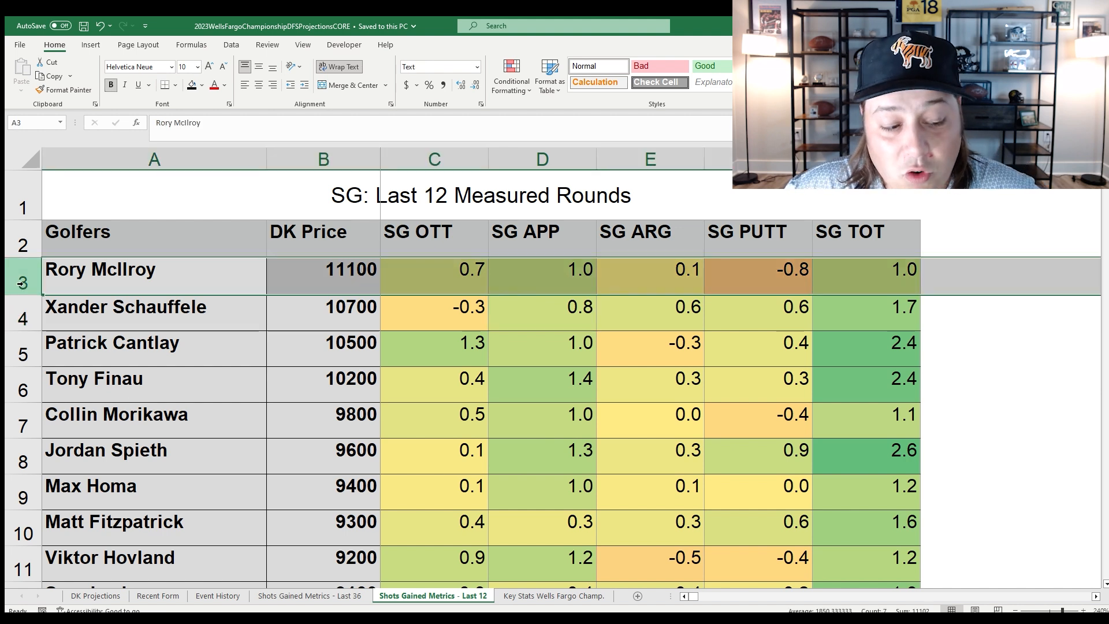
left_click(96, 596)
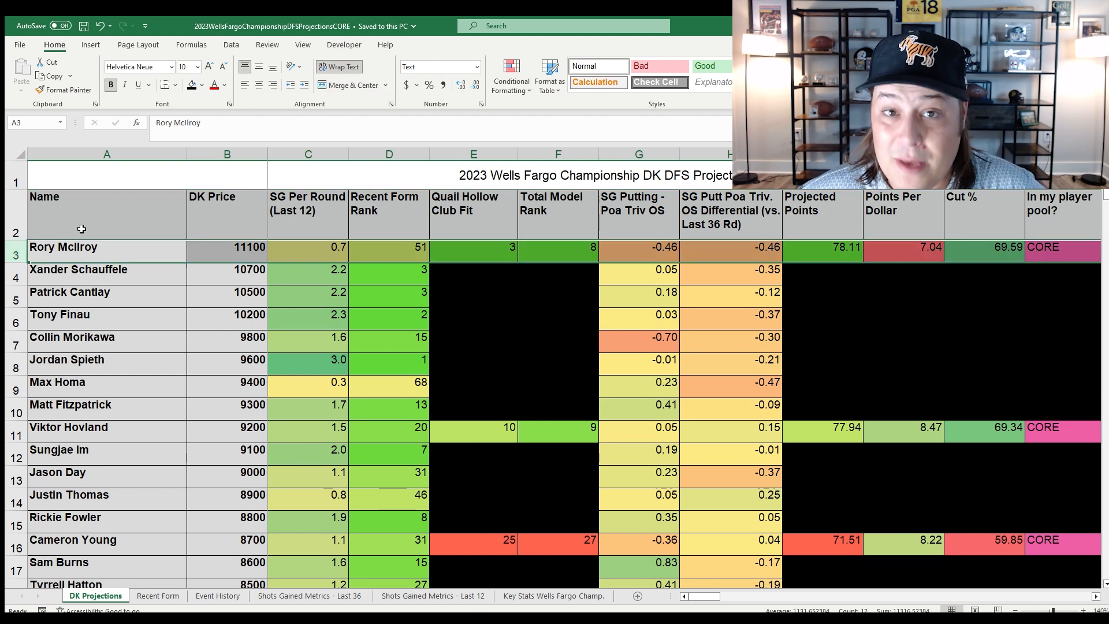
mouse_move(127, 205)
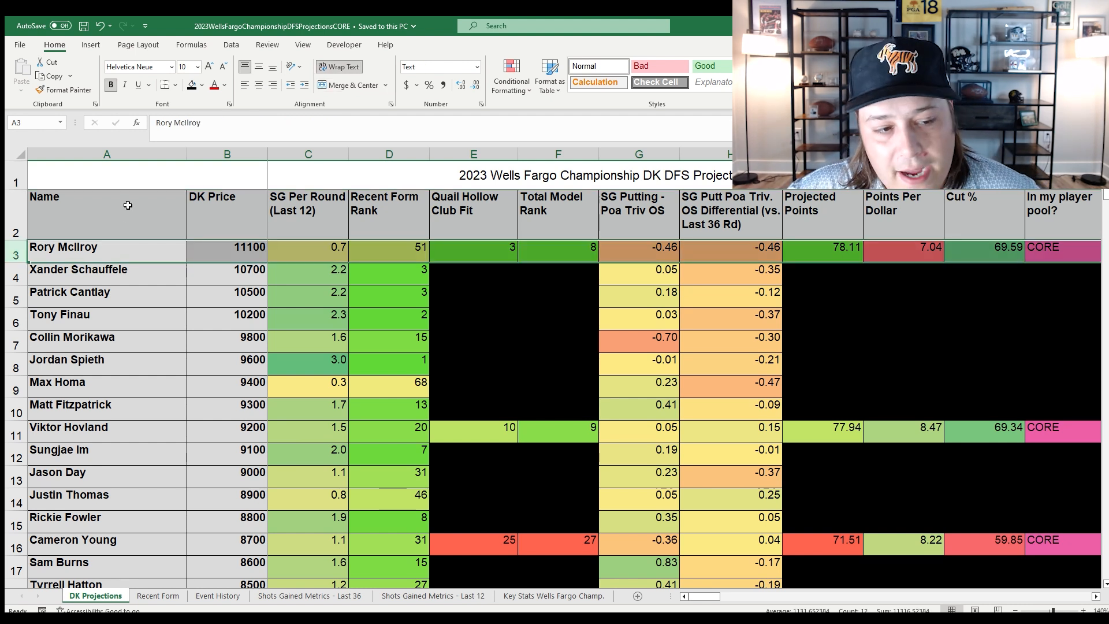
mouse_move(210, 279)
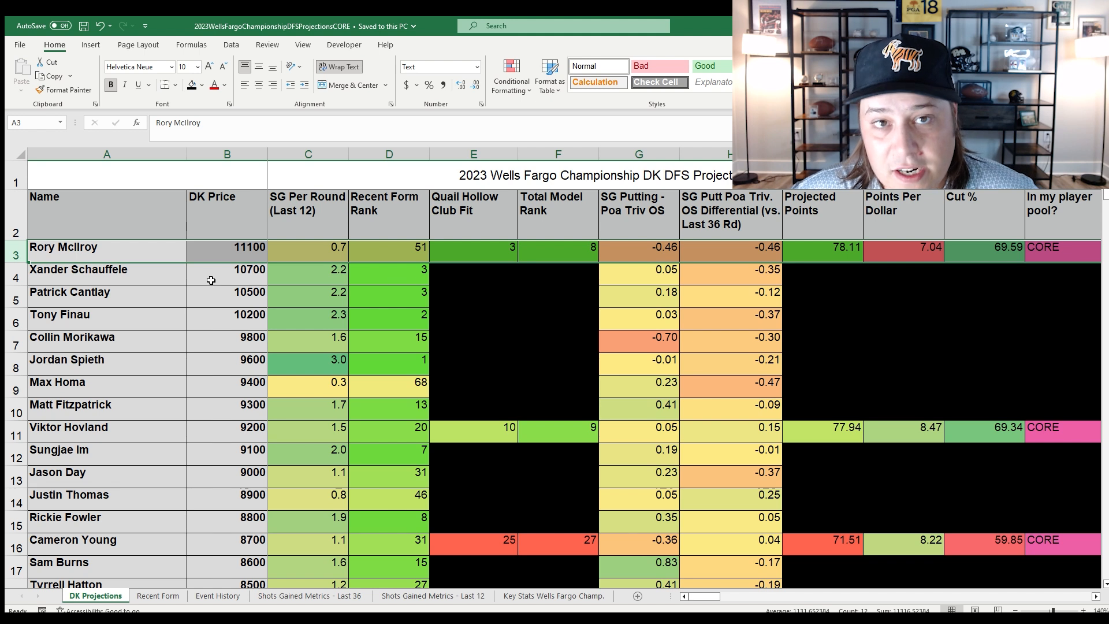
mouse_move(210, 252)
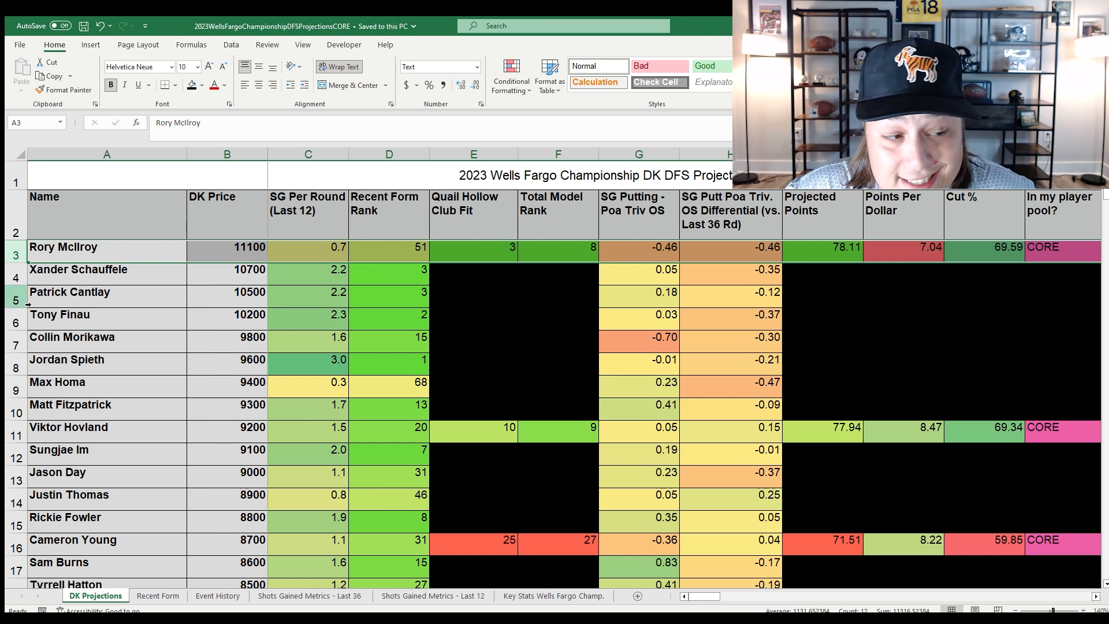
left_click(86, 292)
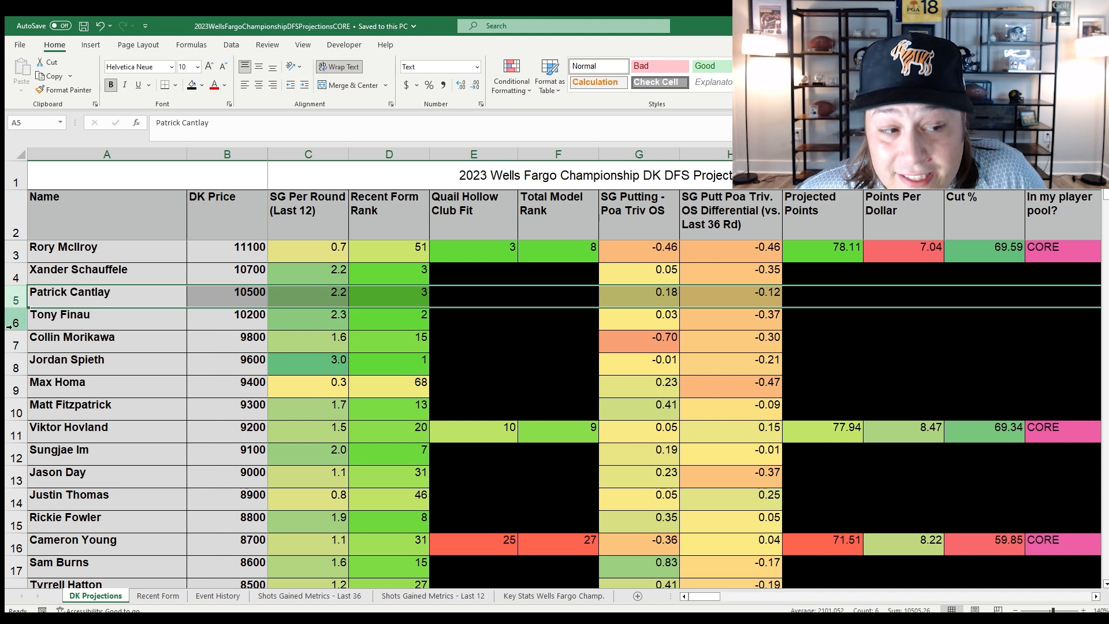
left_click(98, 314)
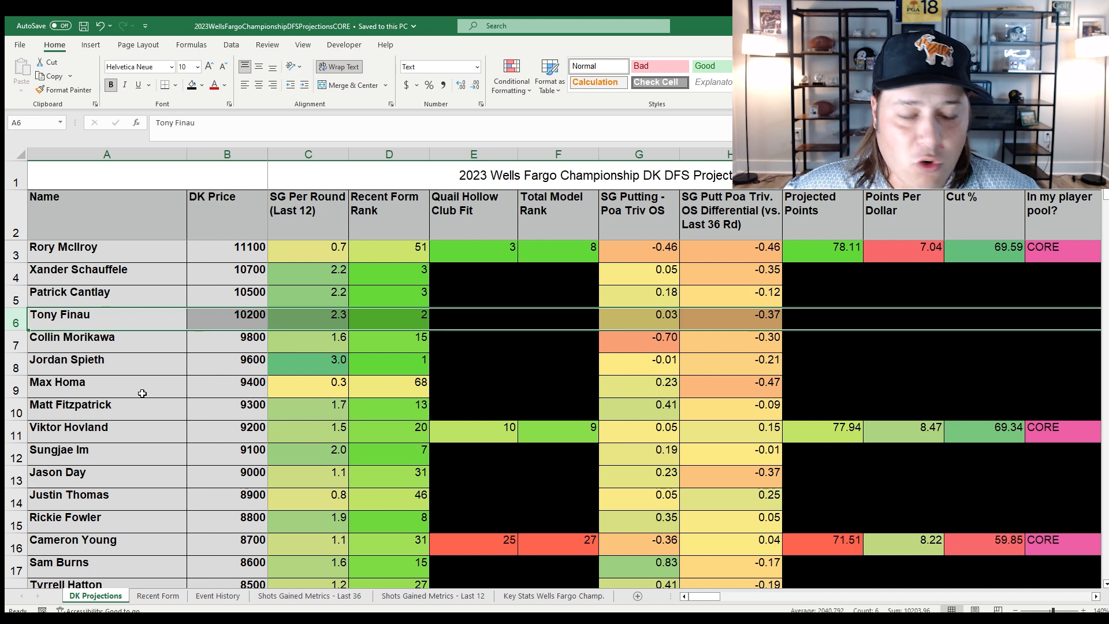
left_click(87, 248)
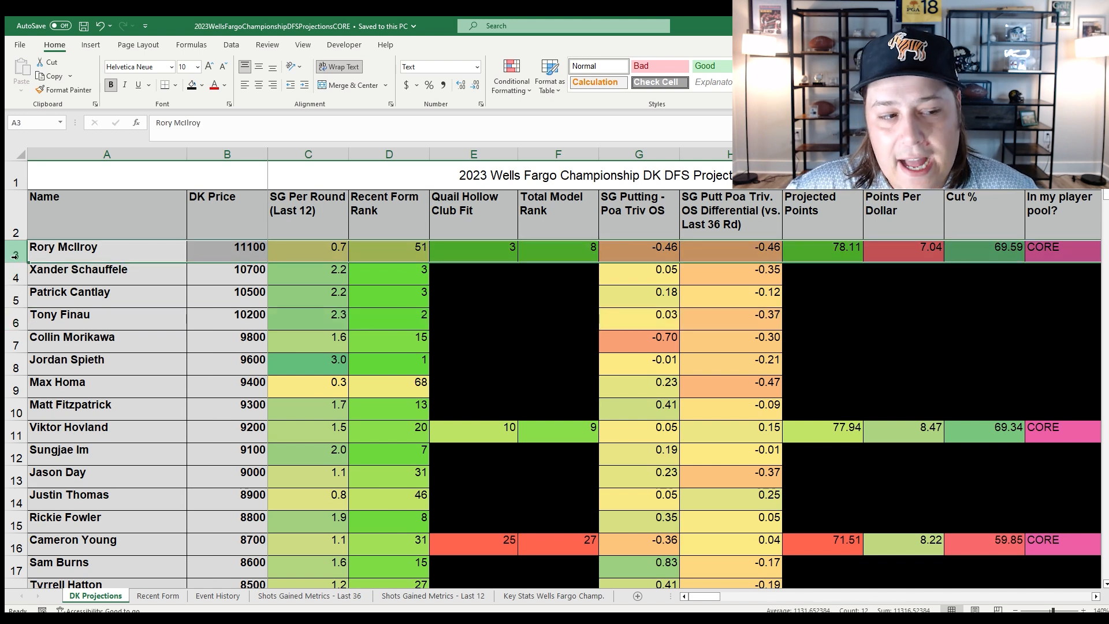
left_click(639, 356)
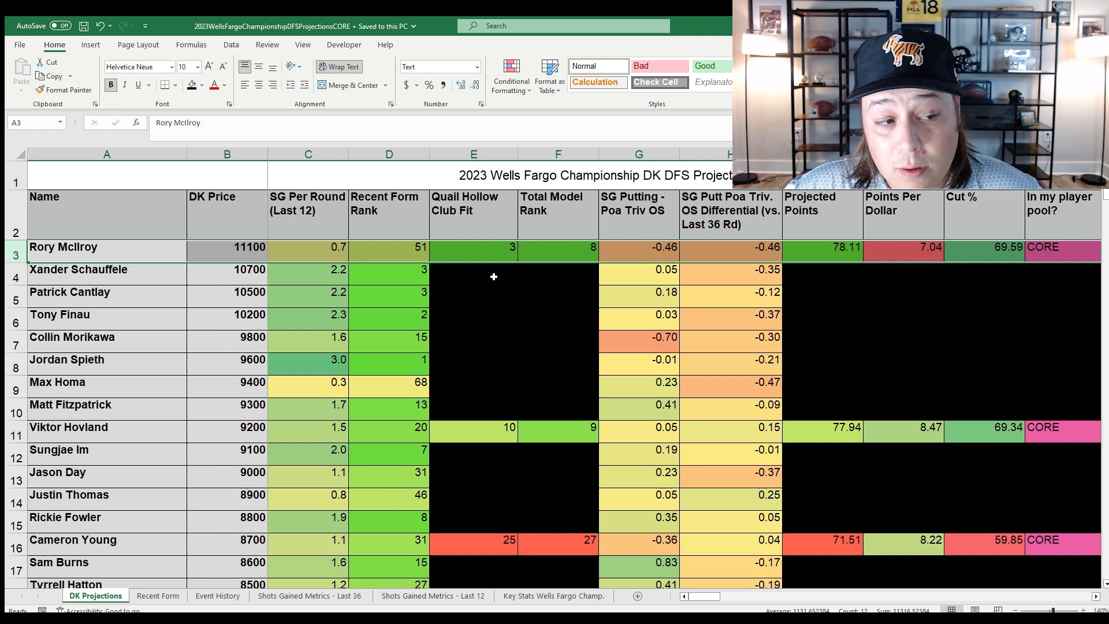
mouse_move(526, 284)
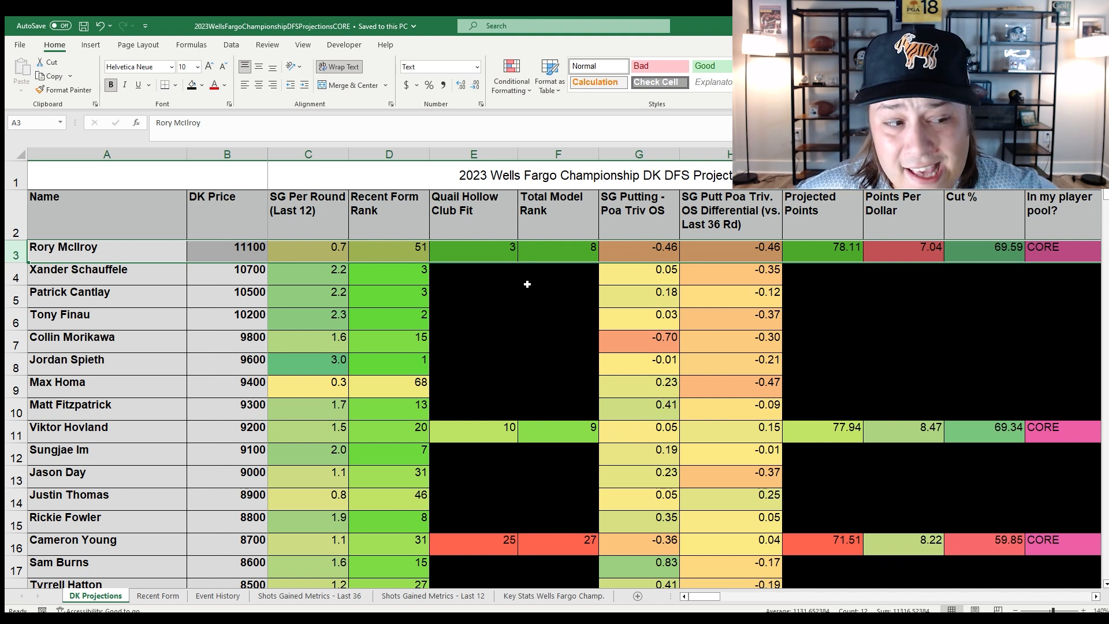
mouse_move(512, 368)
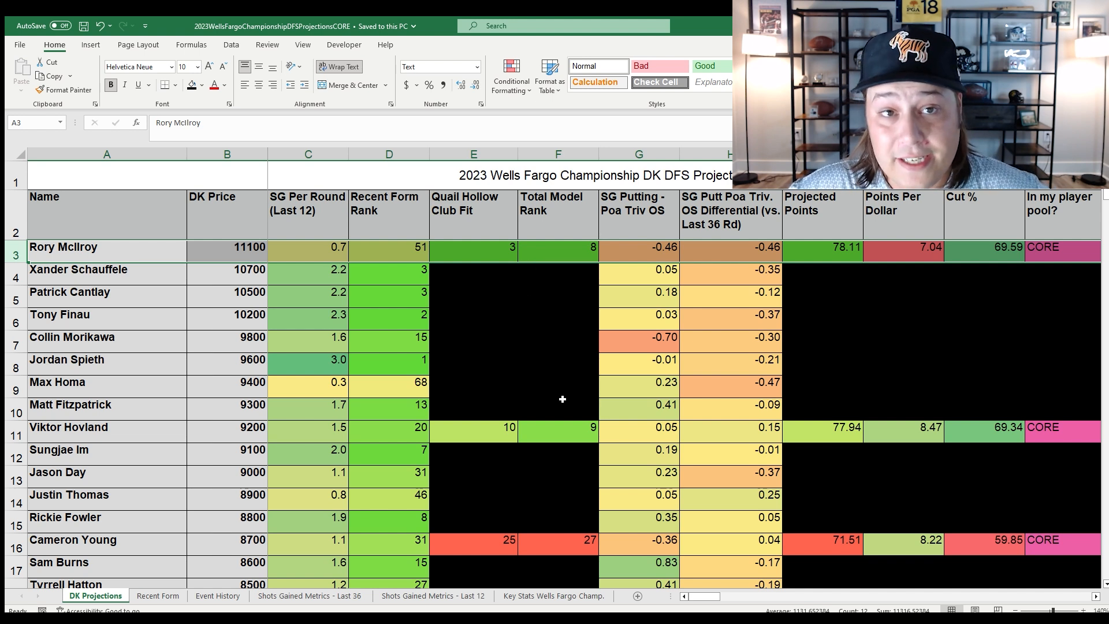
mouse_move(502, 350)
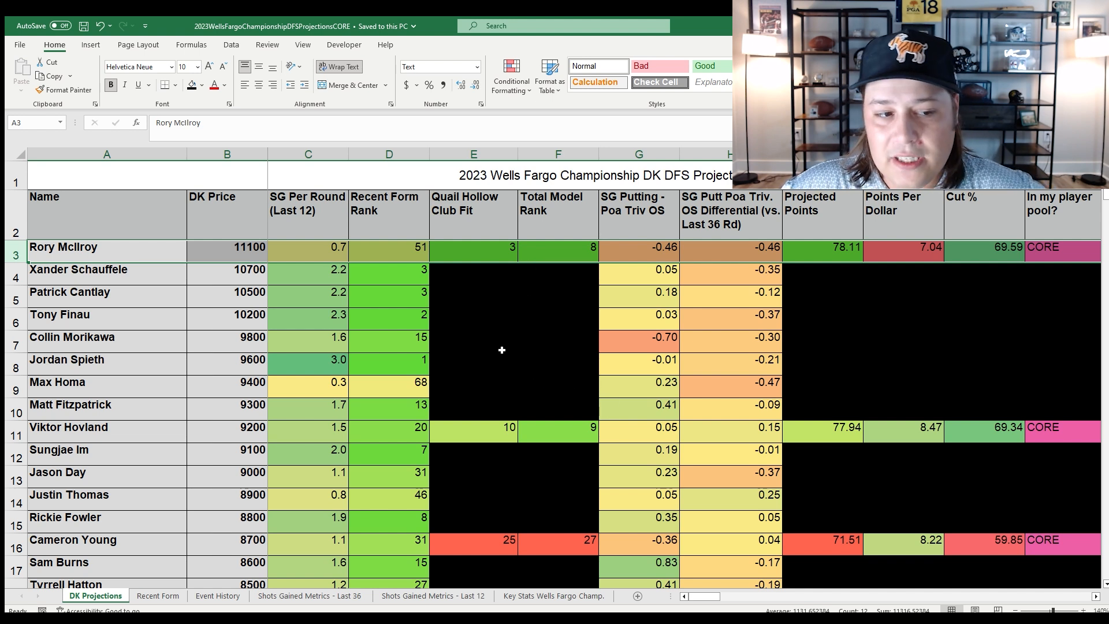
mouse_move(571, 300)
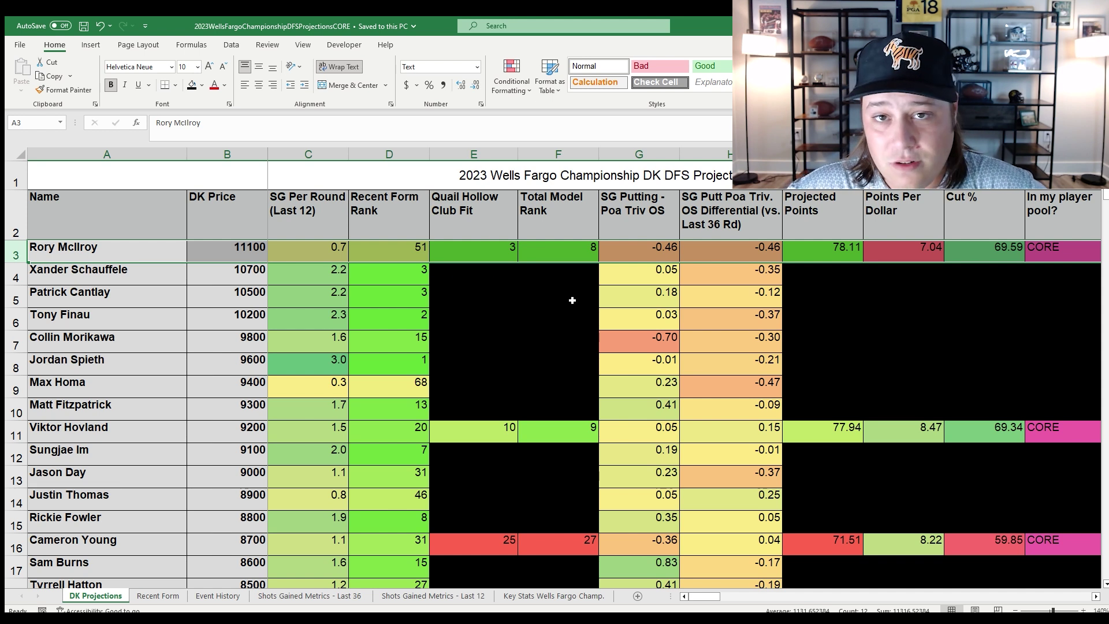
mouse_move(540, 307)
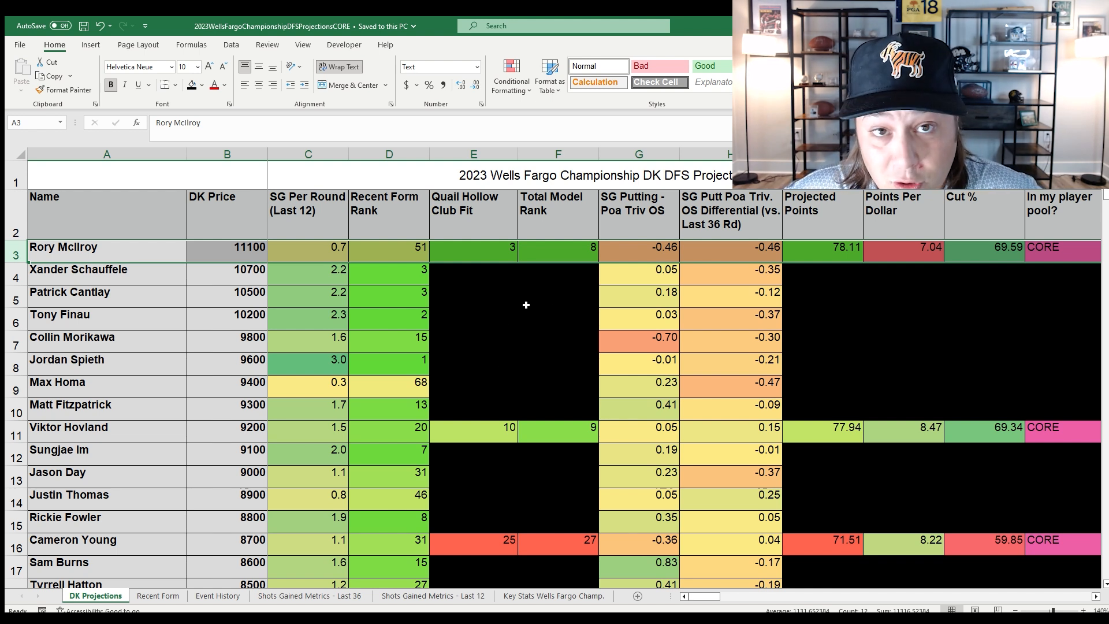
mouse_move(548, 289)
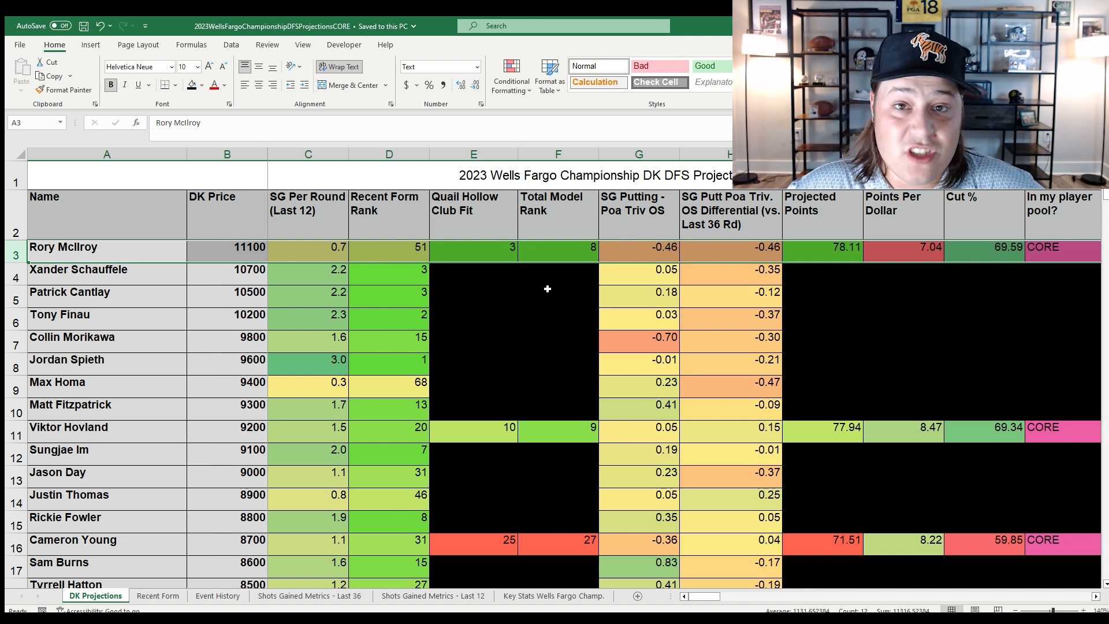
mouse_move(566, 294)
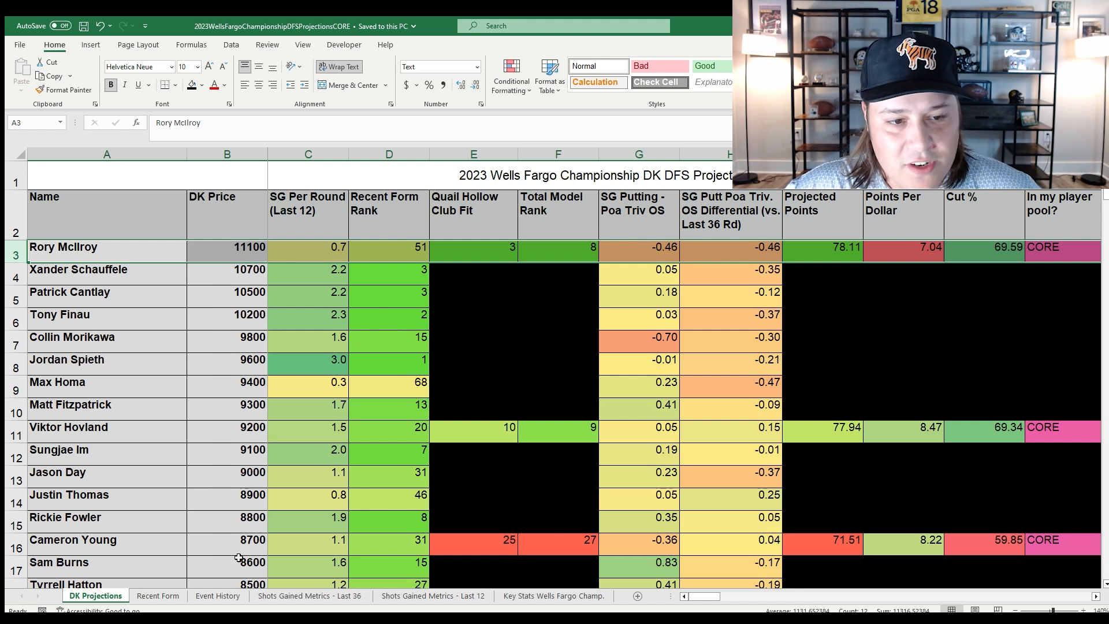
left_click(157, 596)
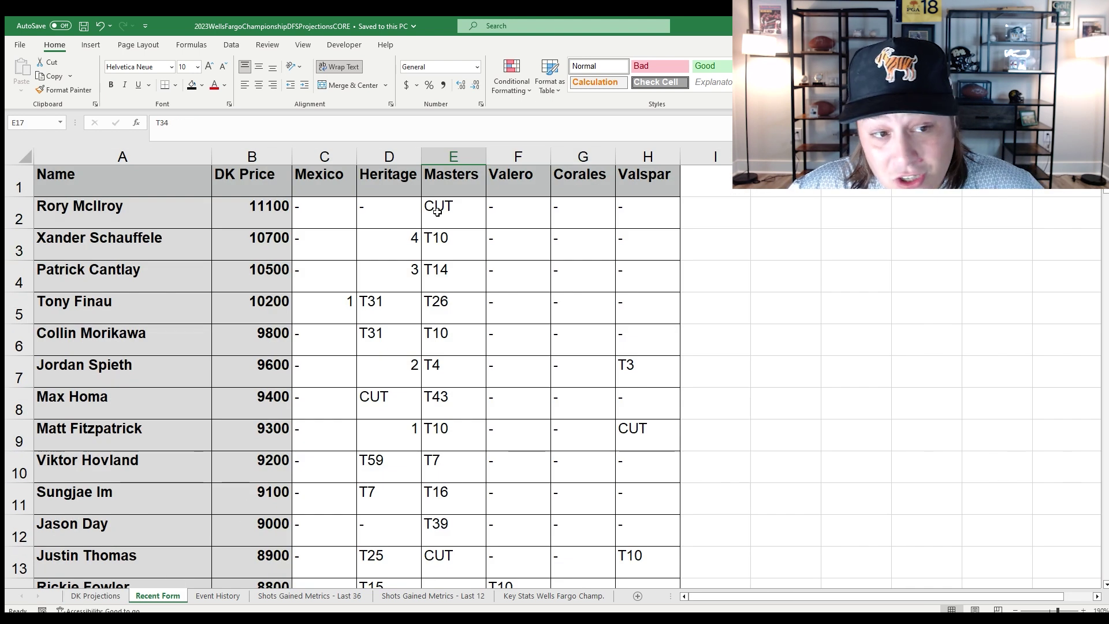
left_click_drag(323, 206, 647, 205)
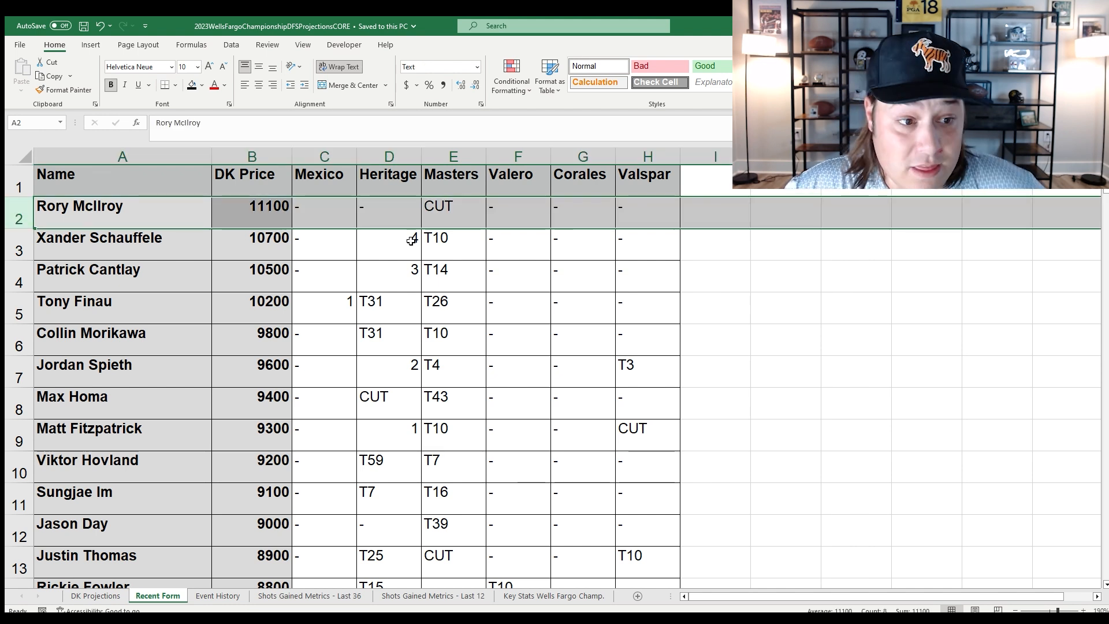
left_click(95, 596)
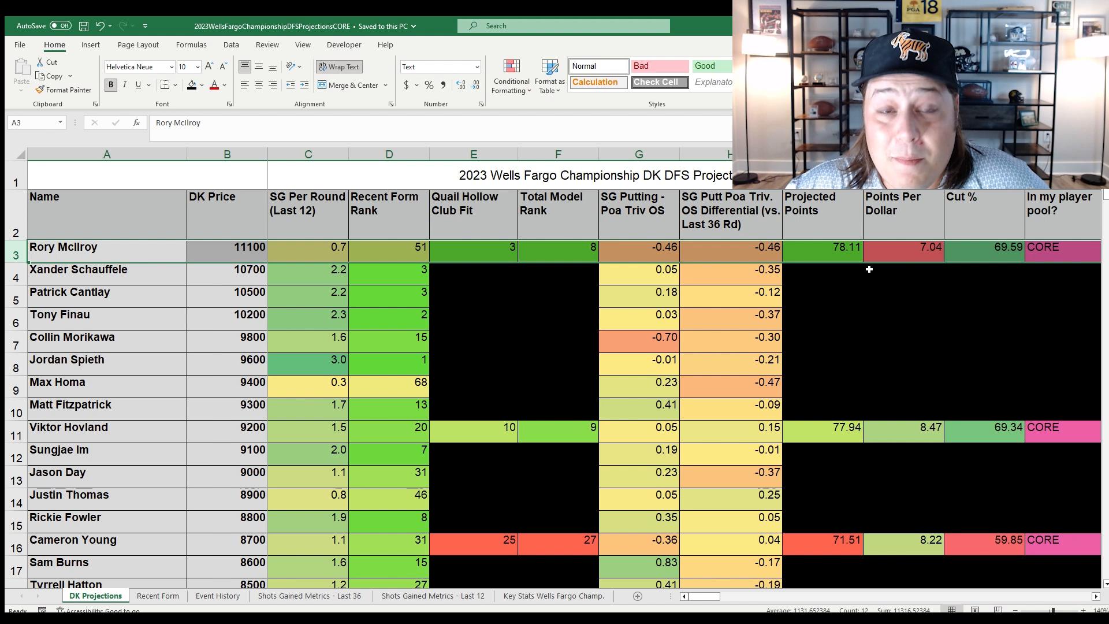
mouse_move(868, 266)
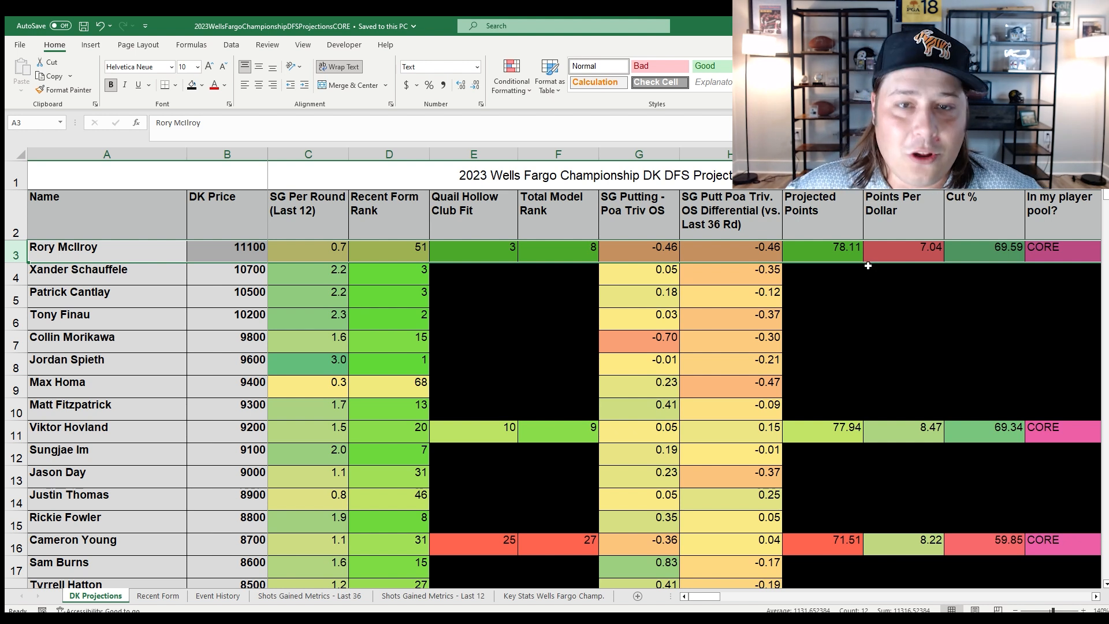
mouse_move(576, 280)
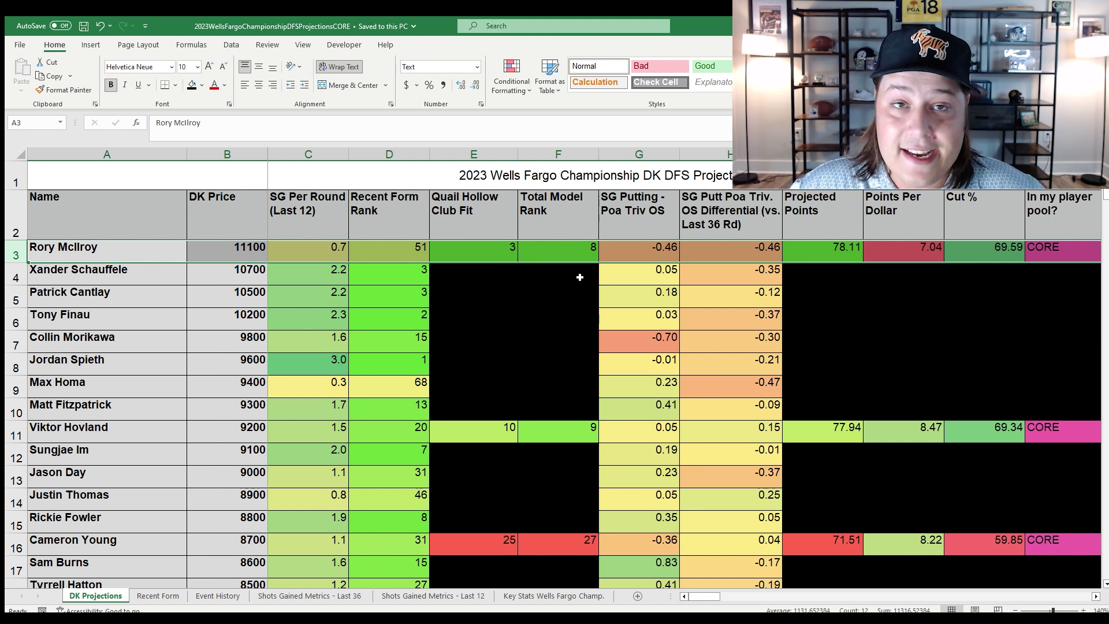
mouse_move(444, 292)
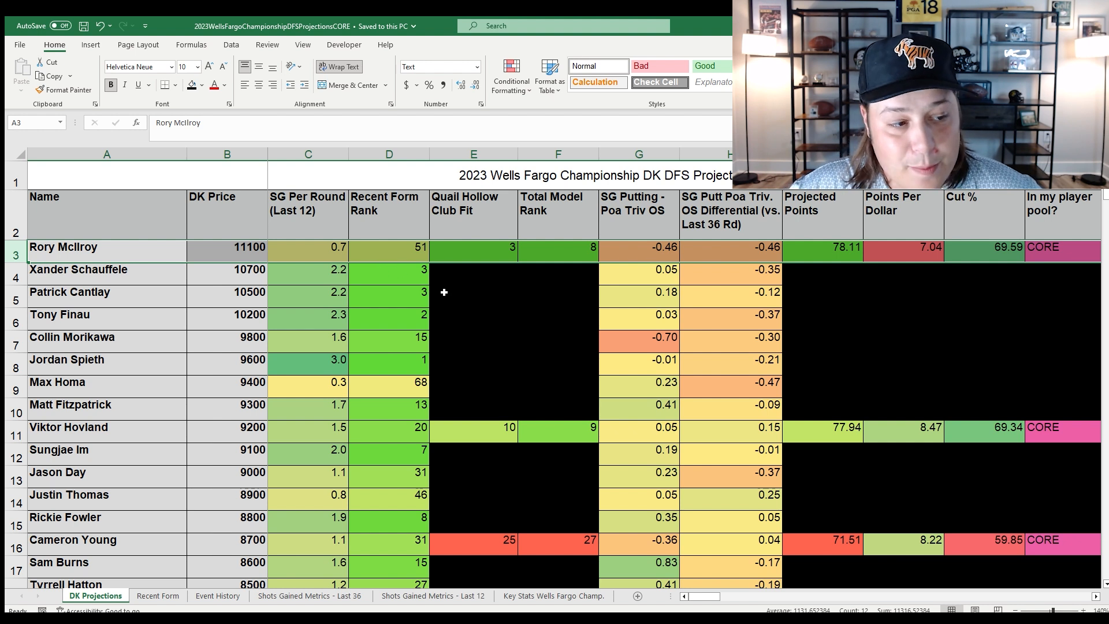
mouse_move(457, 322)
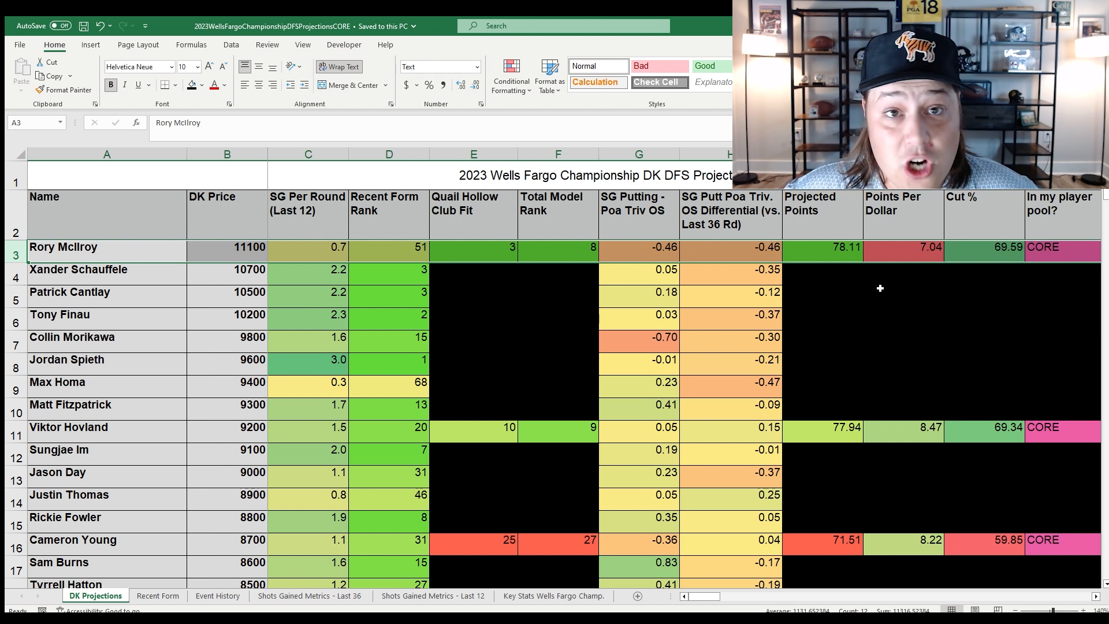
mouse_move(928, 307)
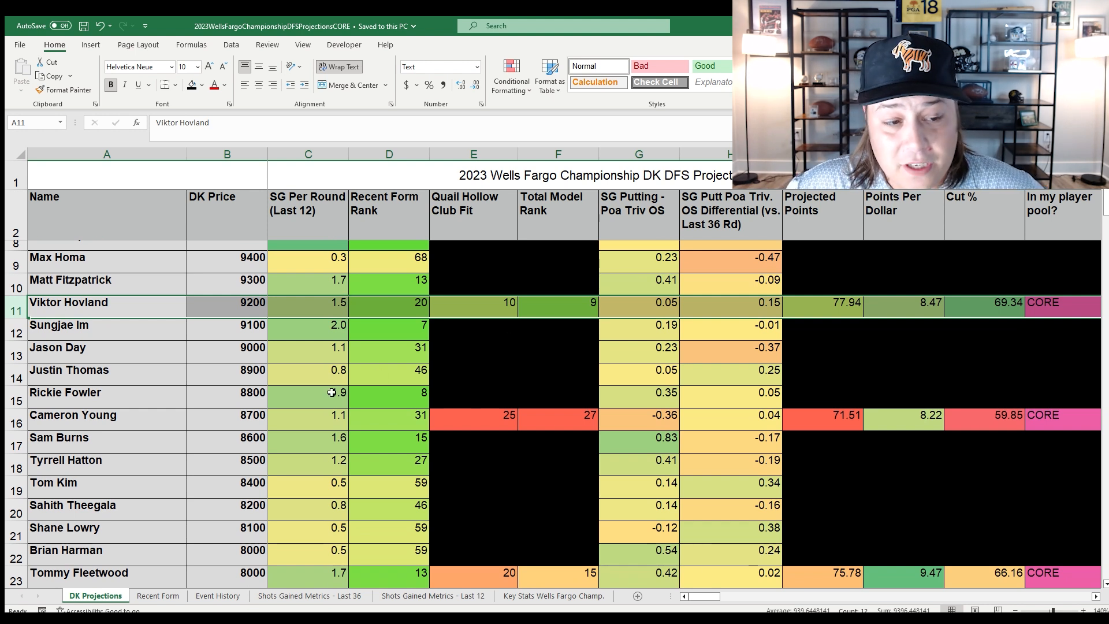
- Glance at Hovland's event history, then his last-36 strokes gained with SG APP 0.6
left_click(217, 596)
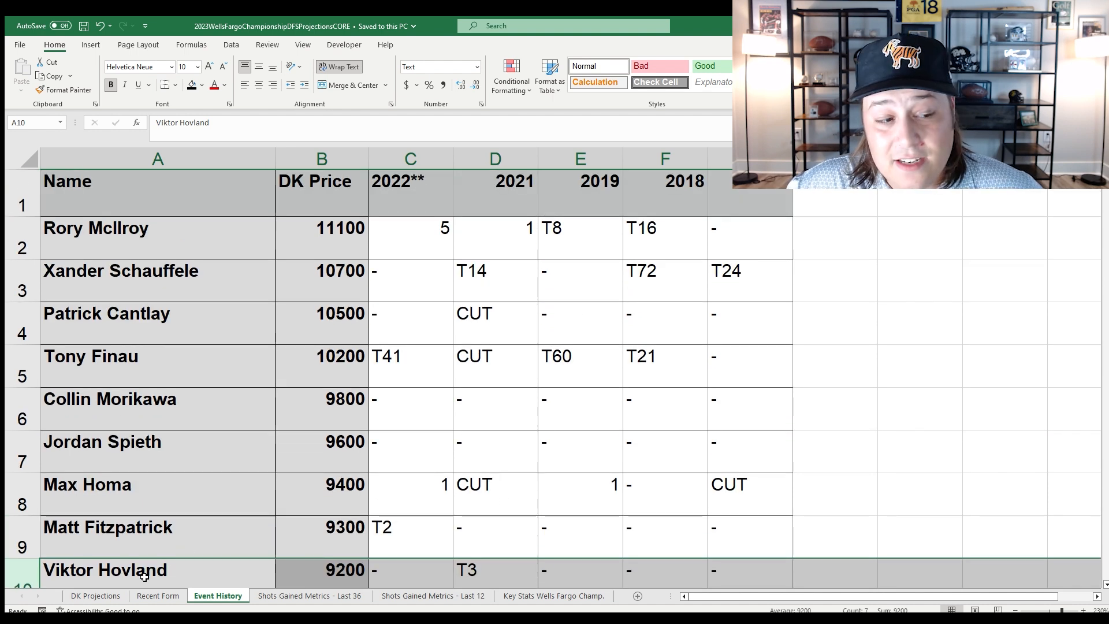
left_click(311, 596)
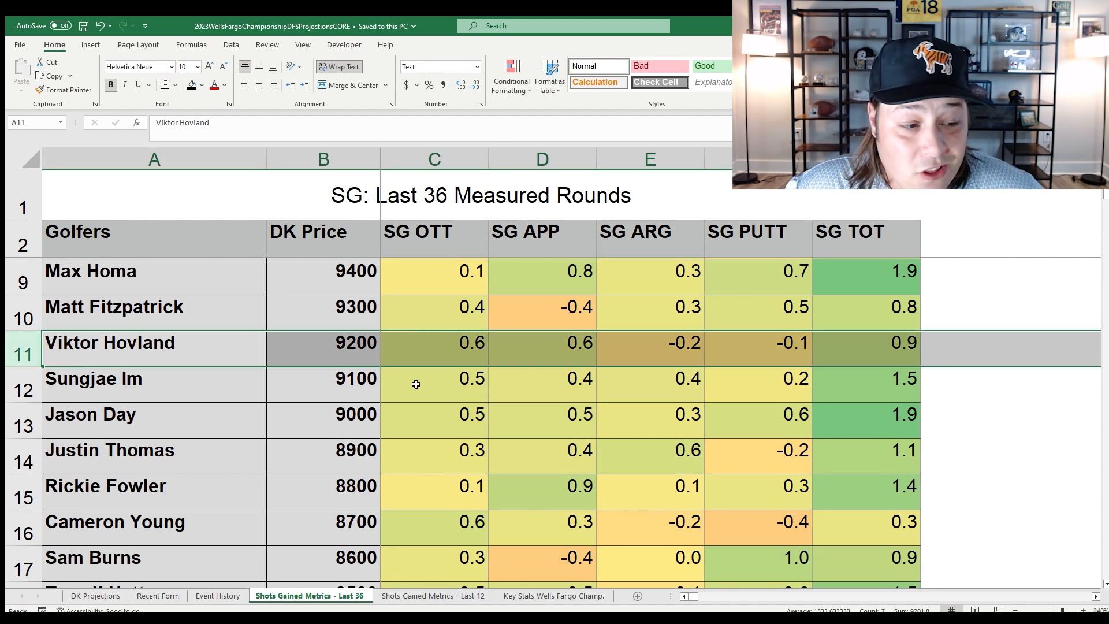
left_click(543, 344)
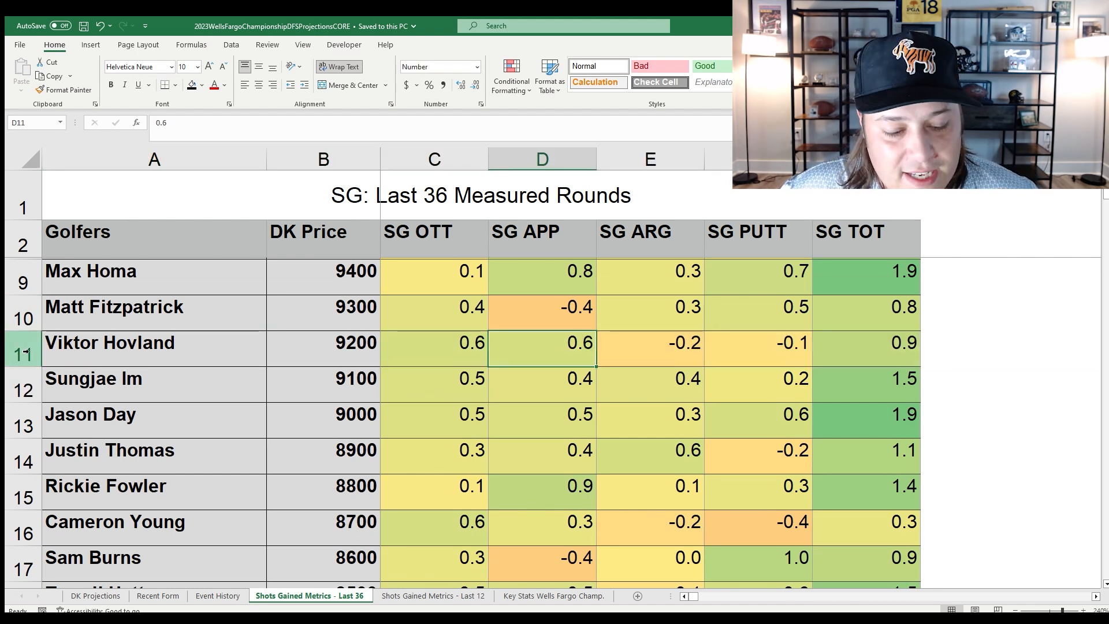
- Review Hovland's last-12 strokes gained: SG OTT 0.9, SG ARG -0.5, SG PUTT -0.4
left_click(435, 612)
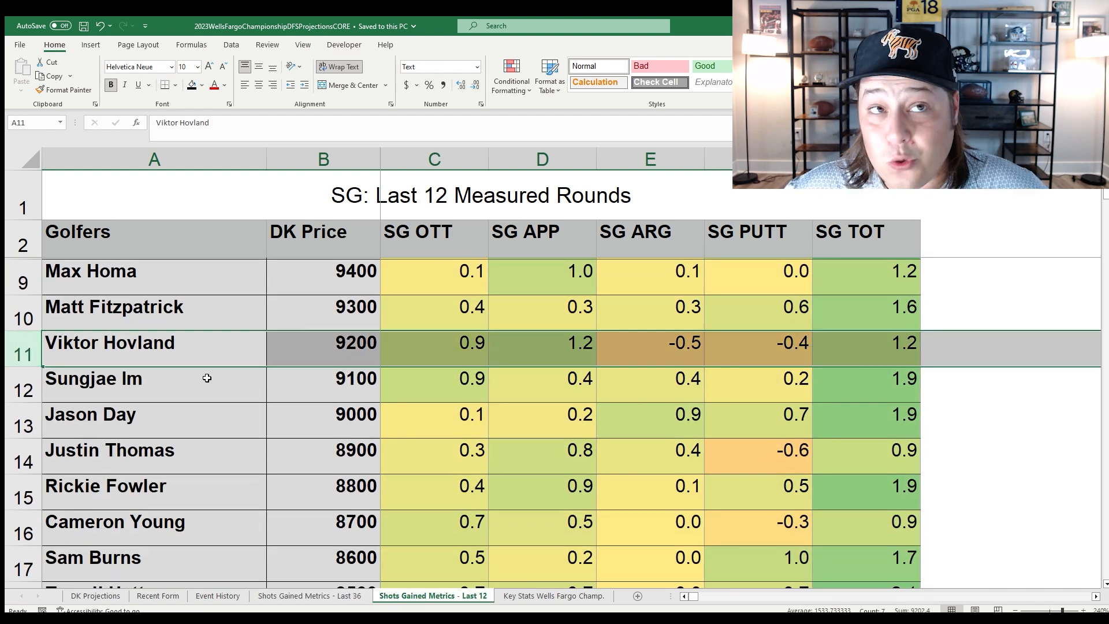
left_click(418, 349)
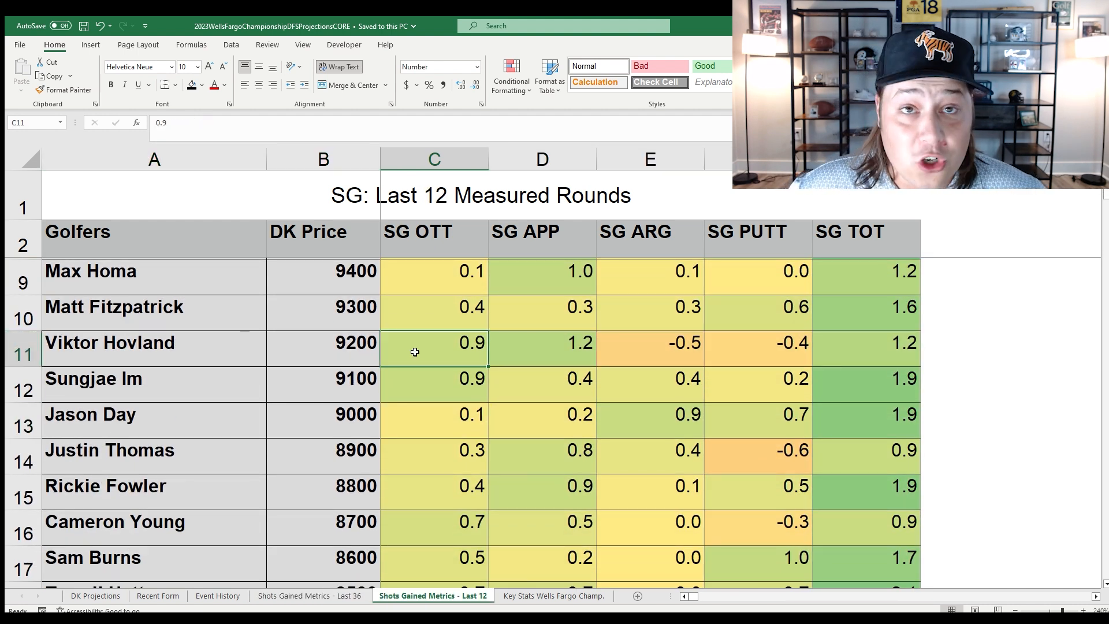
left_click(554, 345)
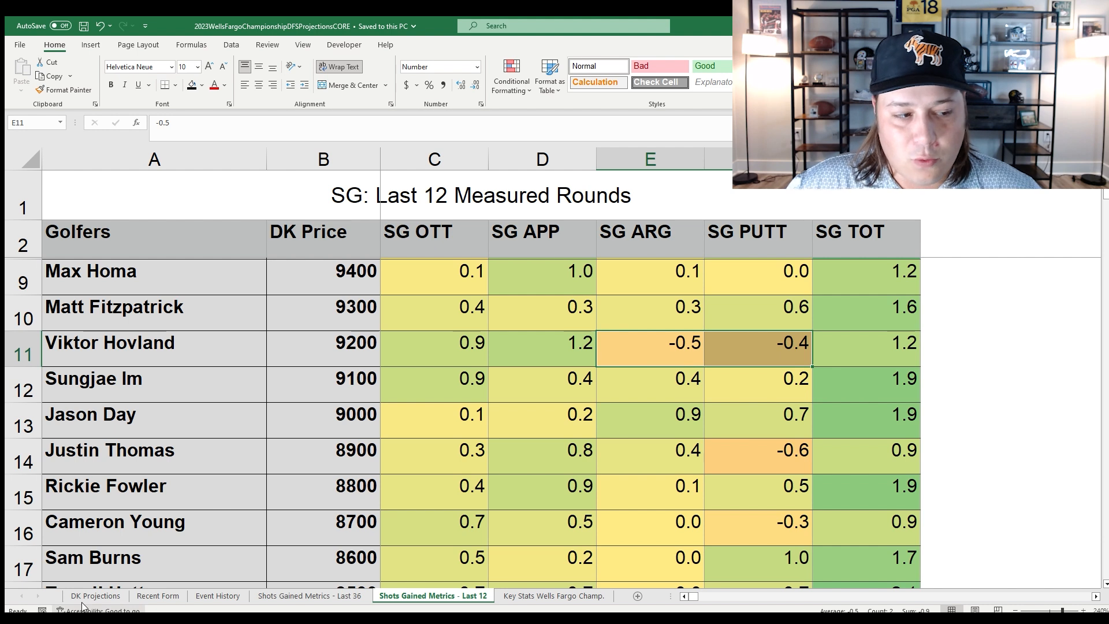
- Return to the DK Projections sheet showing Hovland's CORE row at 77.94 points
left_click(94, 596)
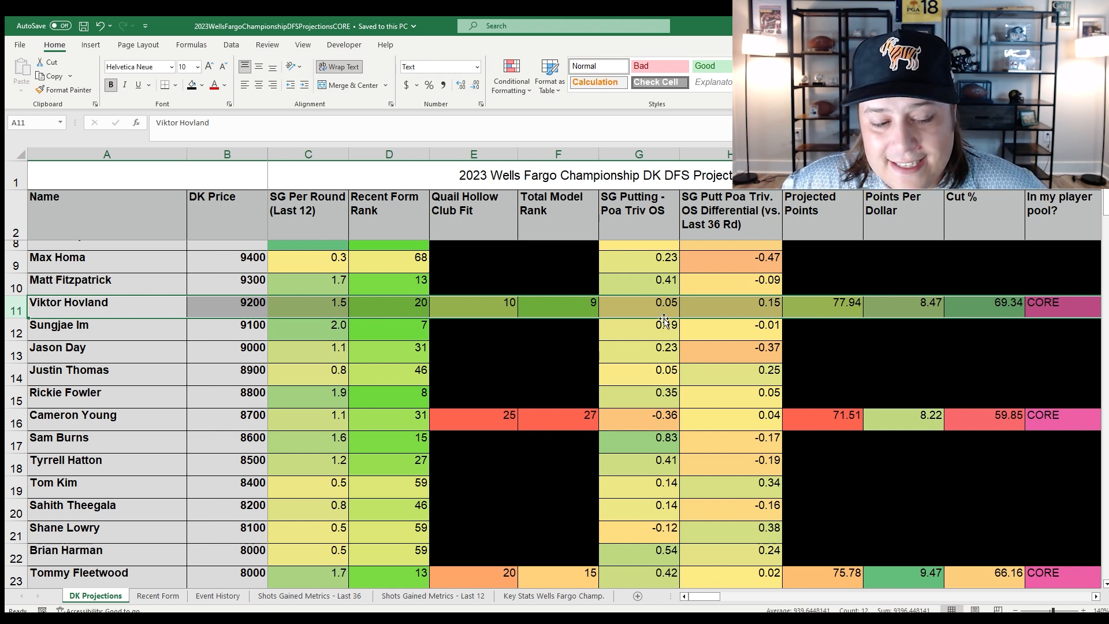
left_click(217, 596)
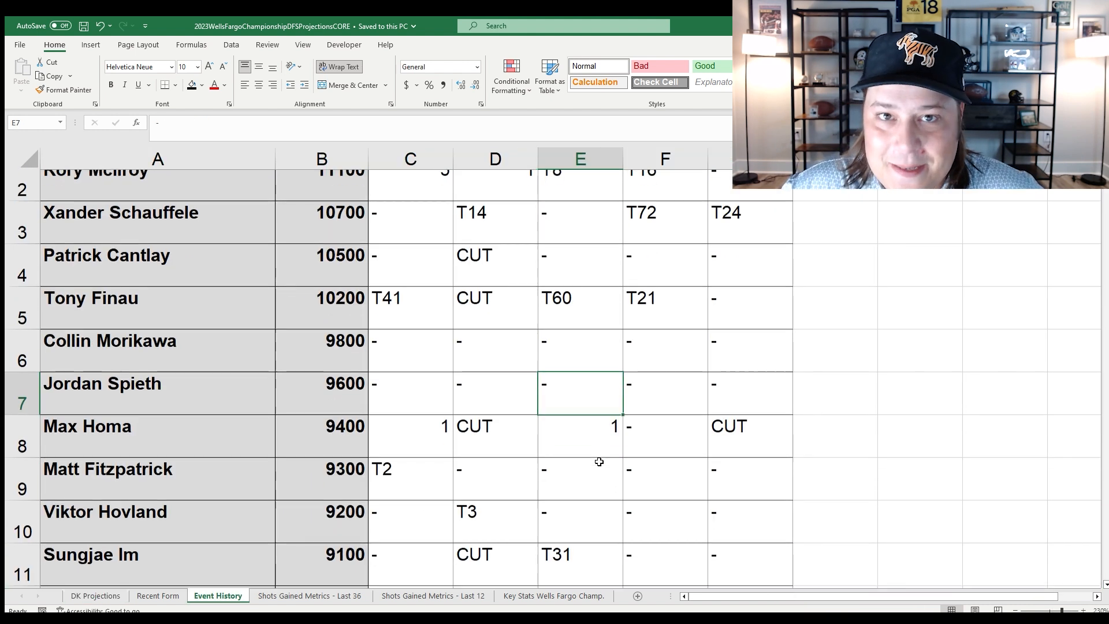
left_click(483, 513)
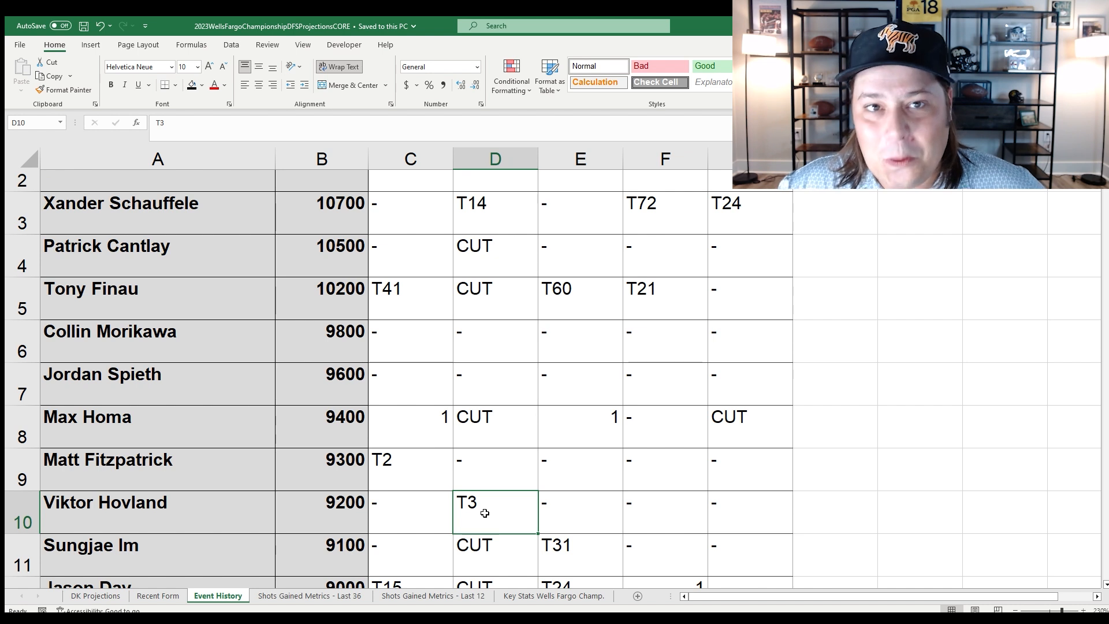
mouse_move(104, 559)
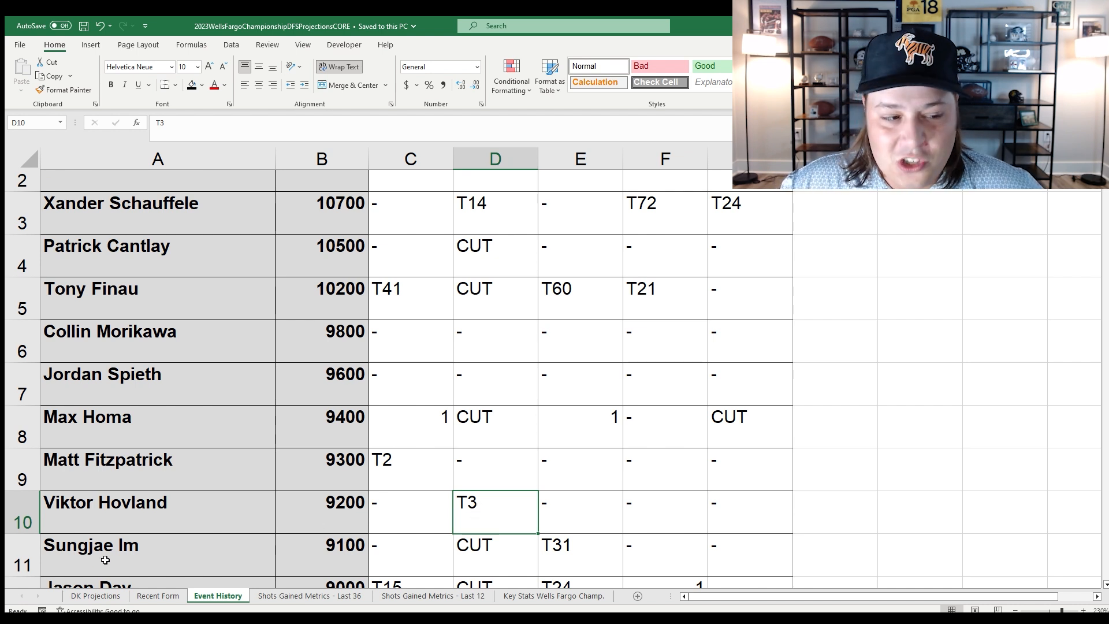
left_click(95, 596)
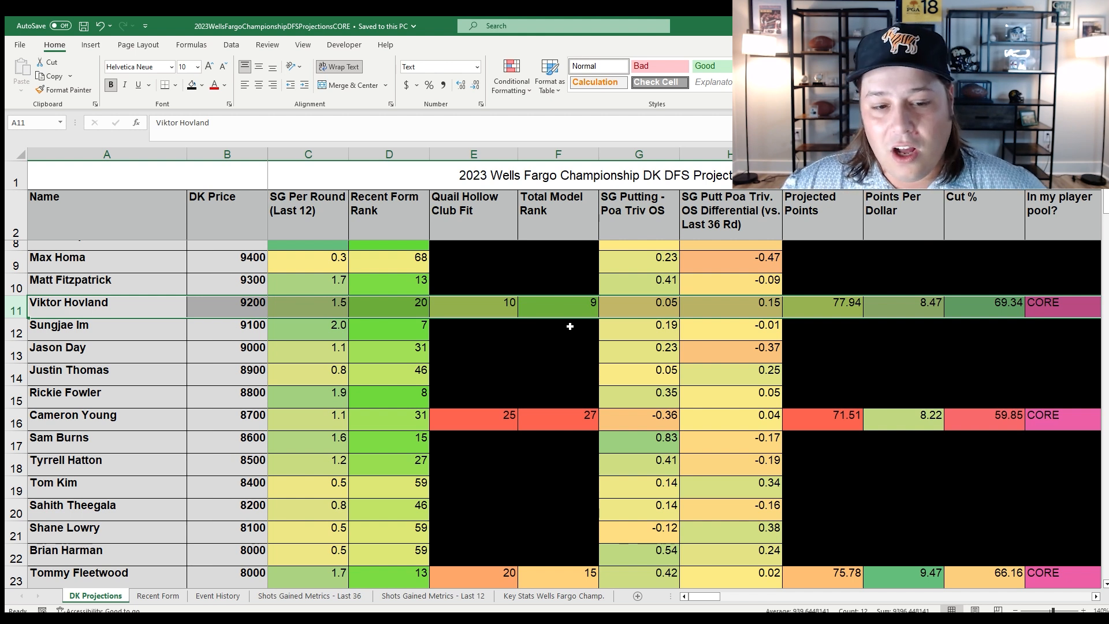
mouse_move(590, 342)
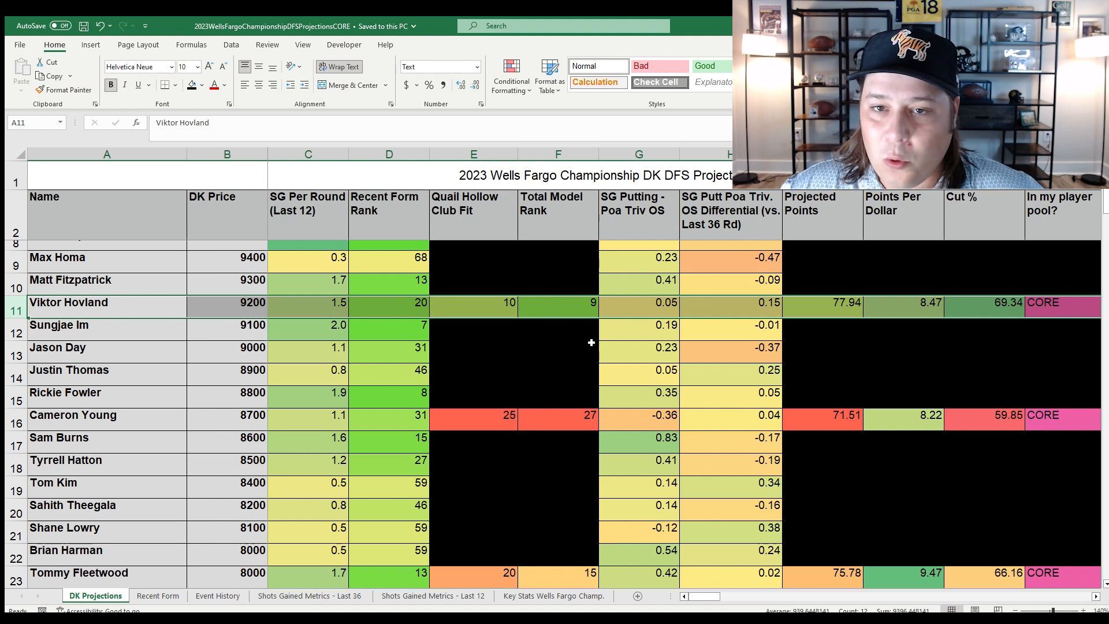
mouse_move(549, 372)
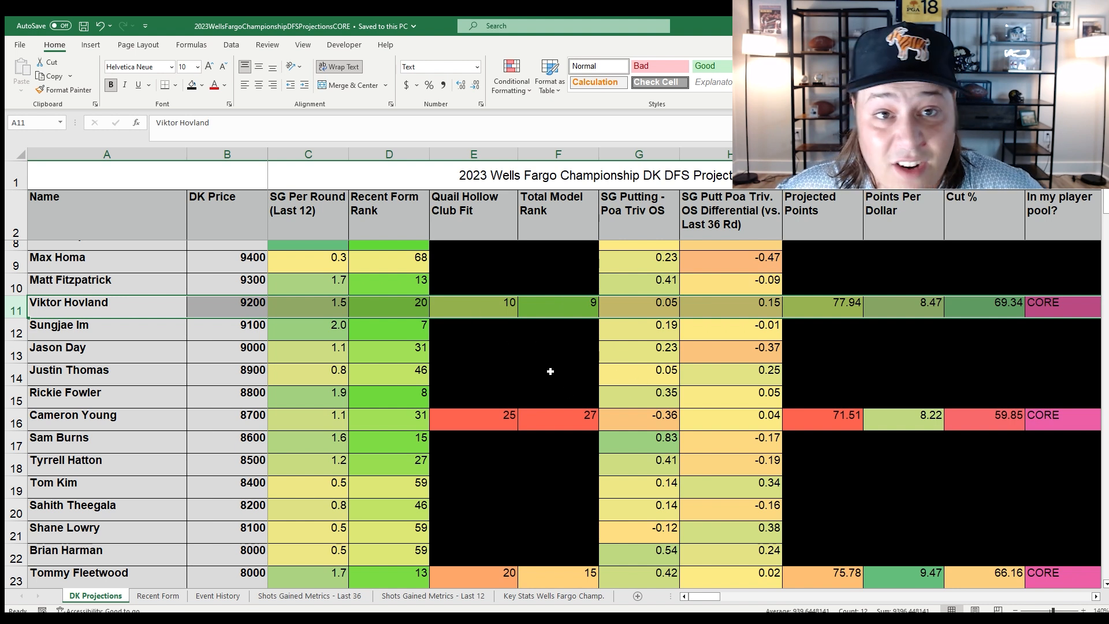
mouse_move(490, 397)
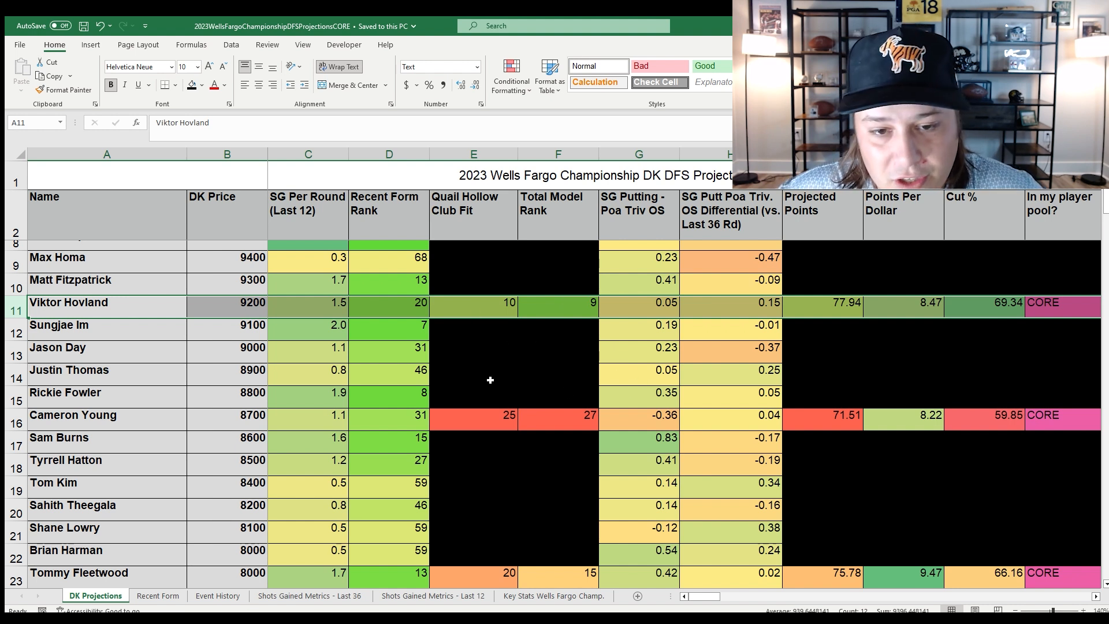
mouse_move(520, 379)
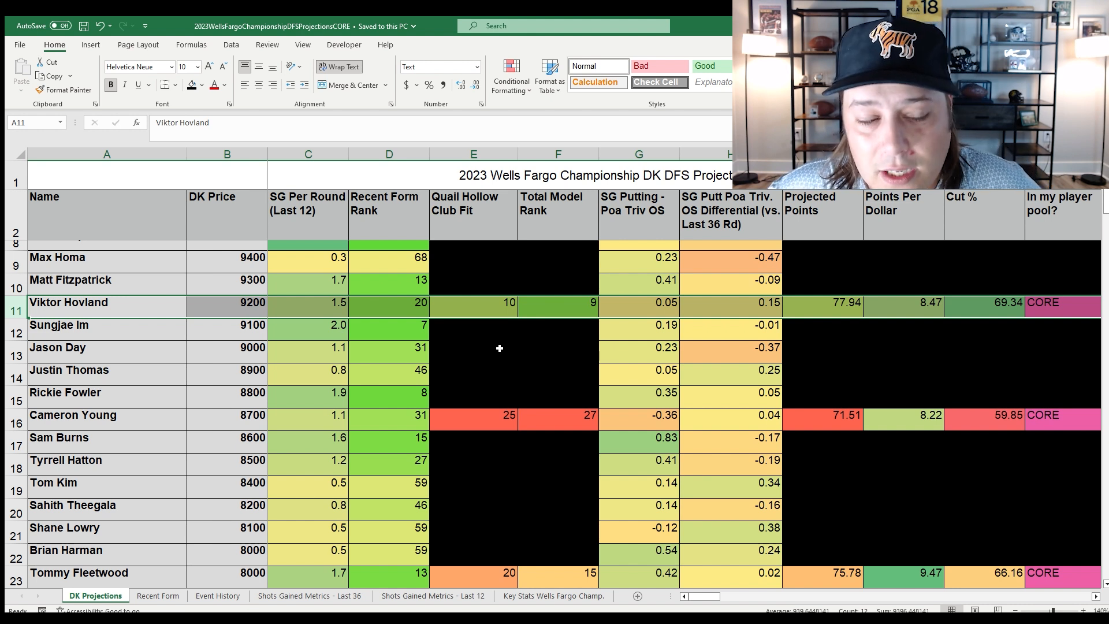
mouse_move(474, 331)
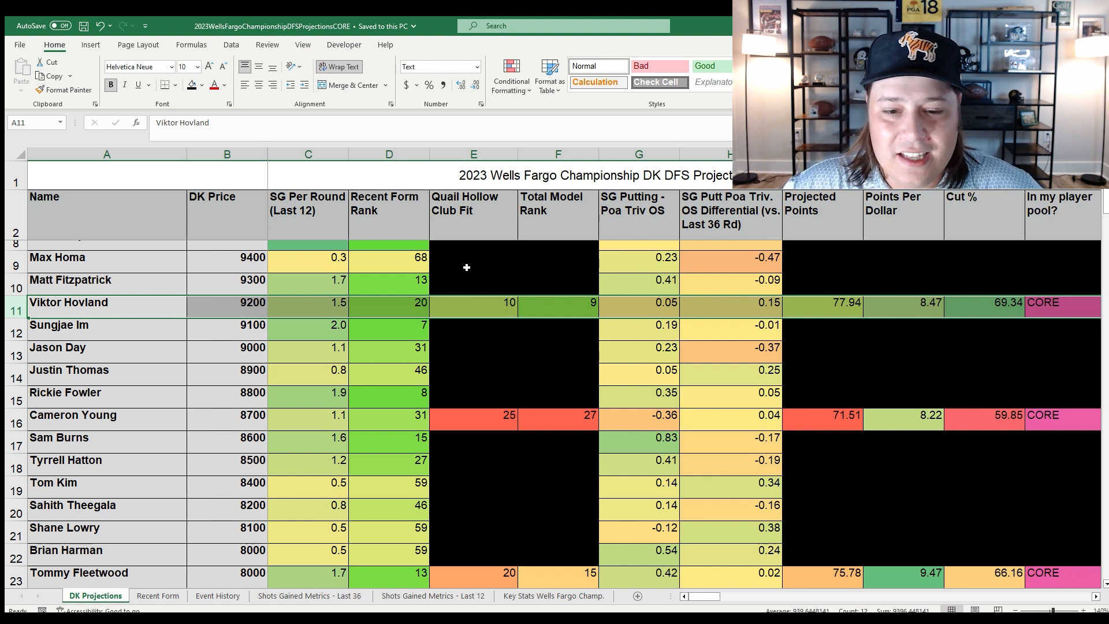
mouse_move(541, 359)
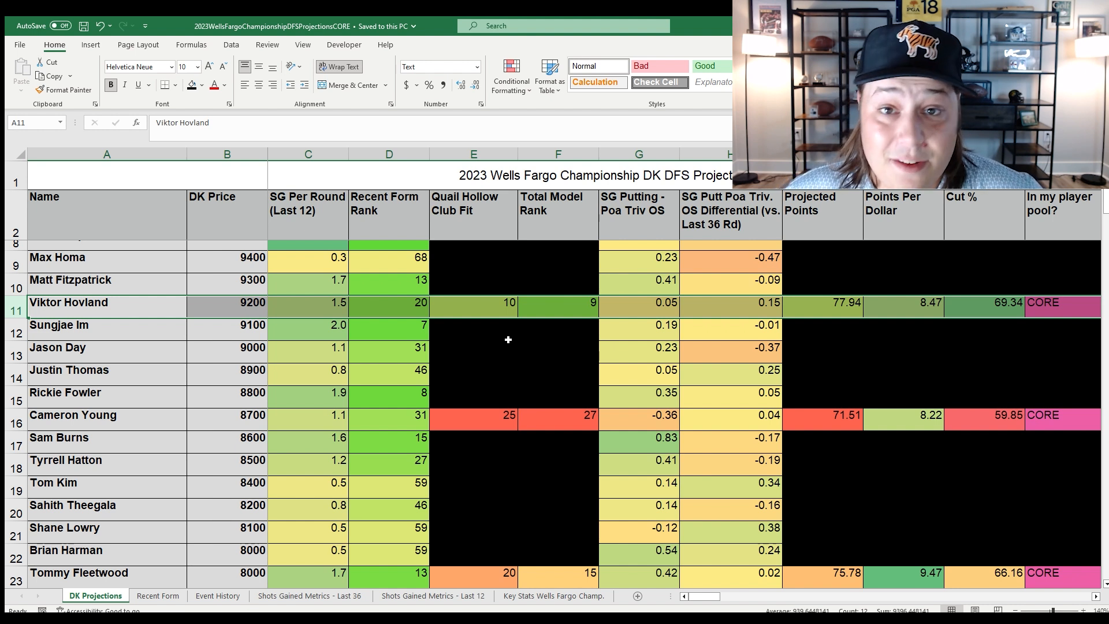
mouse_move(519, 351)
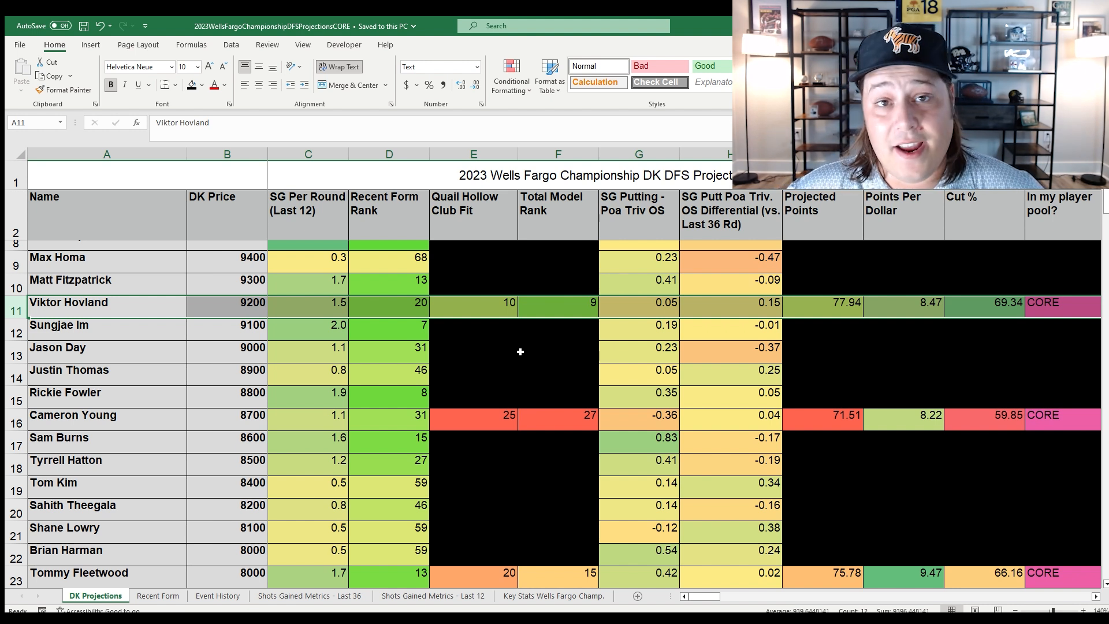
mouse_move(457, 281)
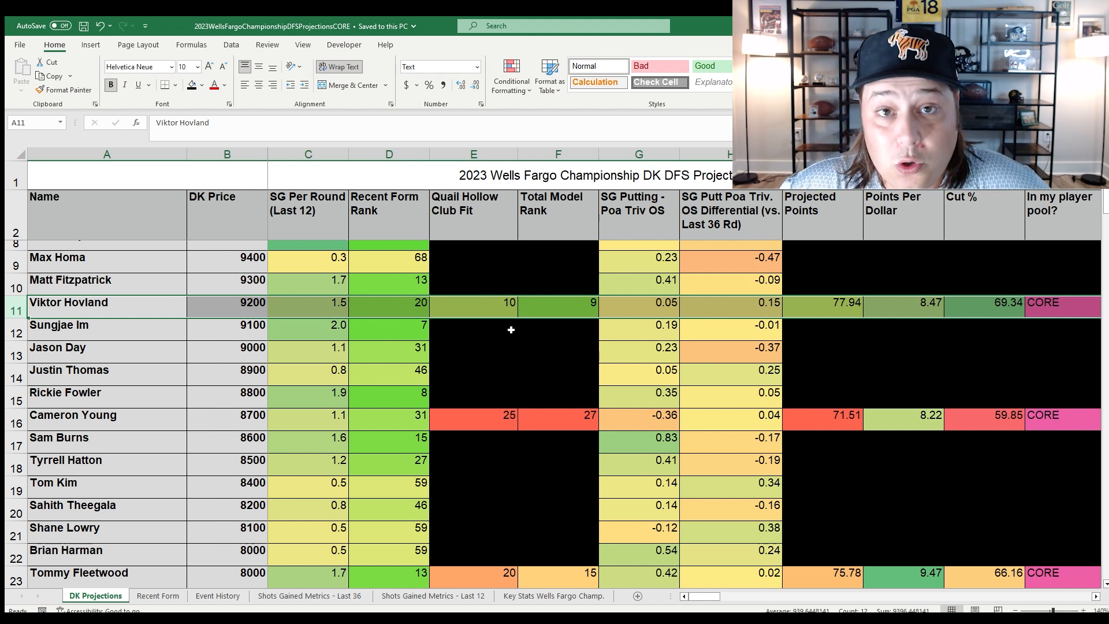
mouse_move(511, 375)
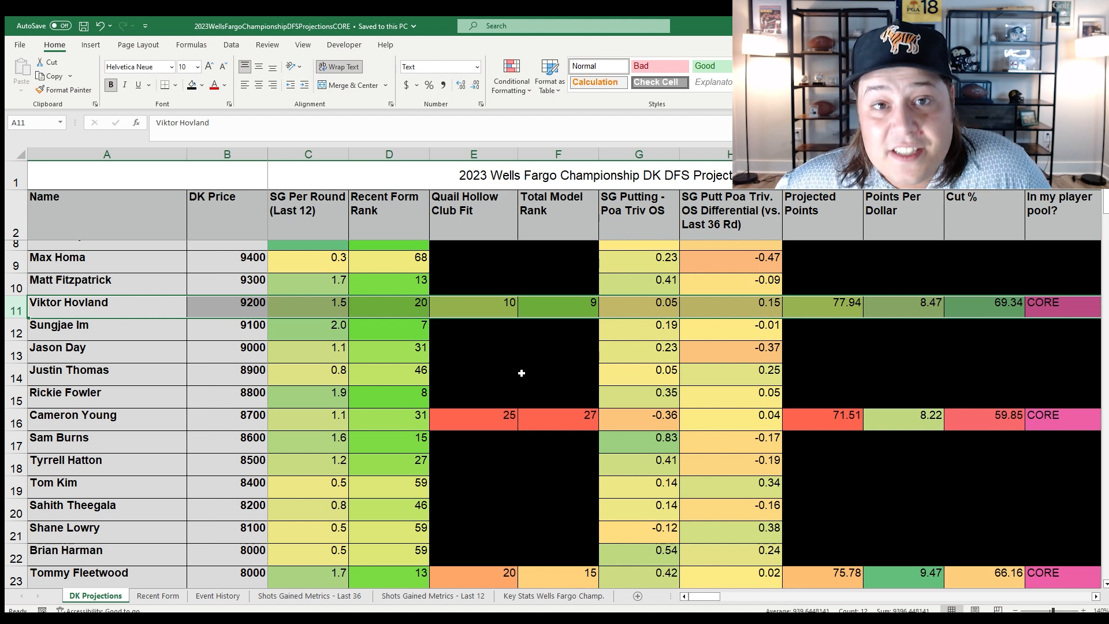
mouse_move(523, 394)
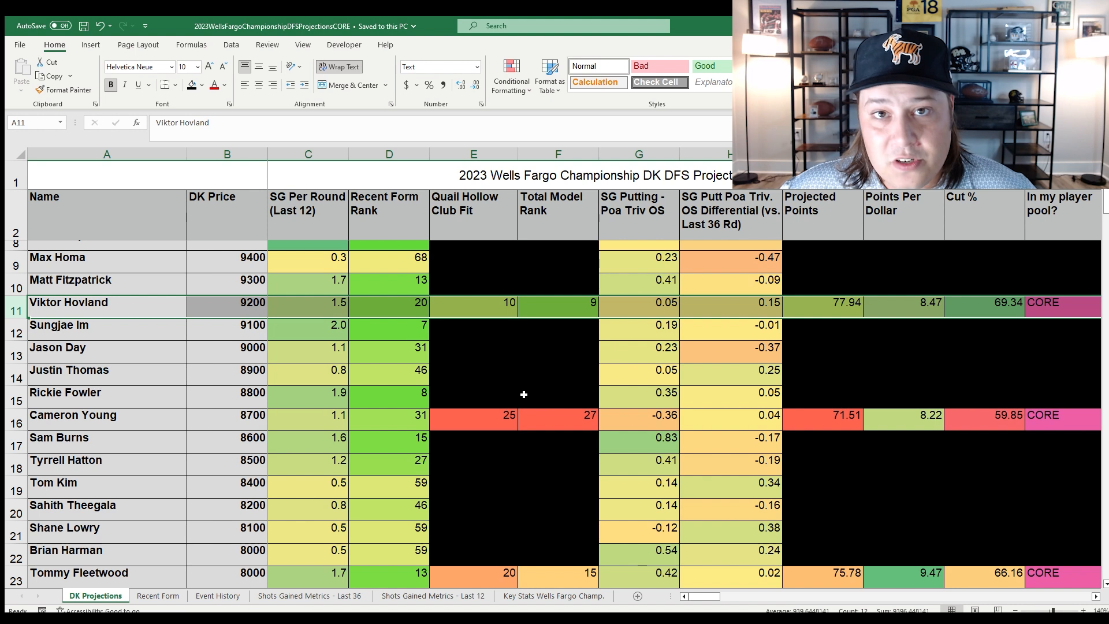
mouse_move(580, 413)
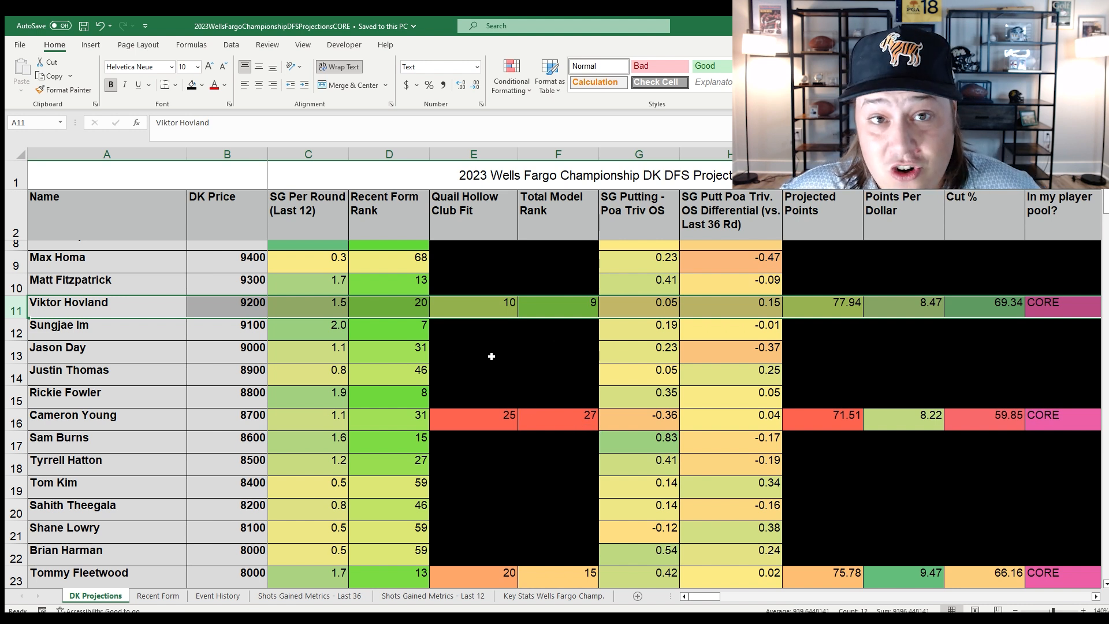
mouse_move(525, 371)
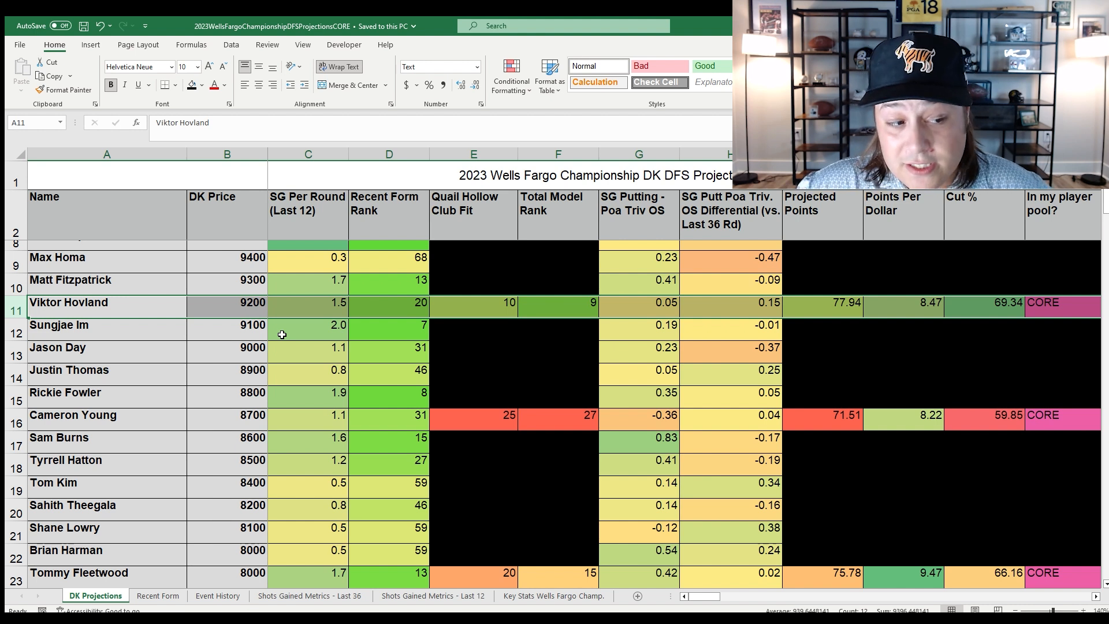
mouse_move(47, 317)
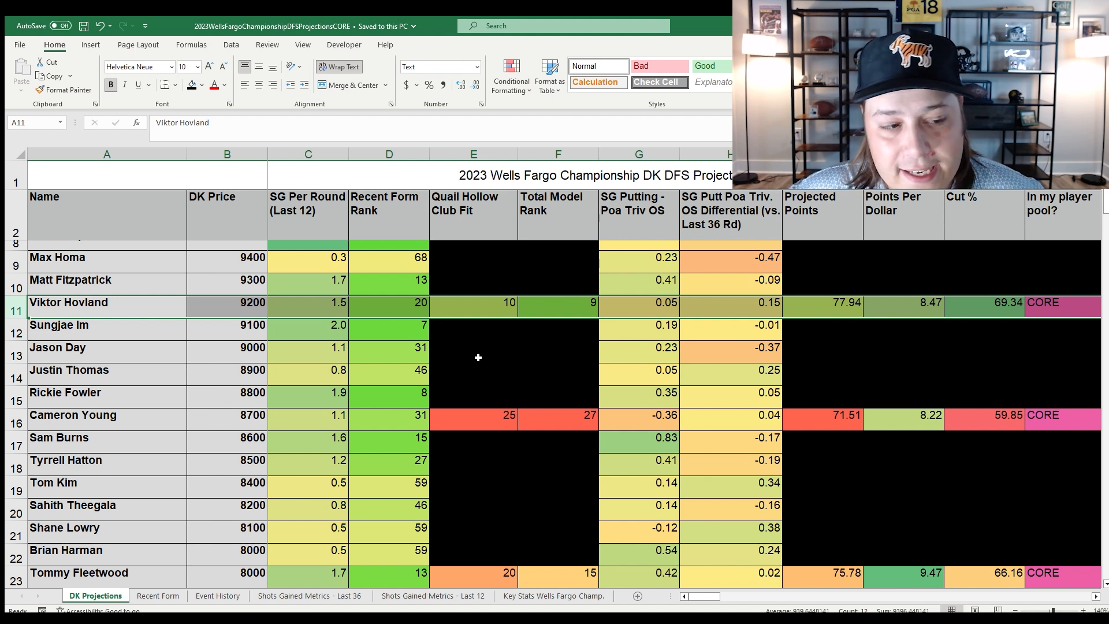
mouse_move(612, 329)
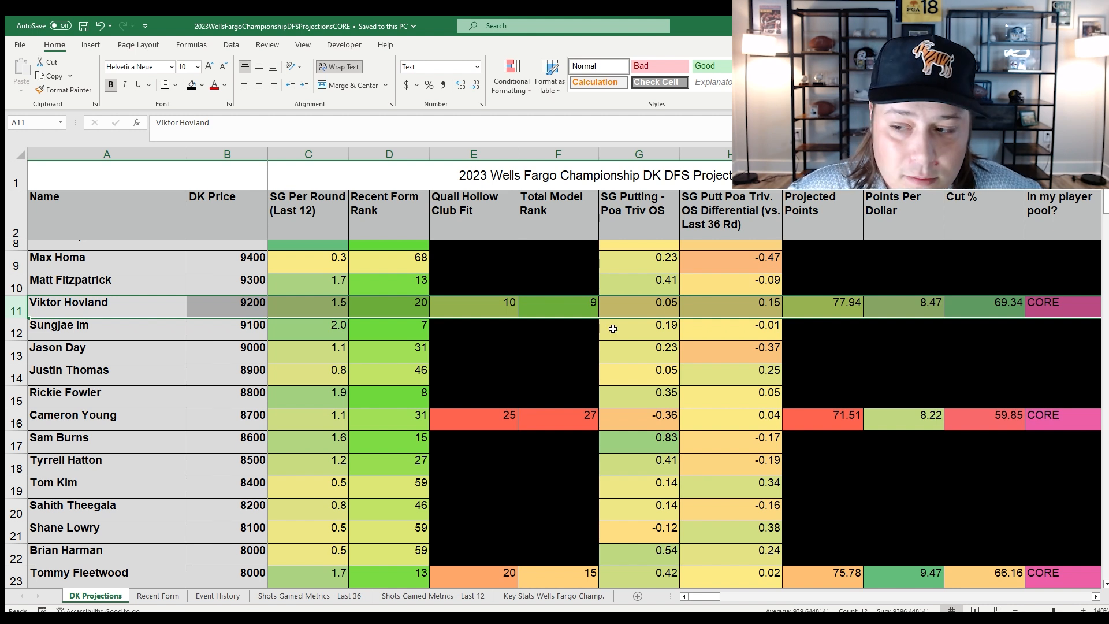
mouse_move(595, 344)
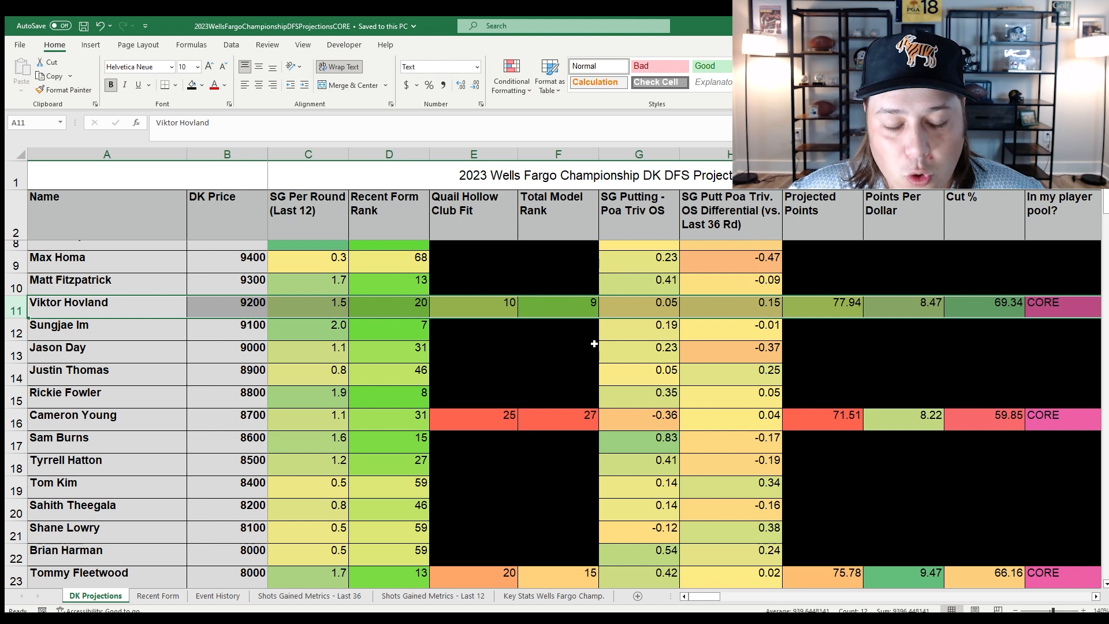
mouse_move(559, 342)
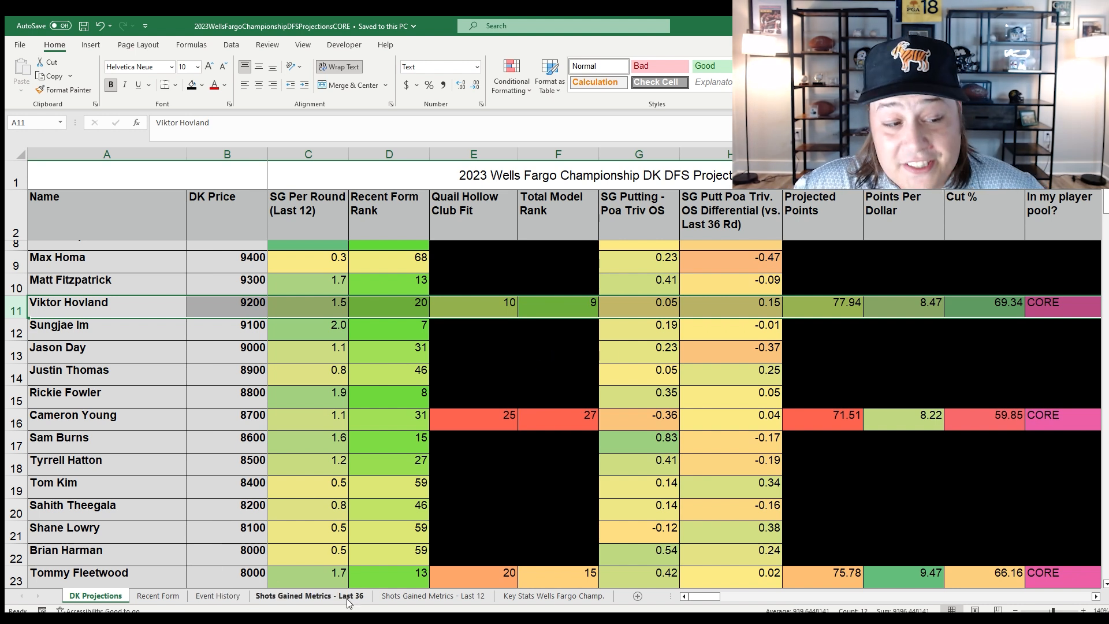
- Recheck Hovland's last-12 SG OTT 0.9 and SG APP 1.2, then return to DK Projections at Cameron Young
left_click(436, 612)
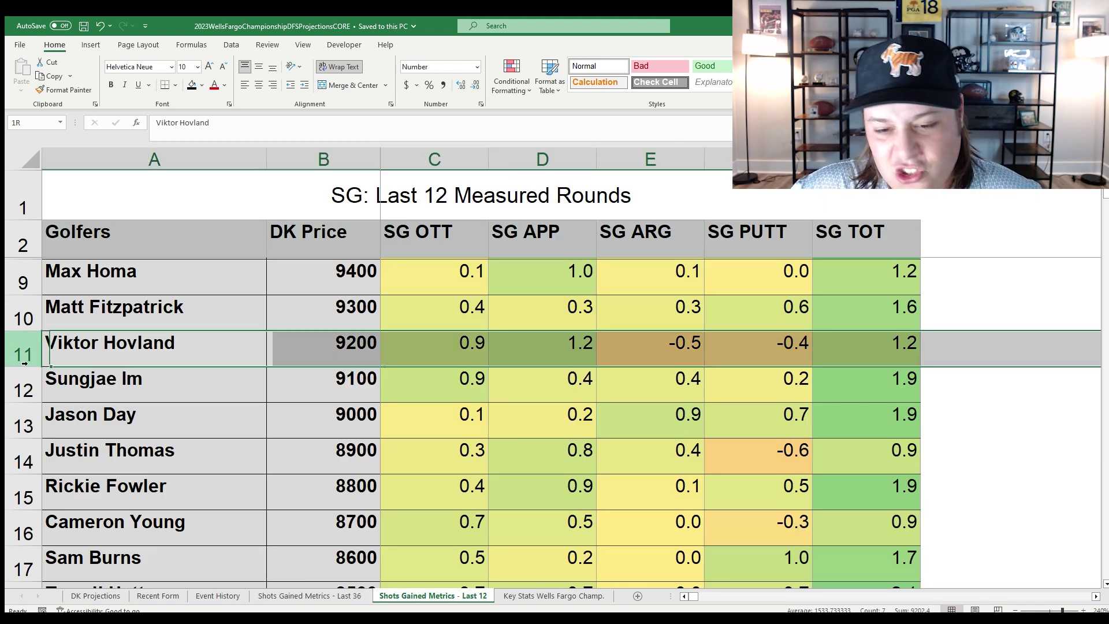
left_click(439, 345)
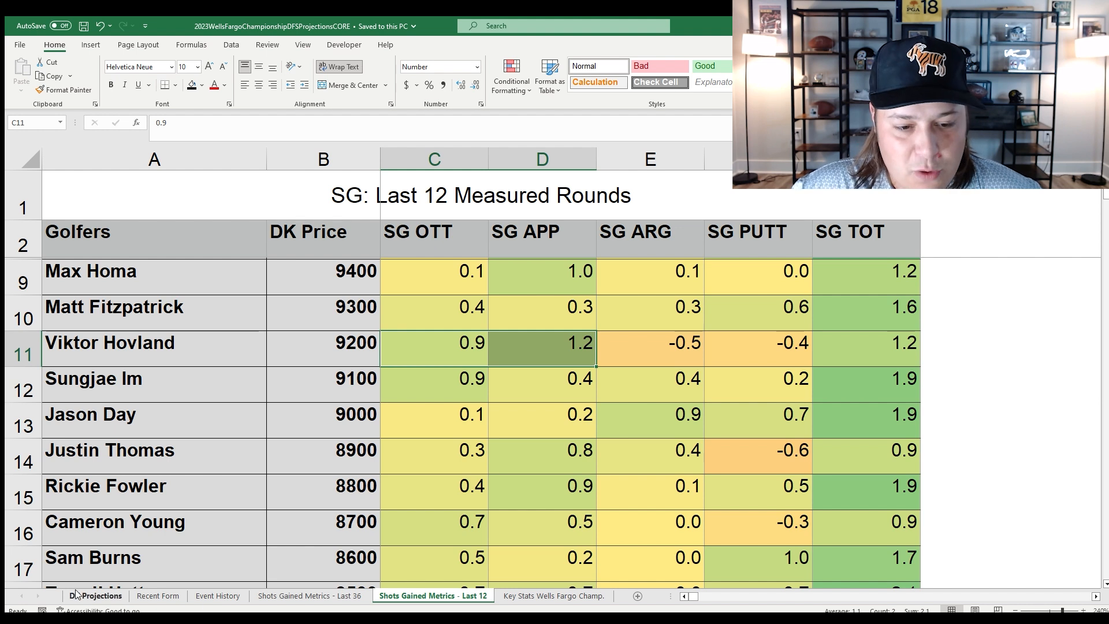
left_click(99, 597)
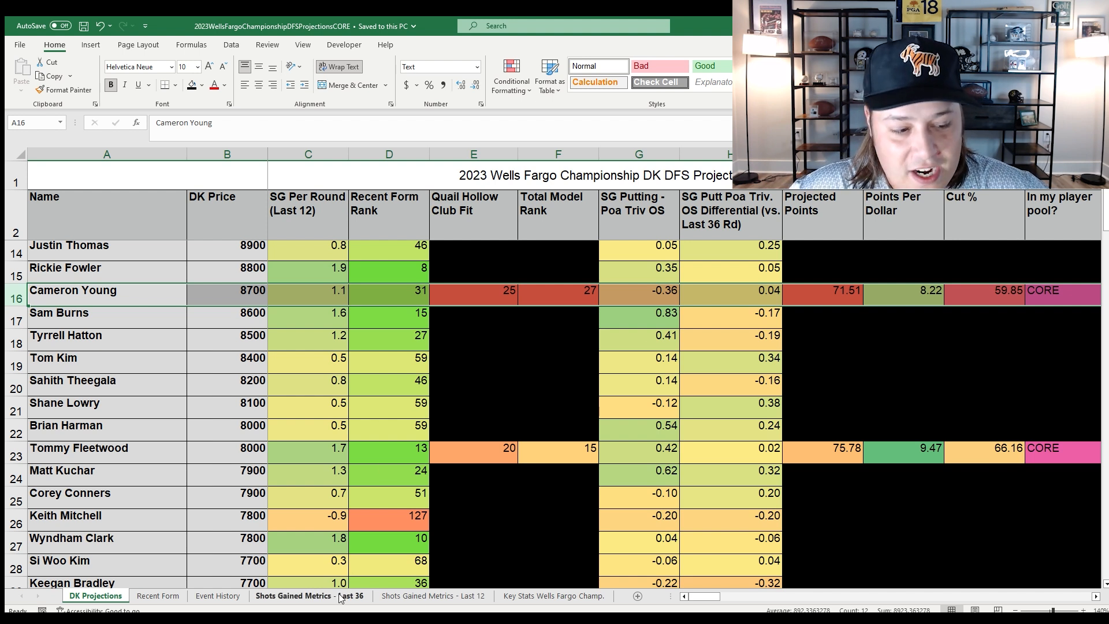
- Review Cameron Young's last-36 SG OTT 0.6 and SG APP 0.3, then his T2 finish on Event History
left_click(307, 596)
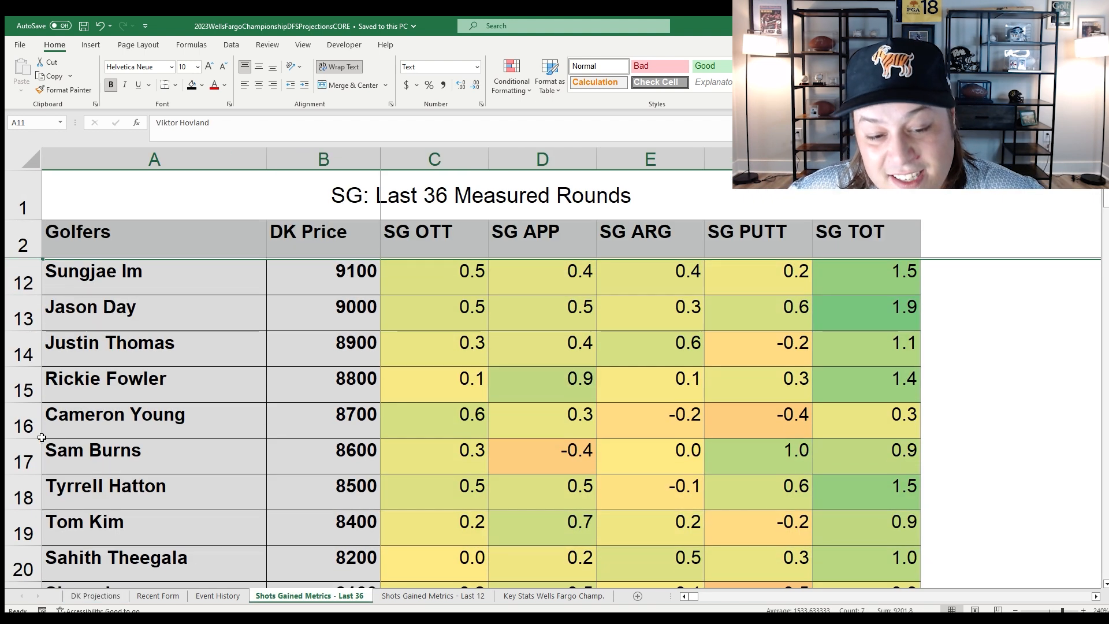
left_click(433, 414)
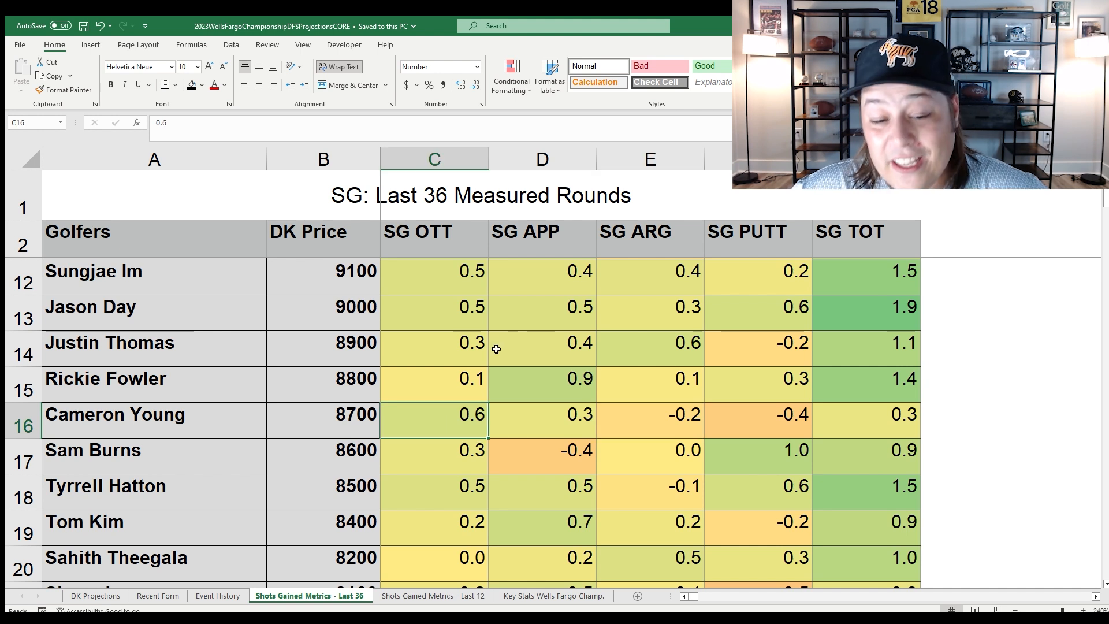
left_click(541, 426)
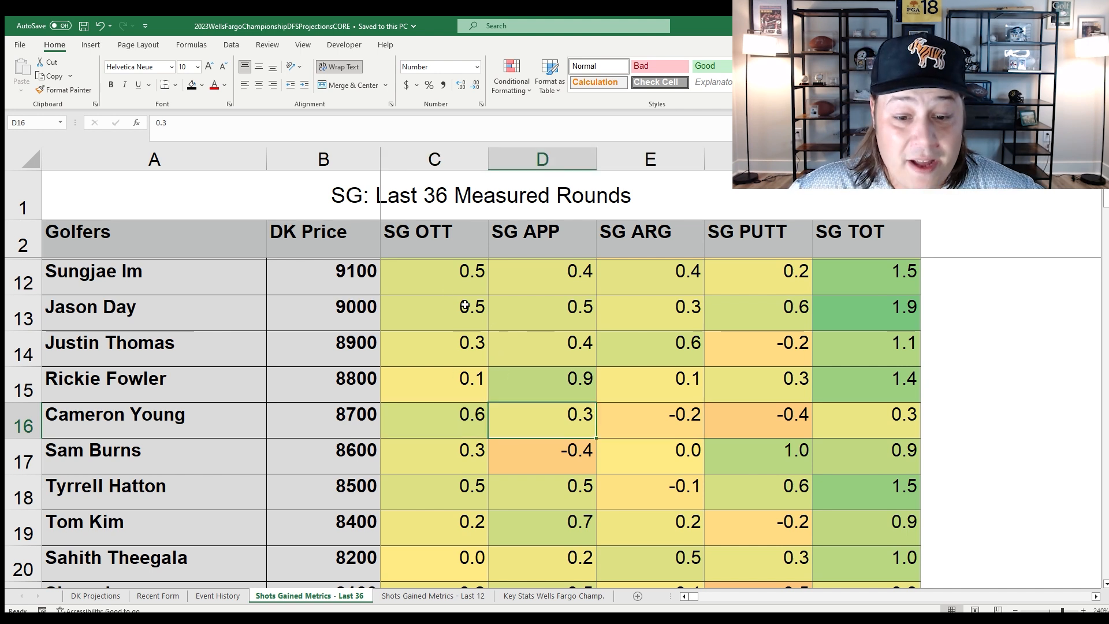
mouse_move(524, 356)
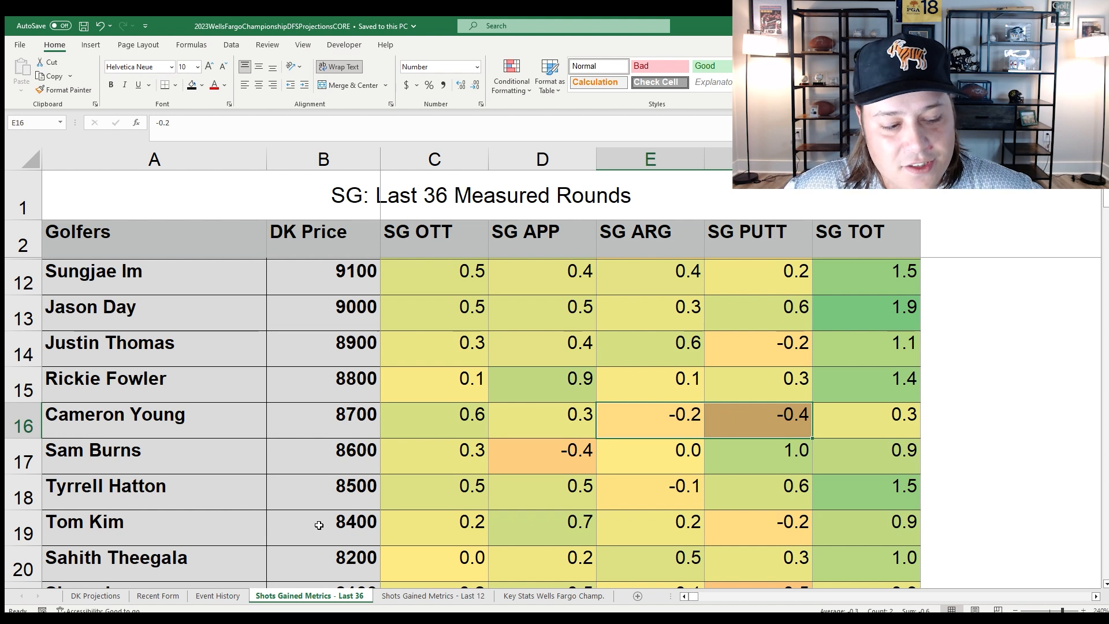
left_click(217, 596)
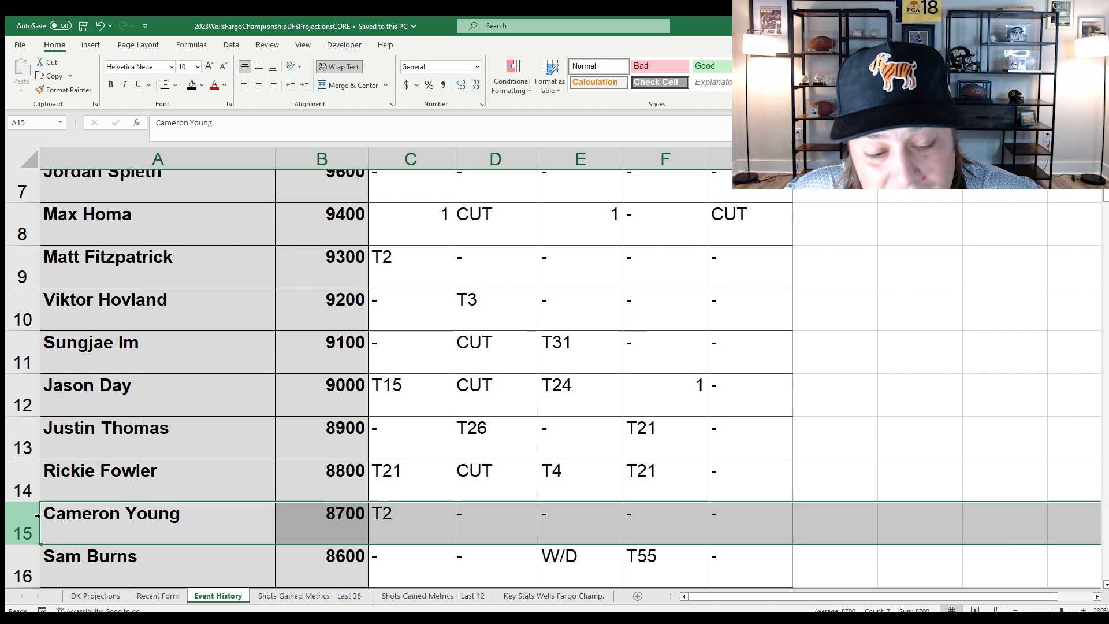
left_click(409, 522)
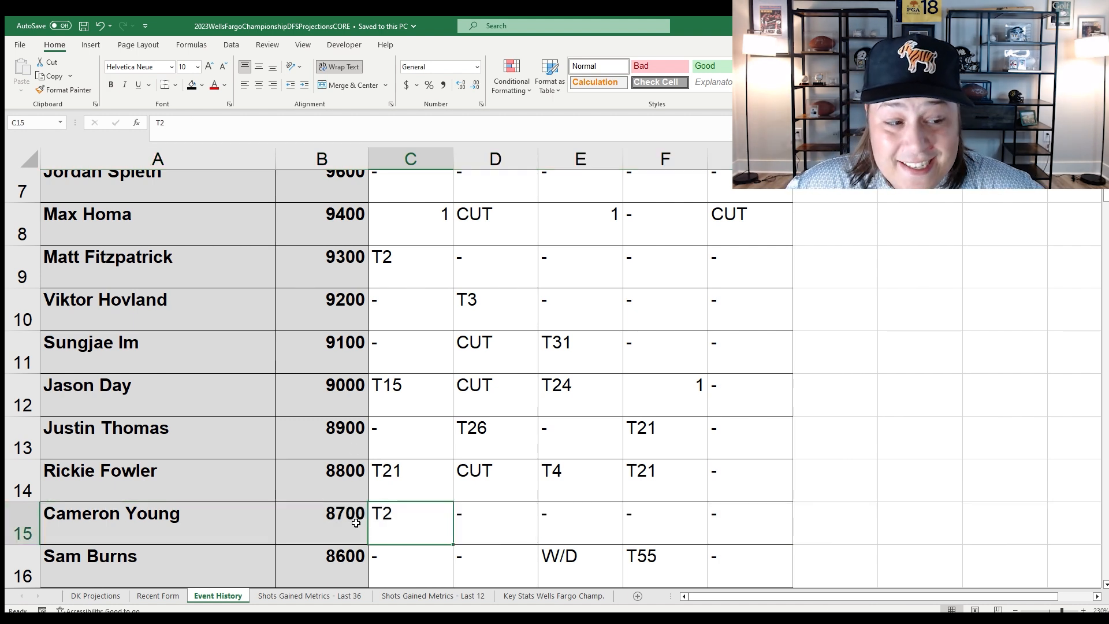
- Return to DK Projections showing Cameron Young at 8700, CORE, 71.51 points
left_click(95, 596)
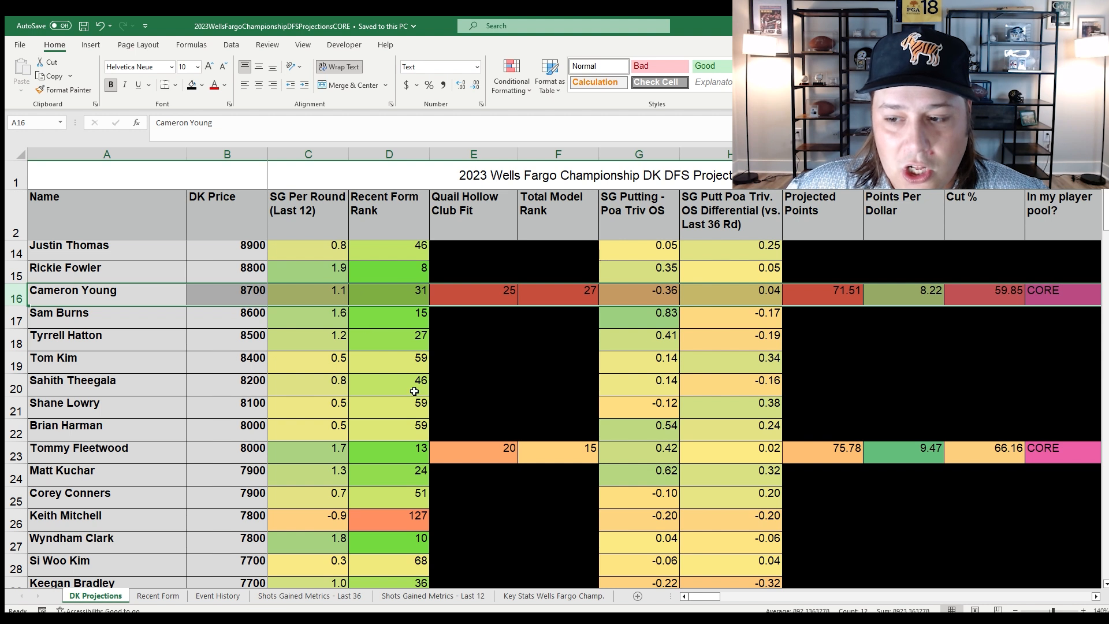
mouse_move(235, 361)
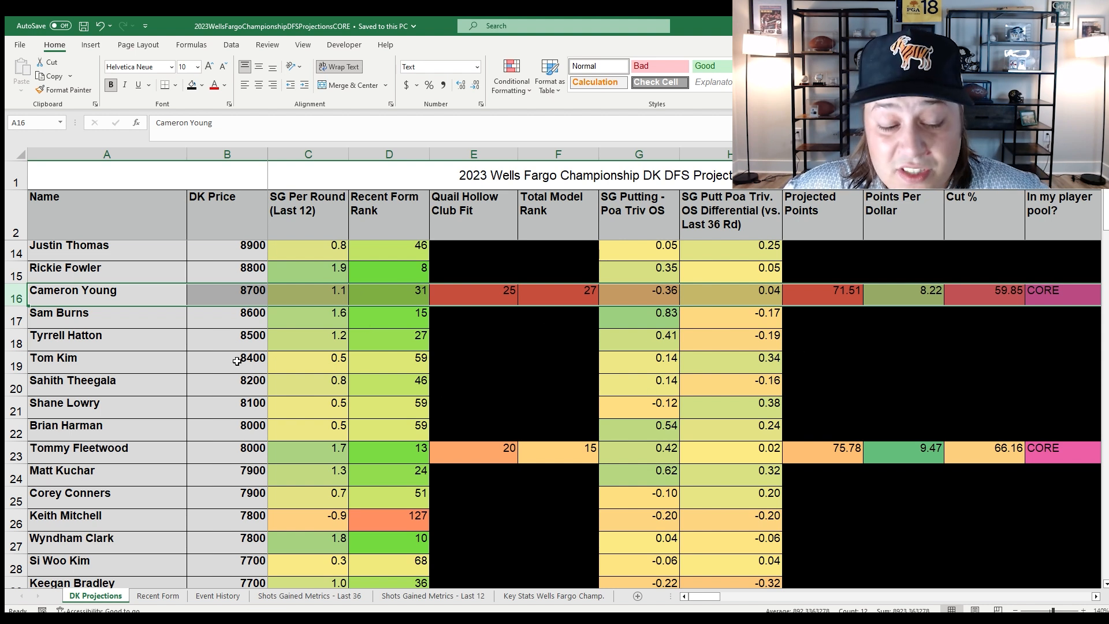
mouse_move(300, 552)
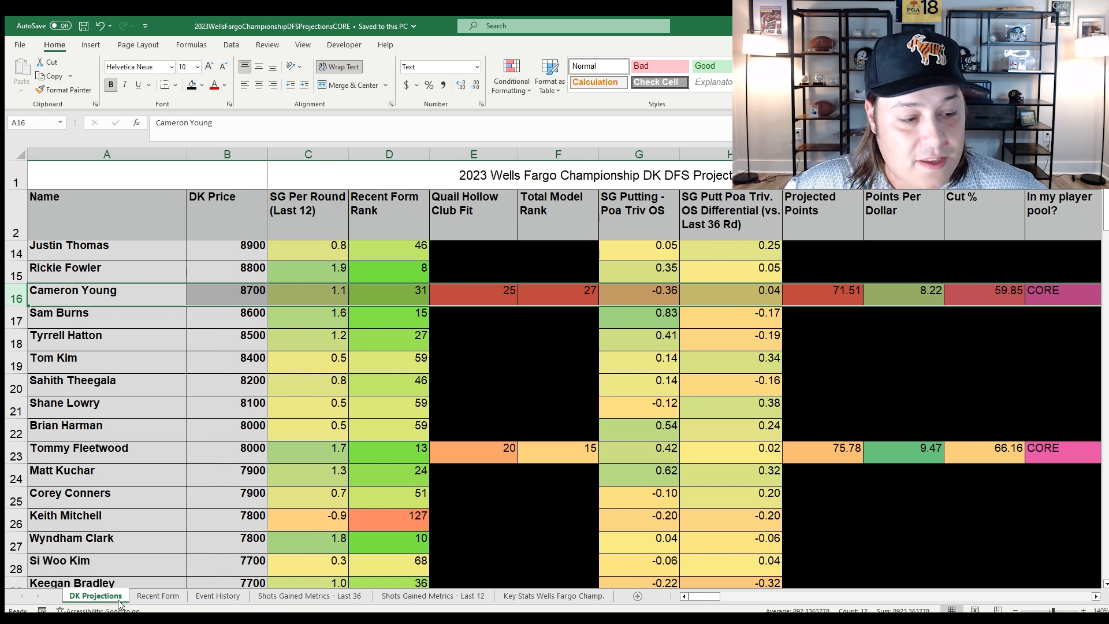
- Check Cameron Young's recent T51 Heritage and T7 Masters finishes on the Recent Form sheet
left_click(157, 597)
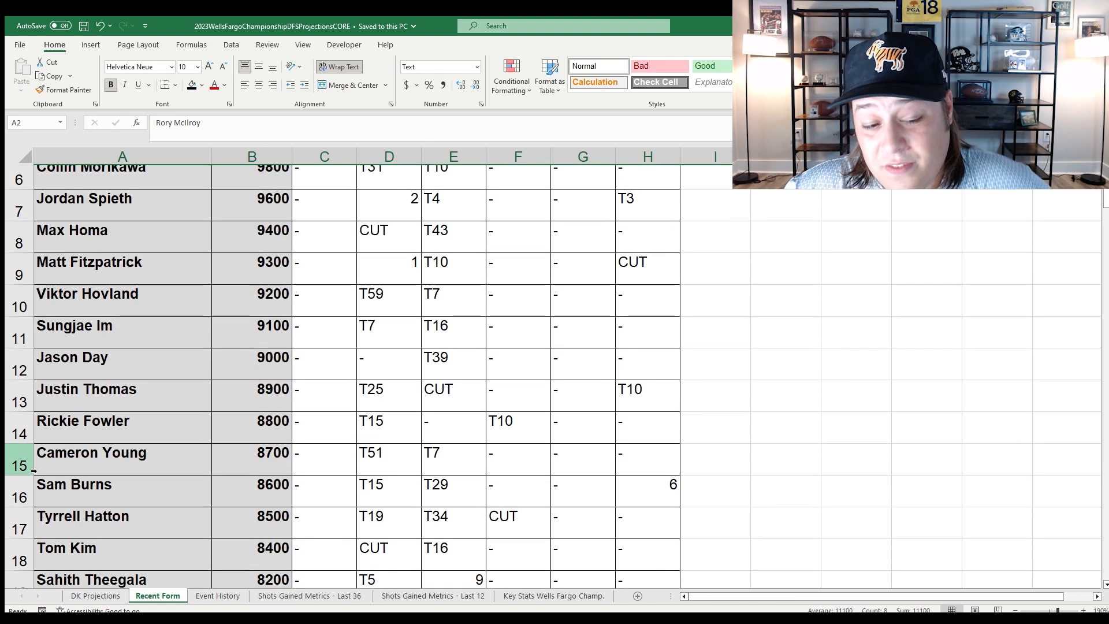
left_click(381, 457)
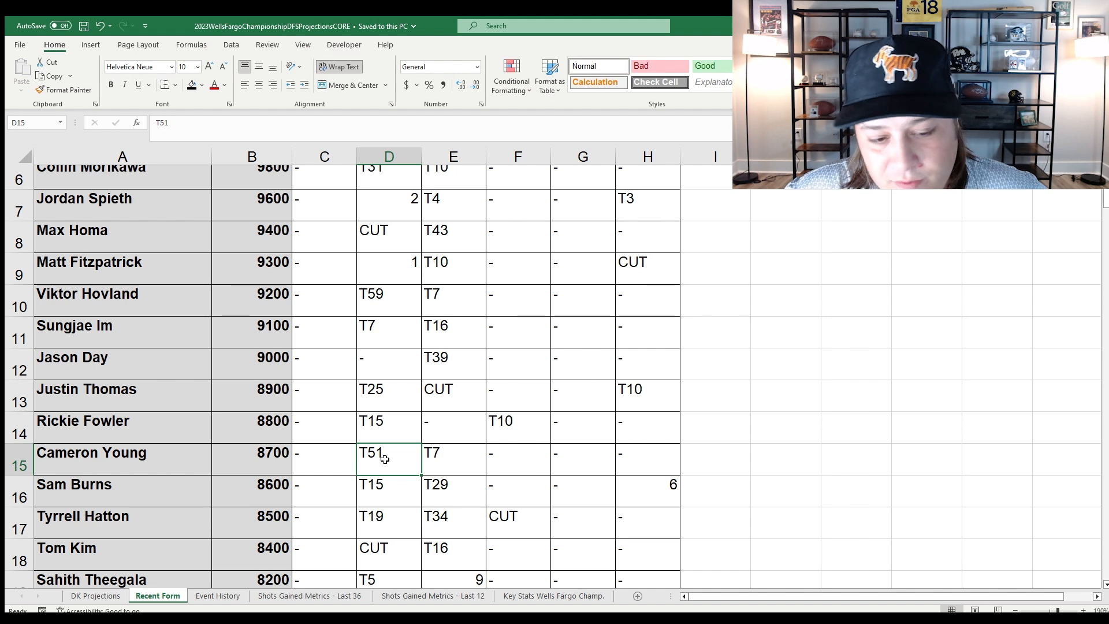
left_click(438, 465)
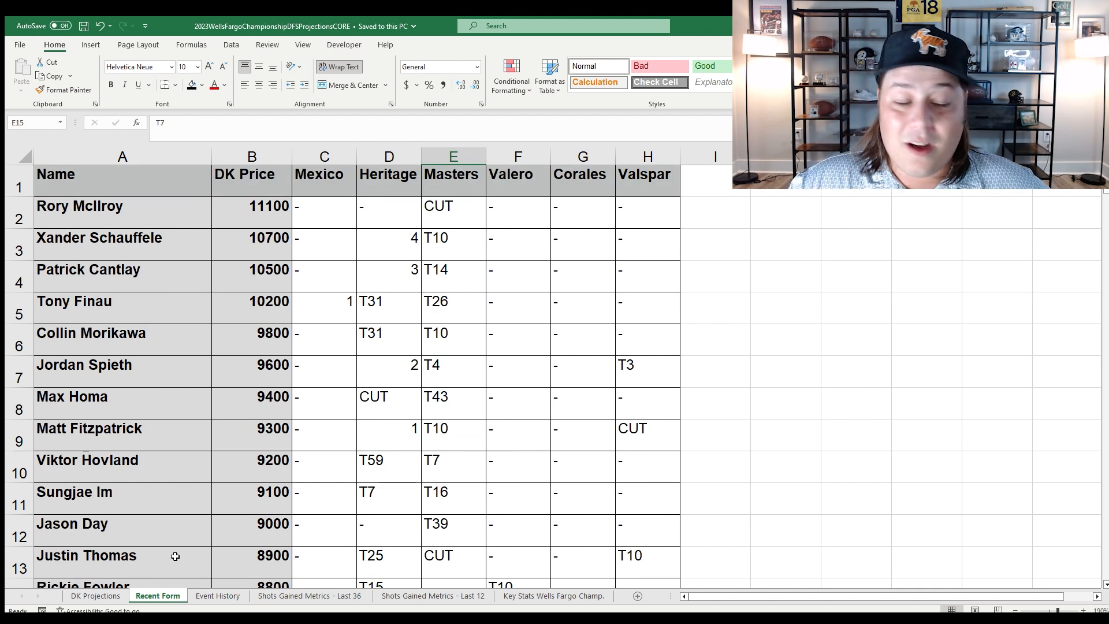
- Back on DK Projections, move down to Tommy Fleetwood's 8000 CORE row
left_click(95, 596)
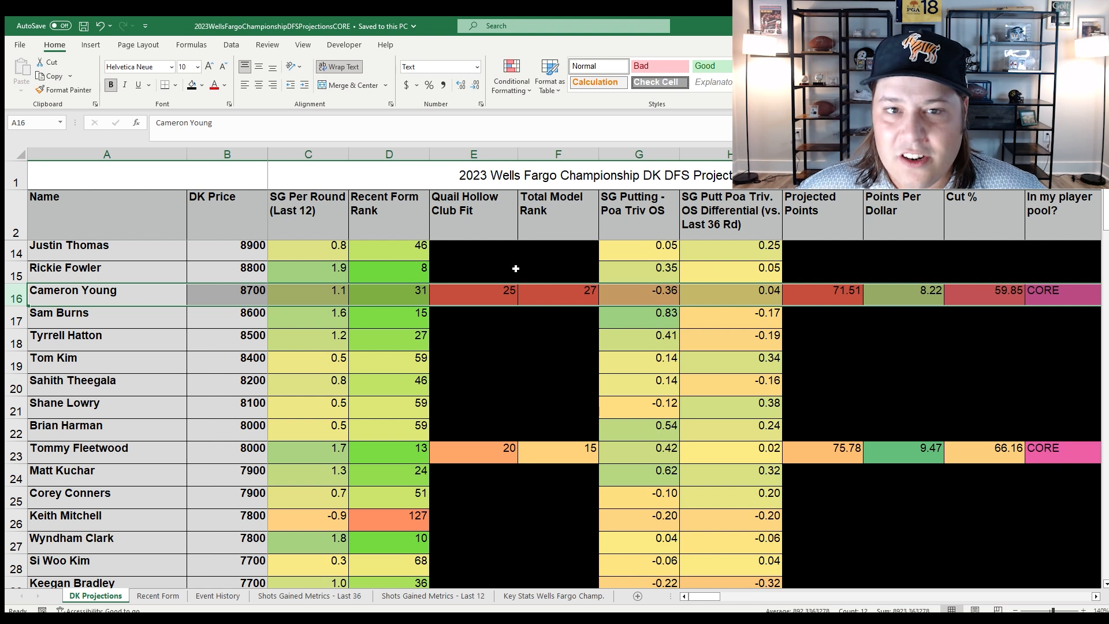
mouse_move(529, 354)
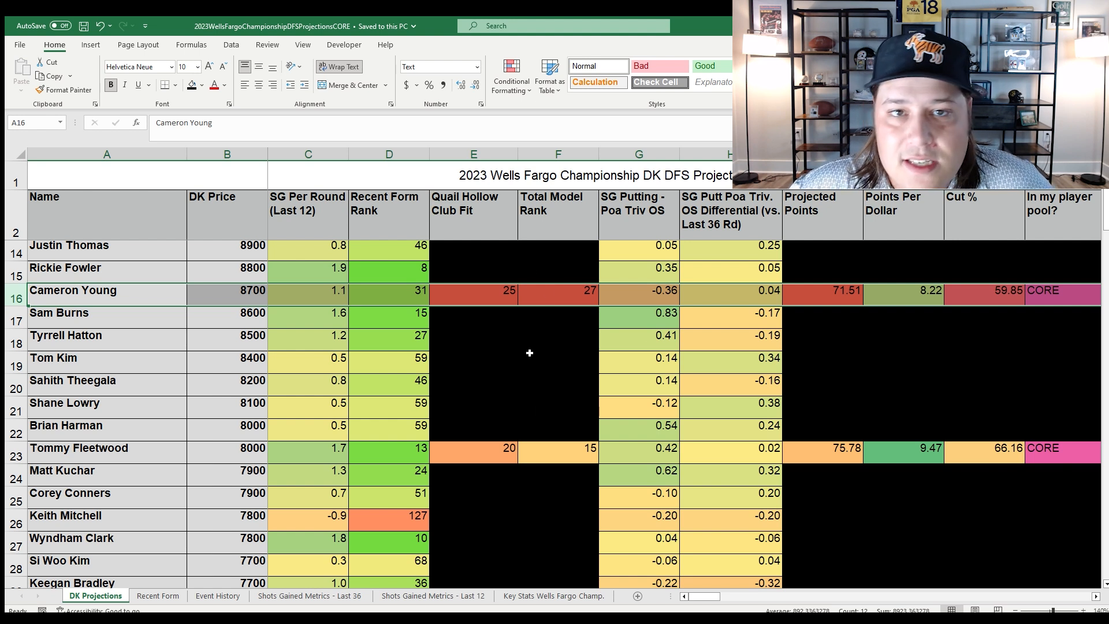
mouse_move(546, 372)
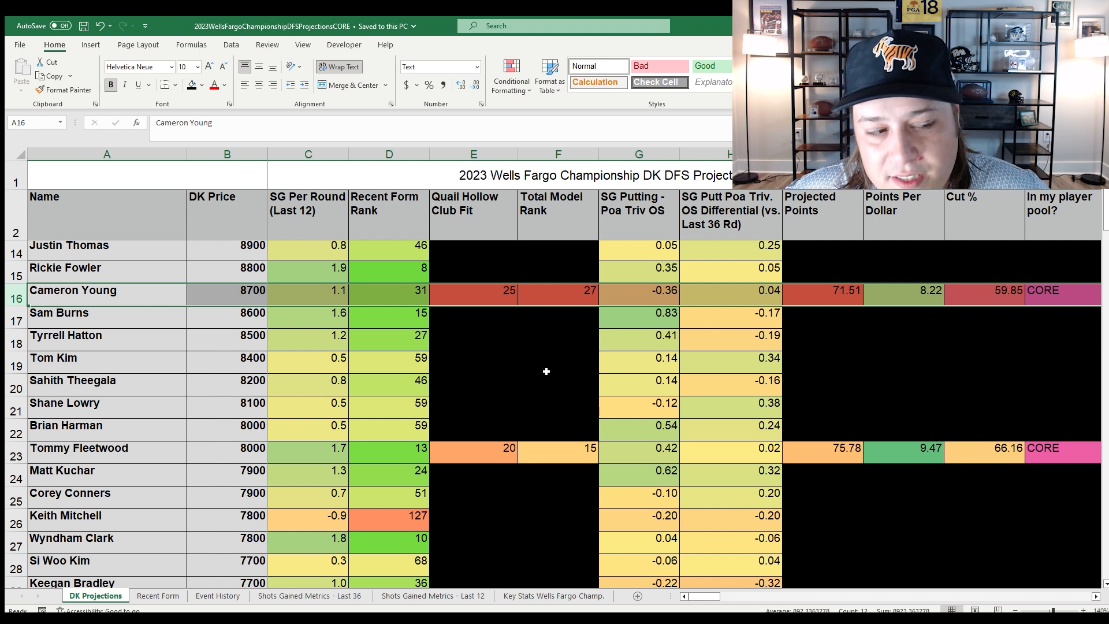
mouse_move(542, 326)
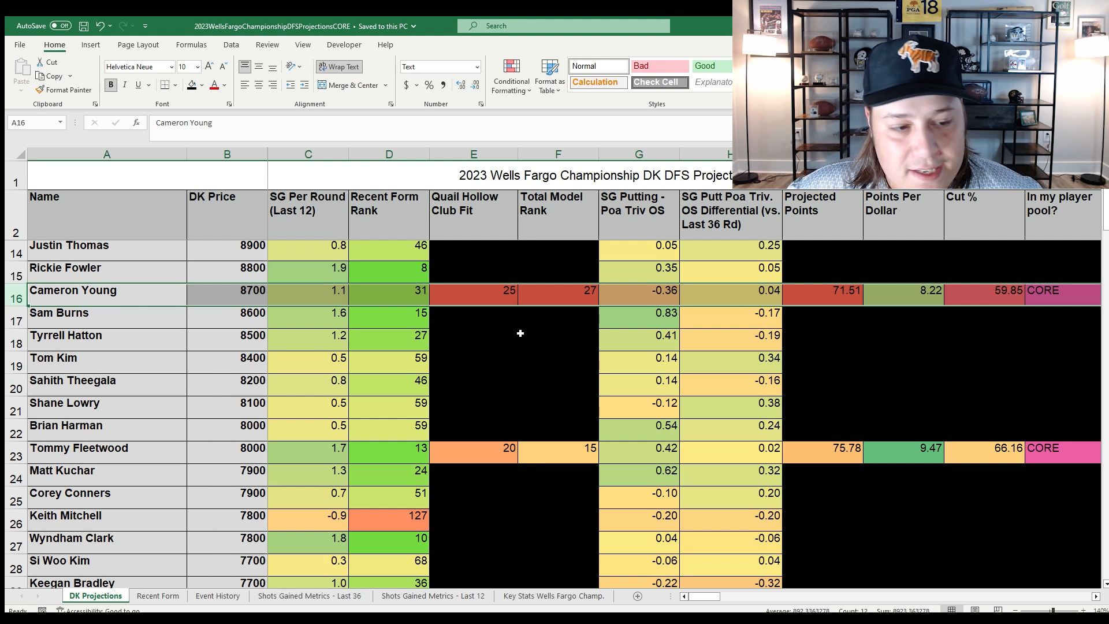
mouse_move(546, 357)
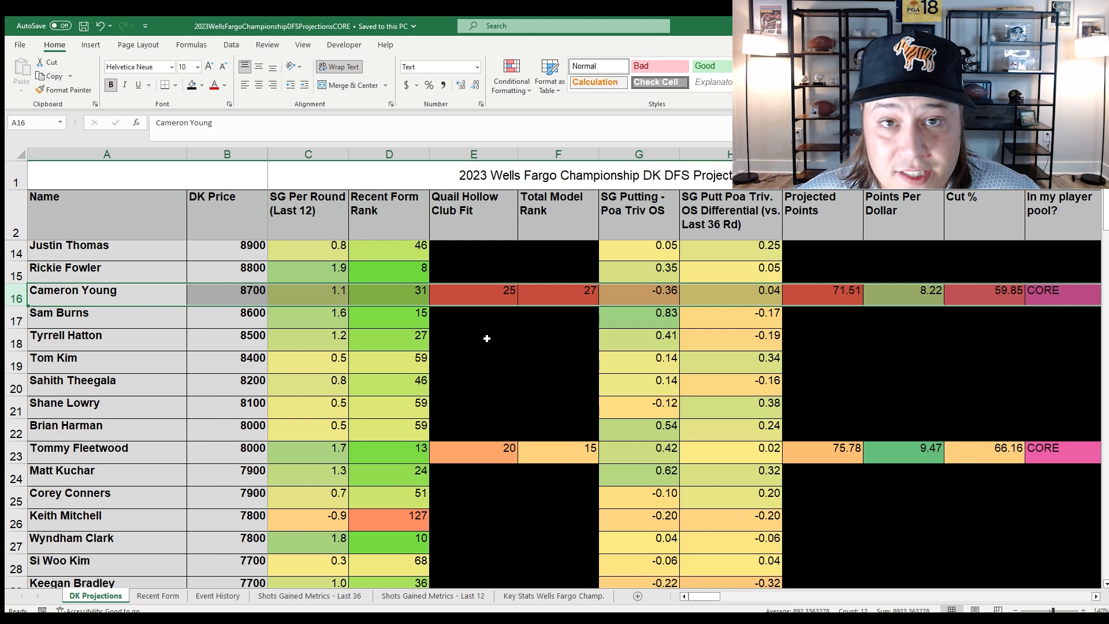
mouse_move(455, 330)
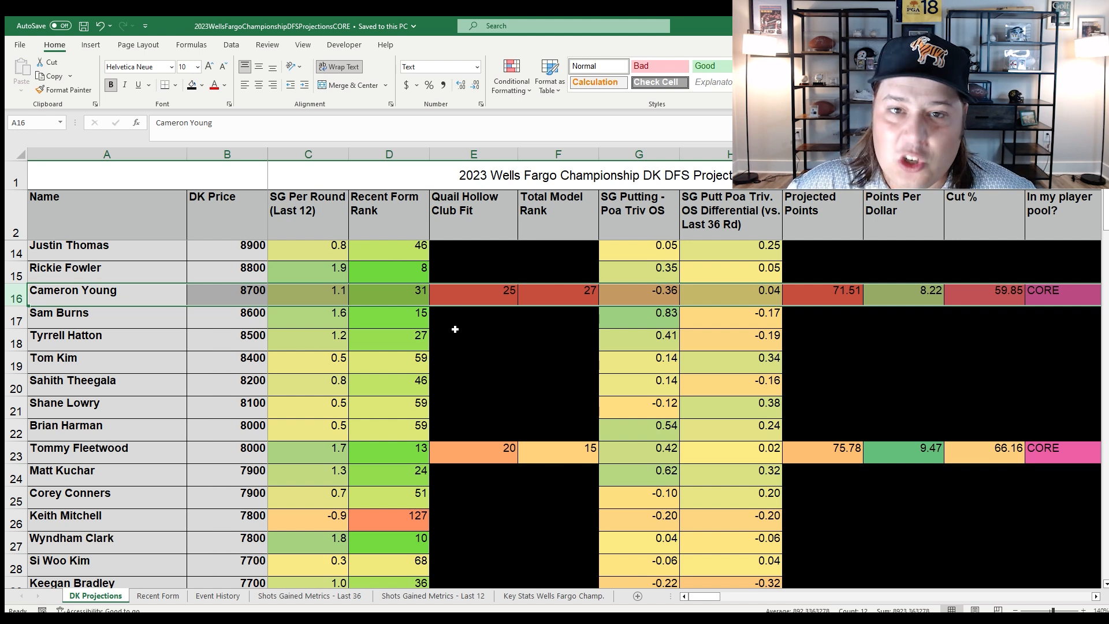
mouse_move(544, 352)
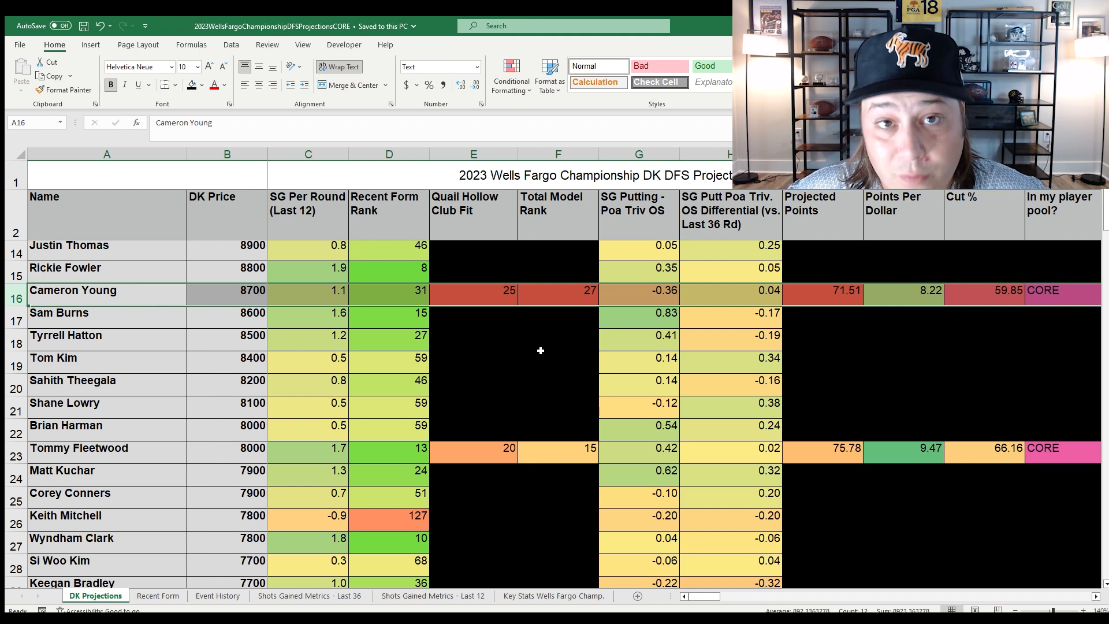
mouse_move(515, 313)
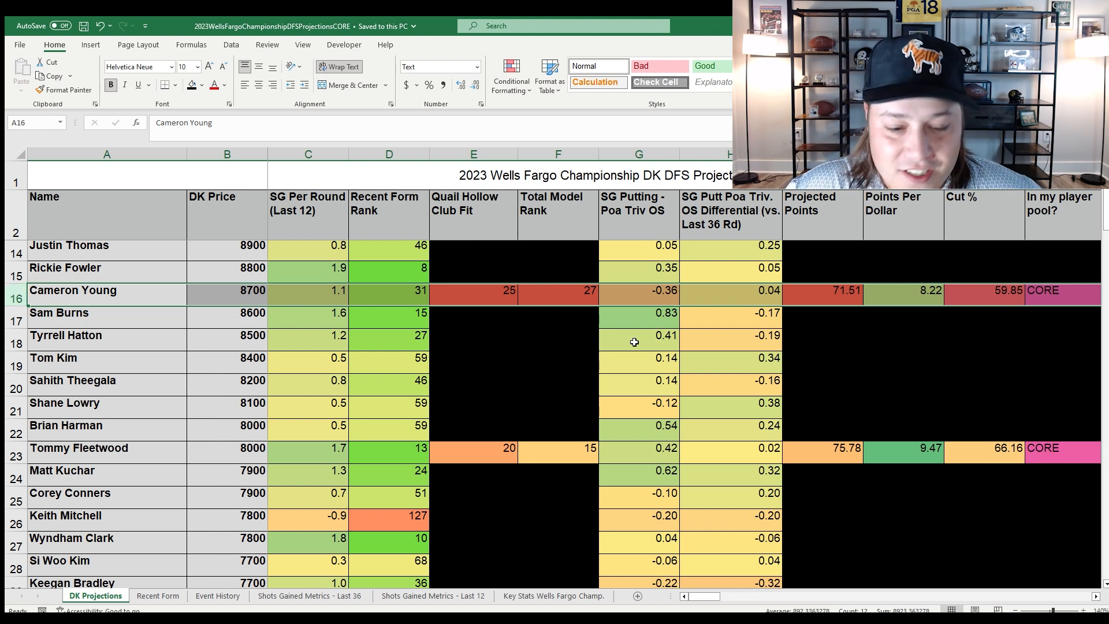
scroll("down", 3)
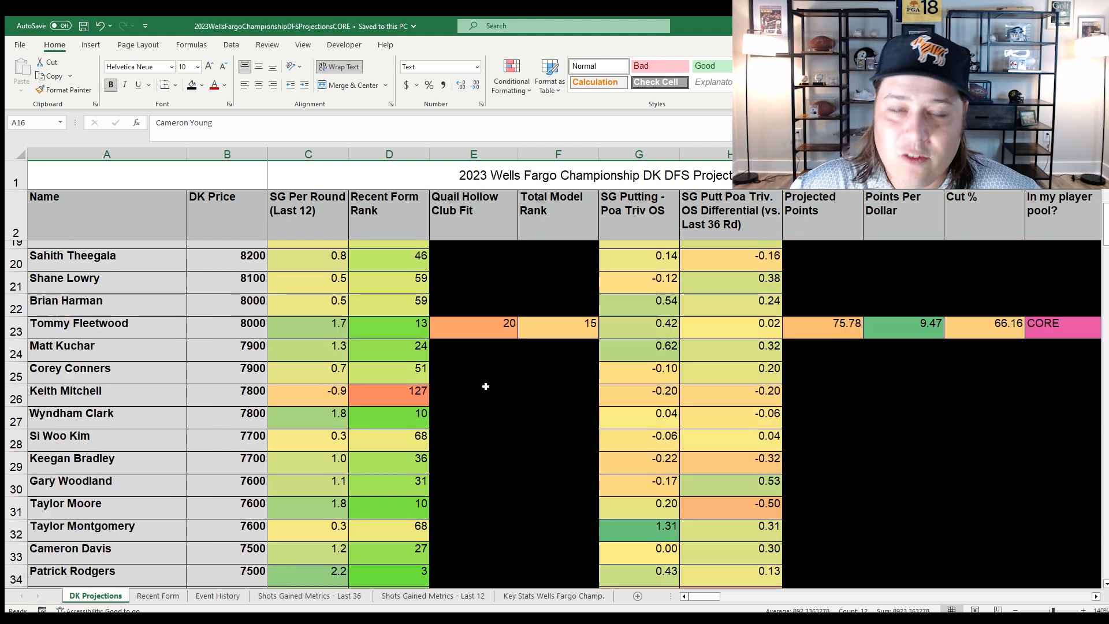
left_click(87, 323)
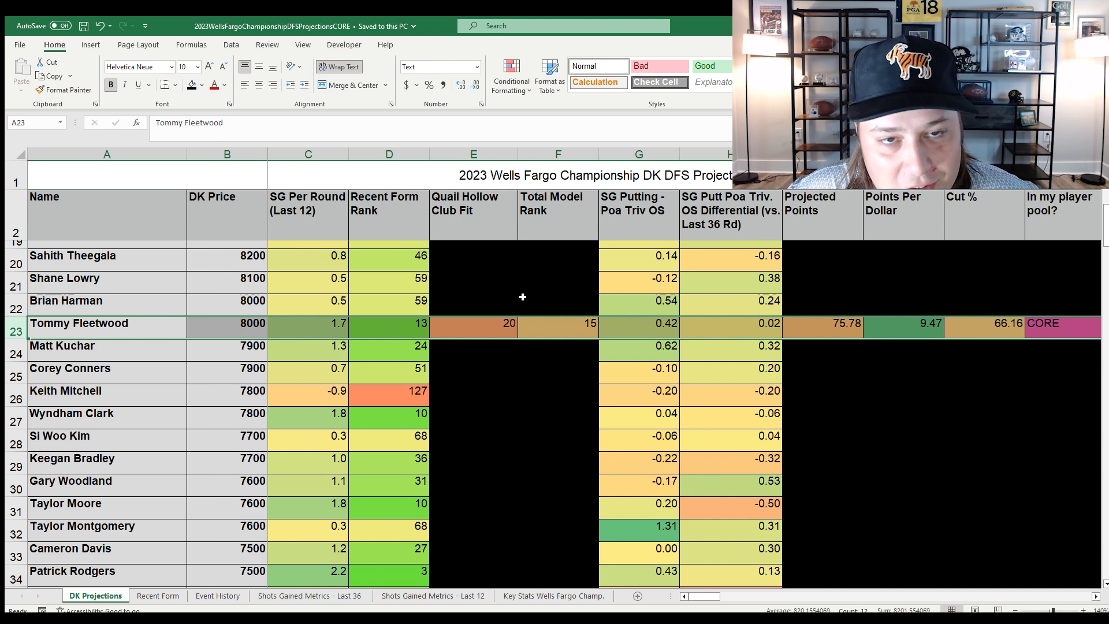
mouse_move(561, 307)
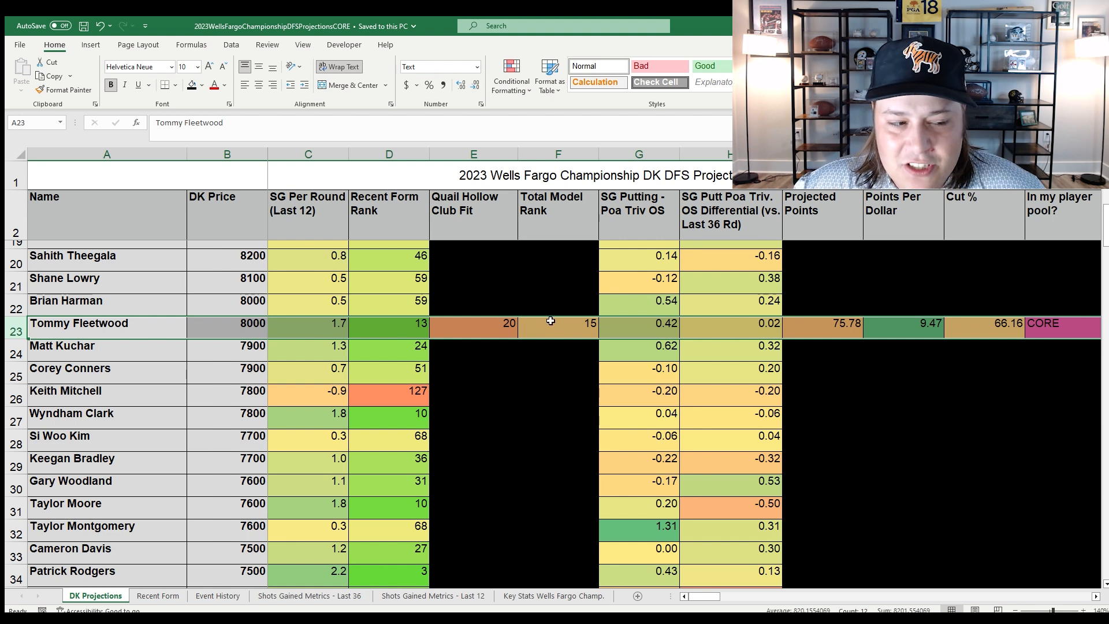
mouse_move(240, 473)
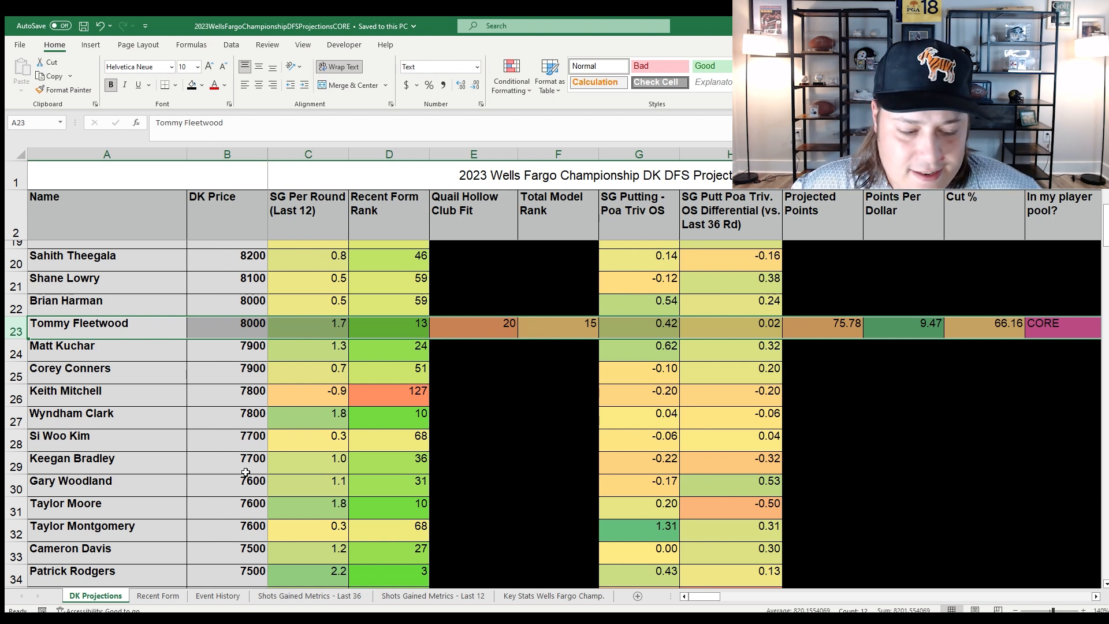
- Review Tommy Fleetwood's T15 Heritage and T3 Valspar finishes on the Recent Form sheet
left_click(157, 596)
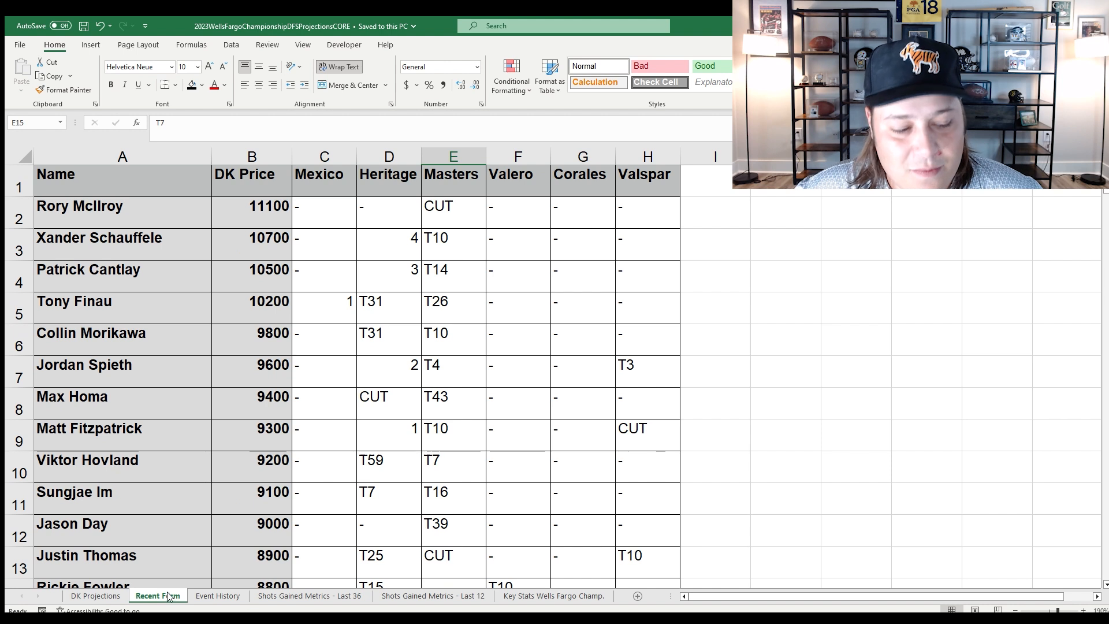
scroll("down", 3)
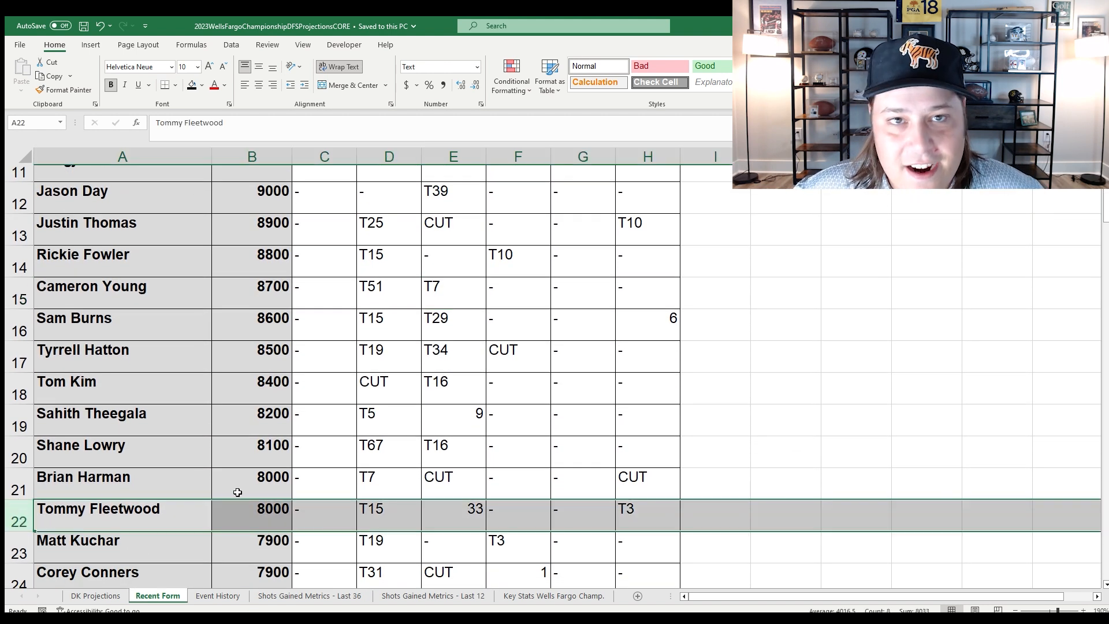
left_click(368, 509)
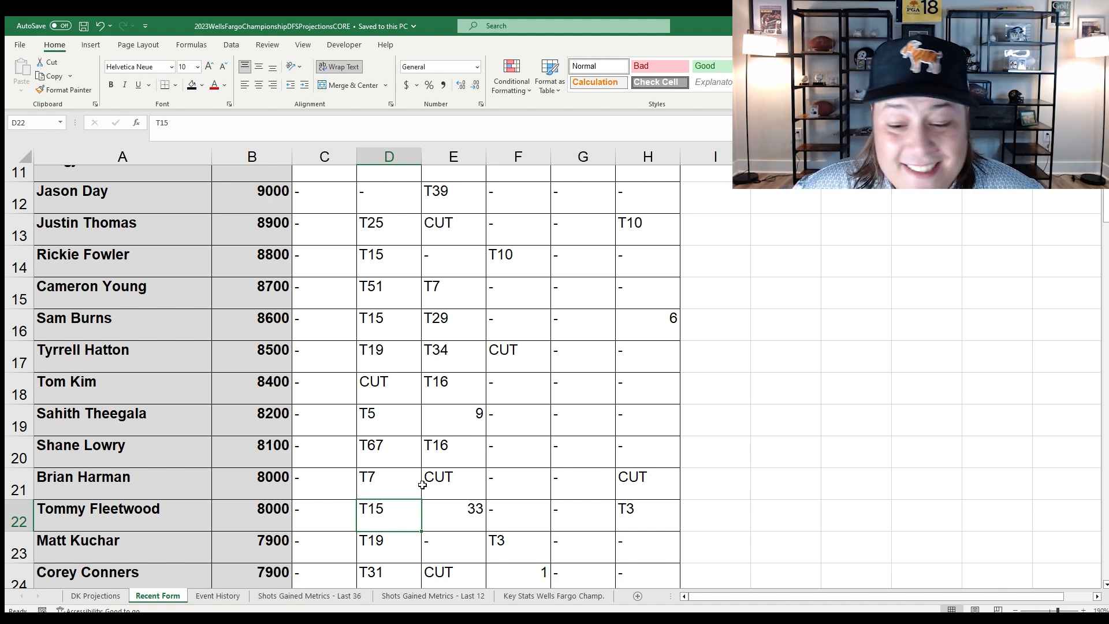
left_click(632, 511)
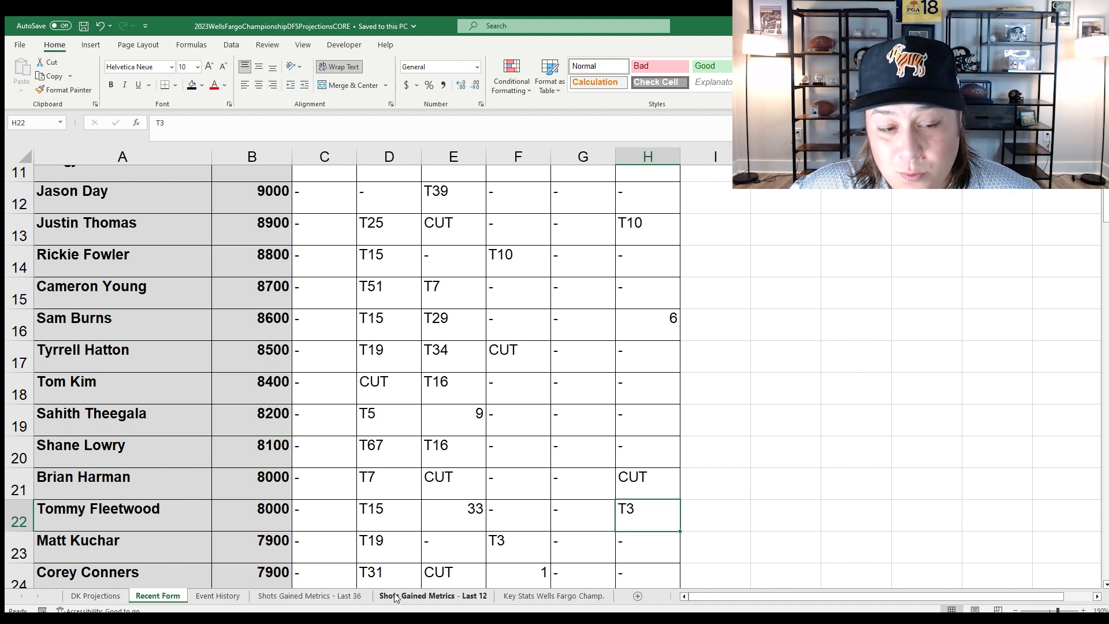
- Check Fleetwood's last-12 SG OTT 0.3, then reconfirm row 22's T15 and T3 finishes and select the row
left_click(435, 596)
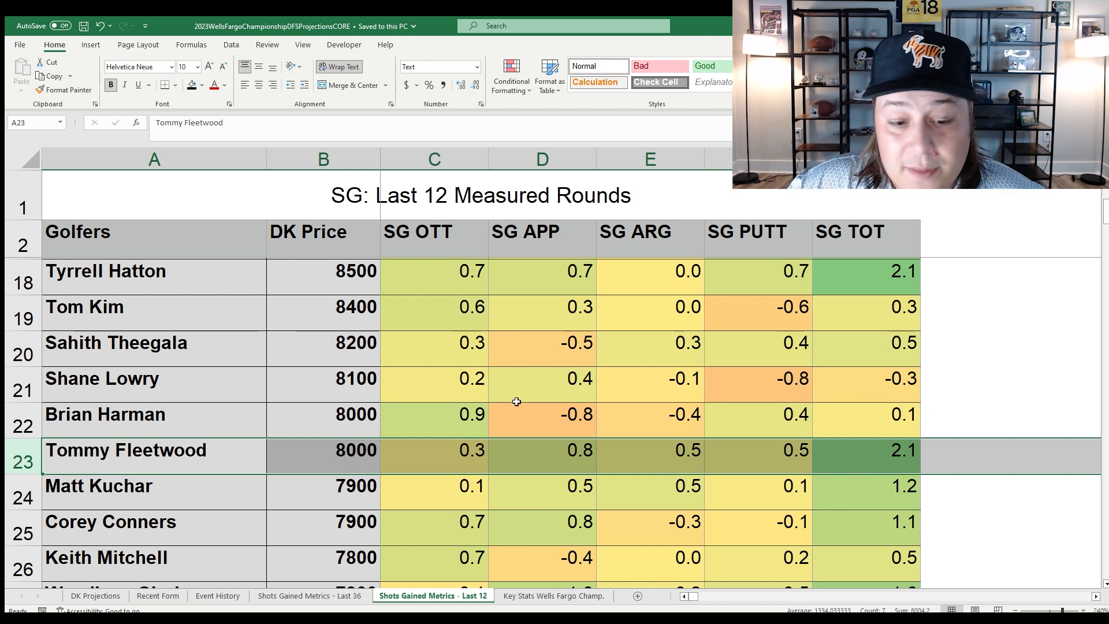
left_click(434, 461)
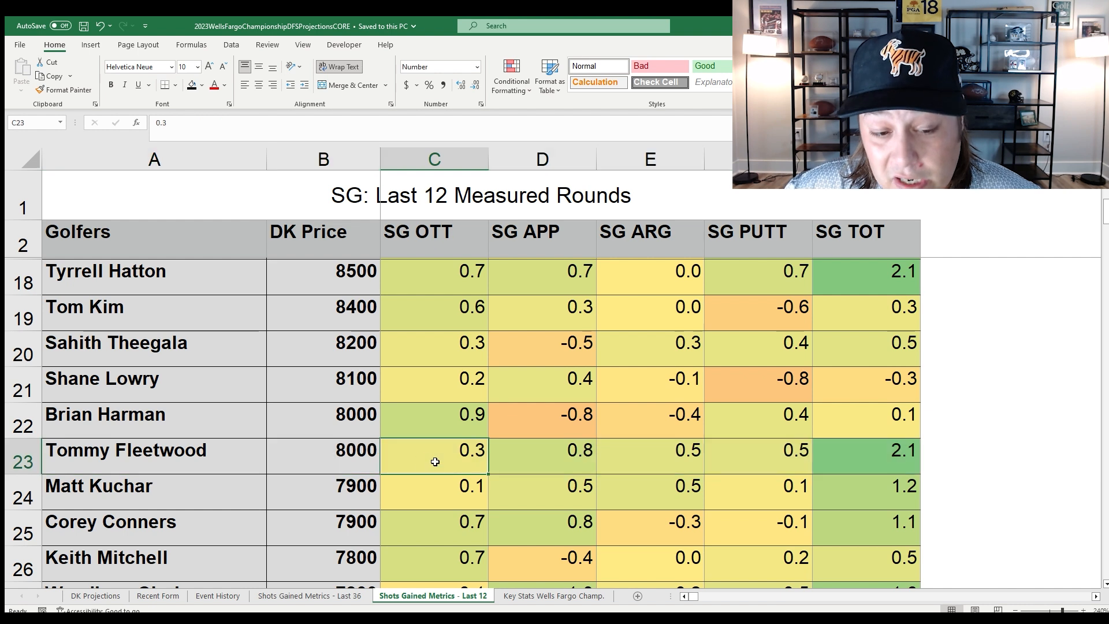
mouse_move(411, 450)
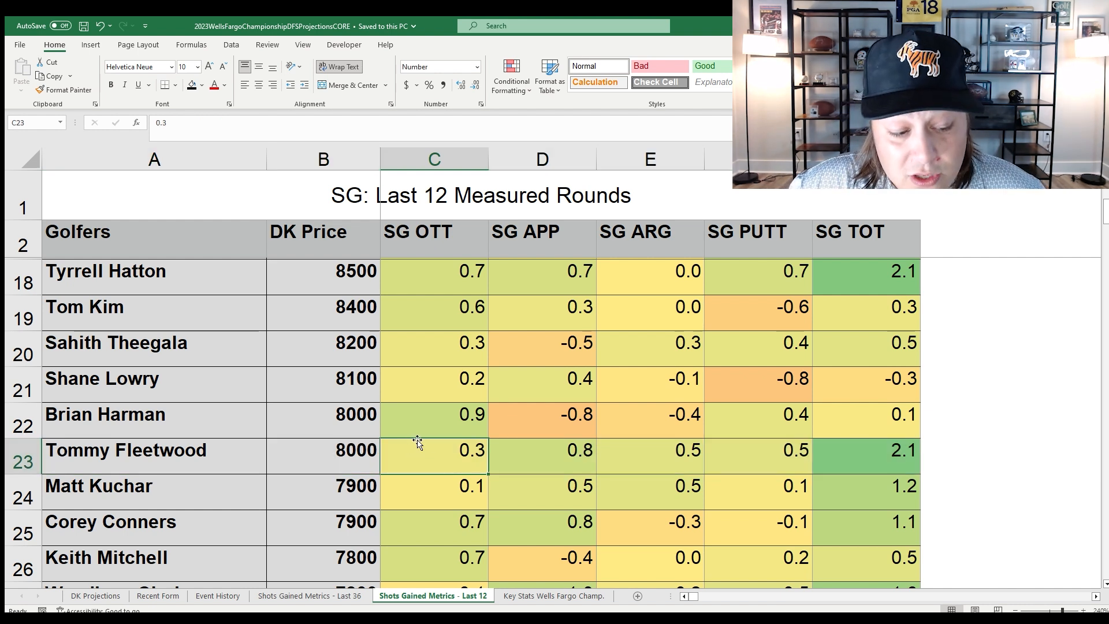
left_click(157, 596)
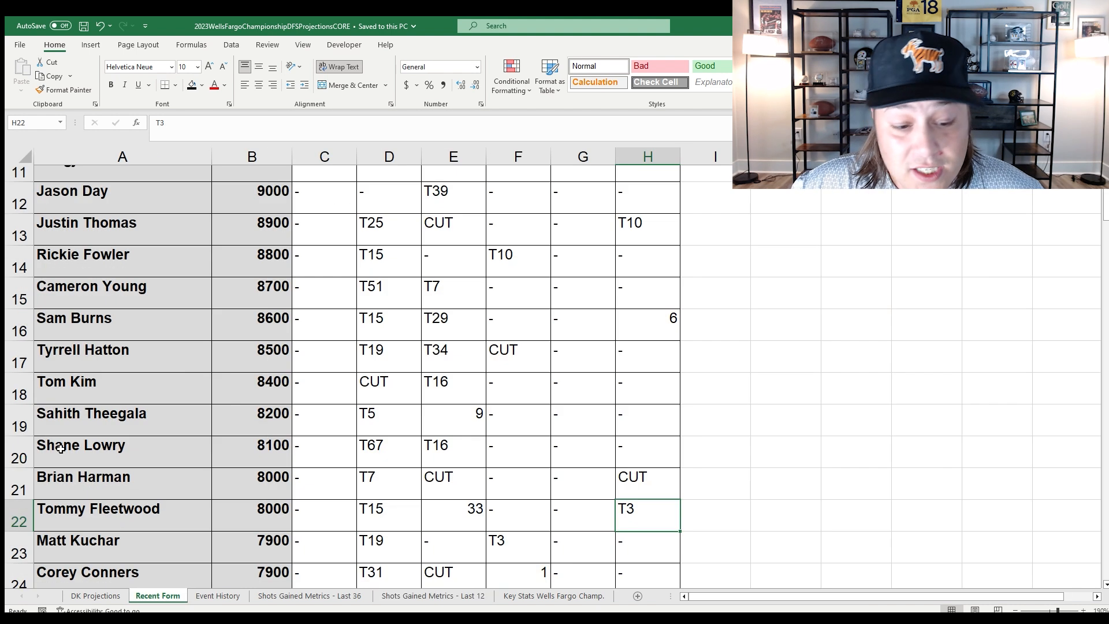
left_click(386, 513)
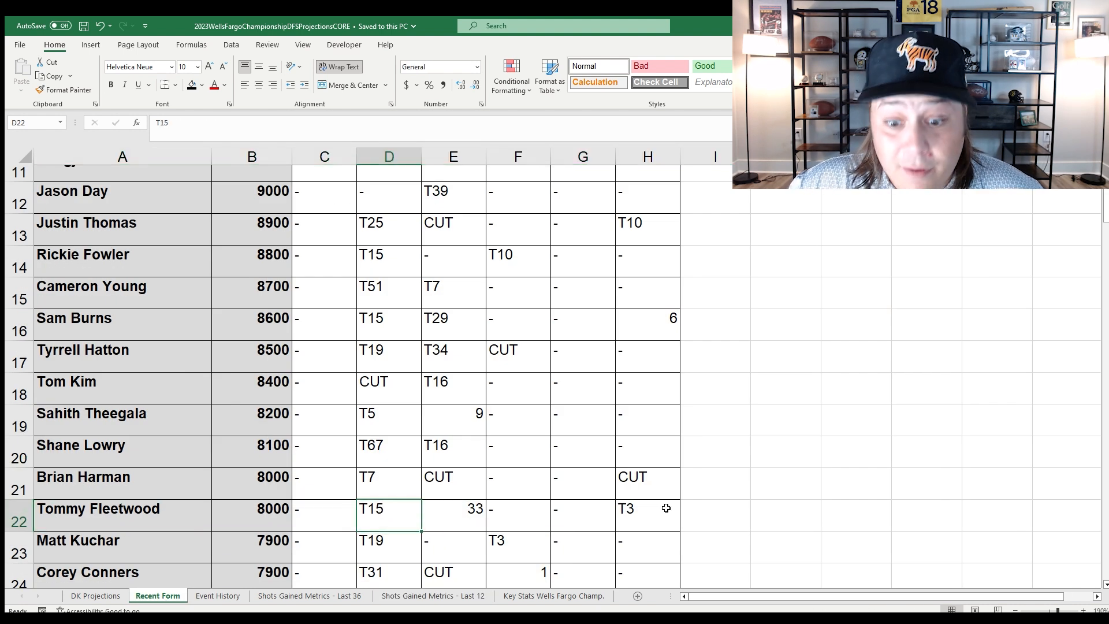
left_click(656, 513)
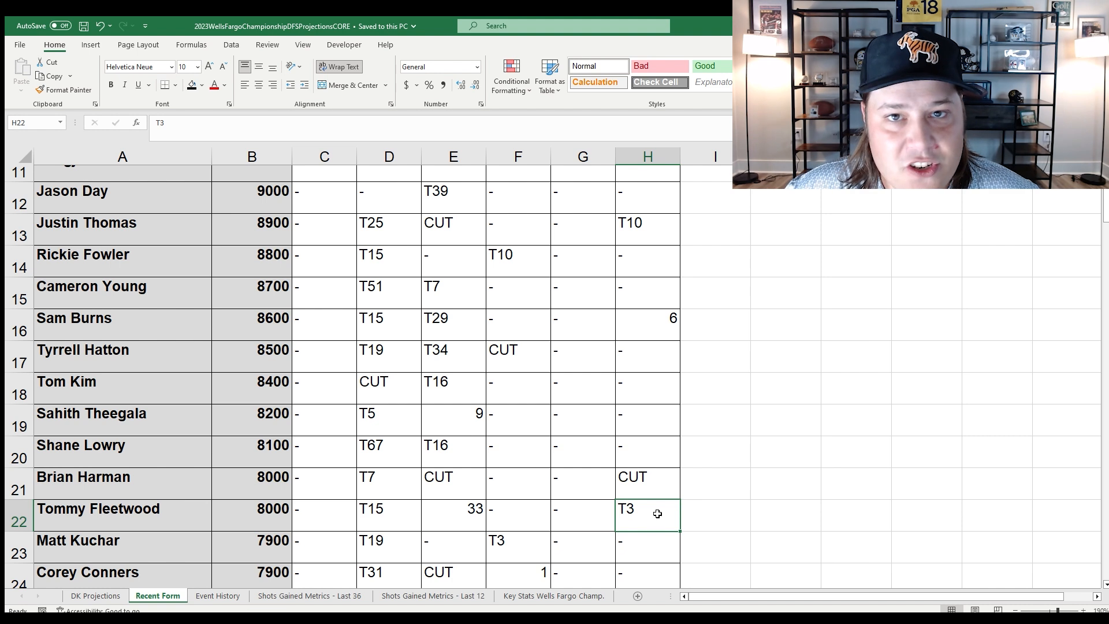
mouse_move(656, 500)
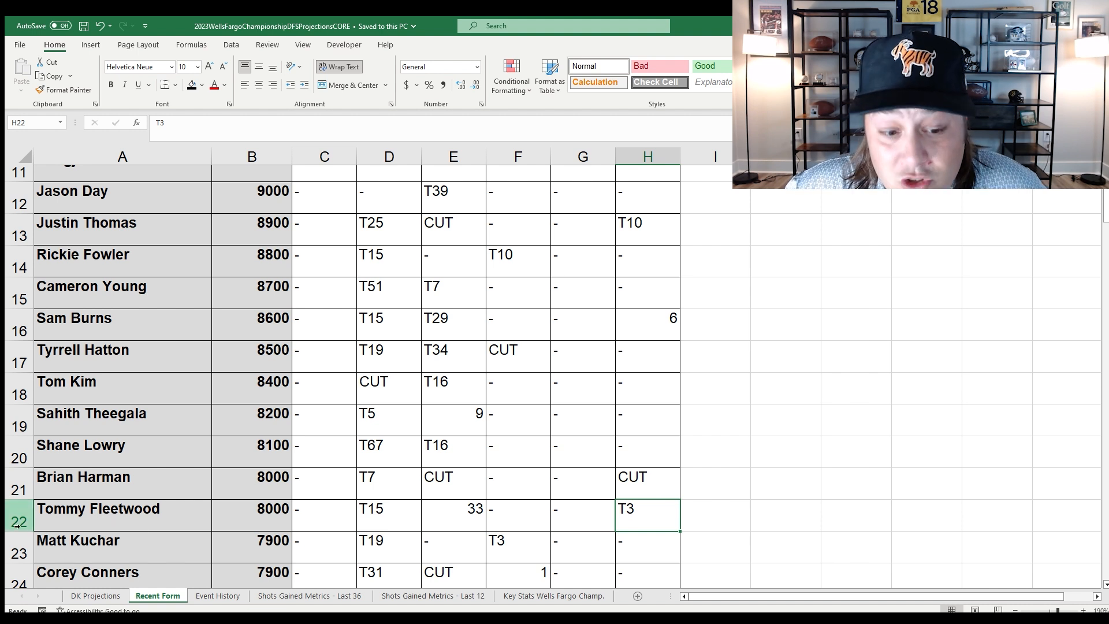
left_click(34, 534)
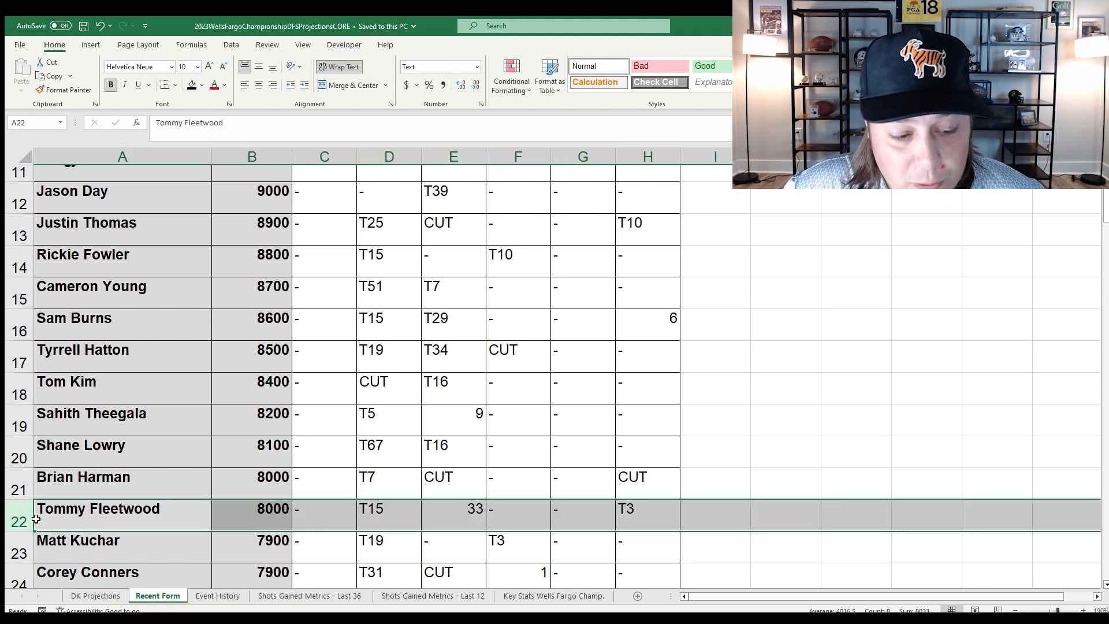
mouse_move(84, 612)
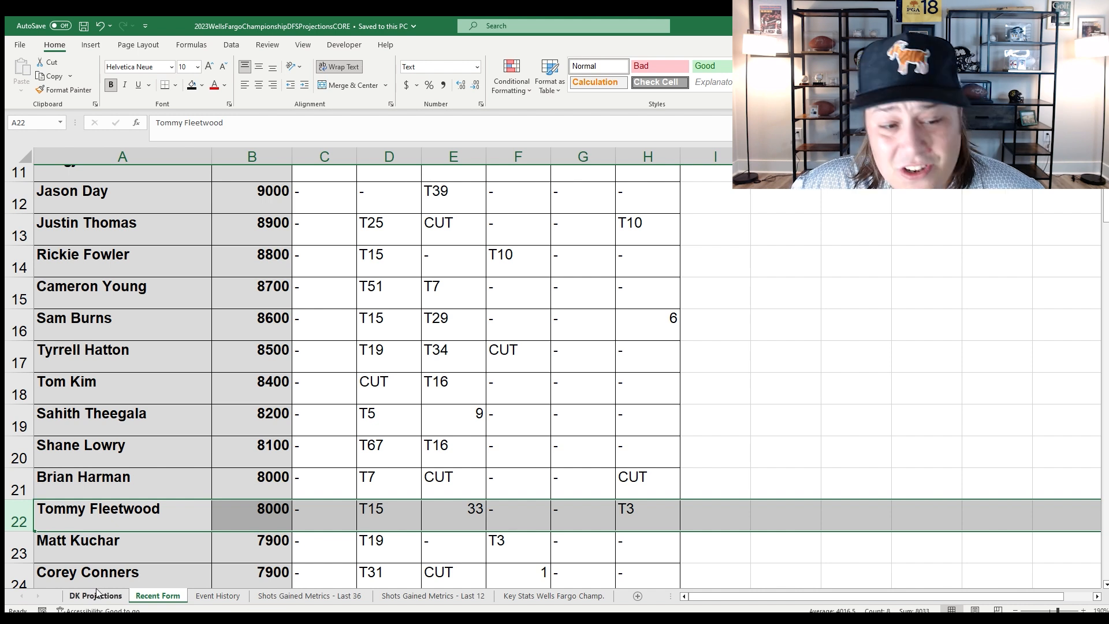
- Return to DK Projections at the row-22 player, glancing once more at the SG last-12 sheet
left_click(95, 596)
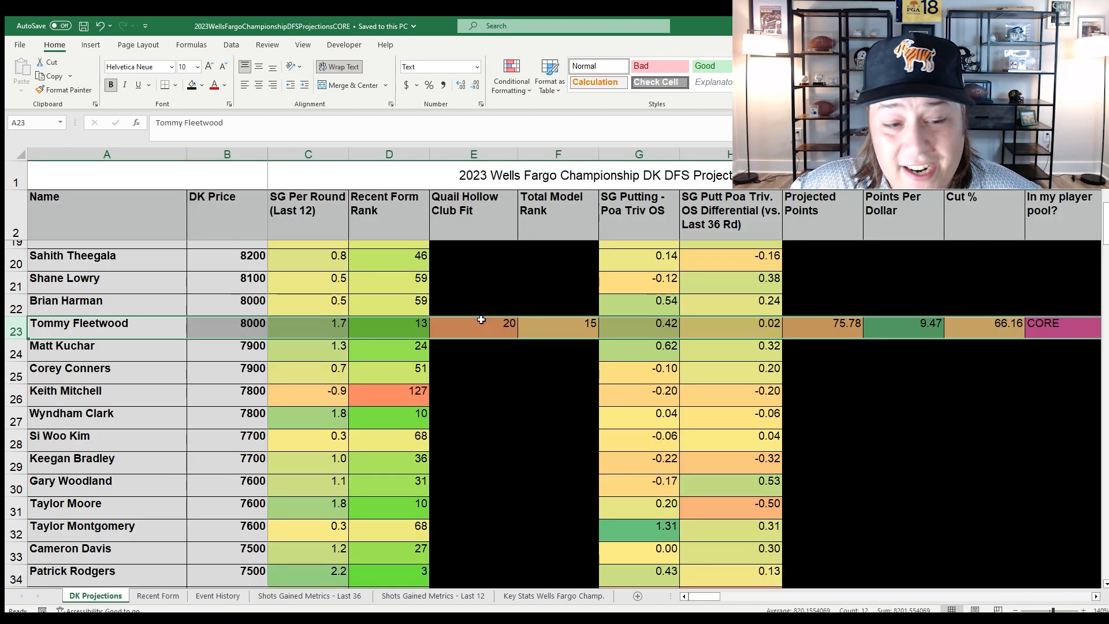
left_click(87, 300)
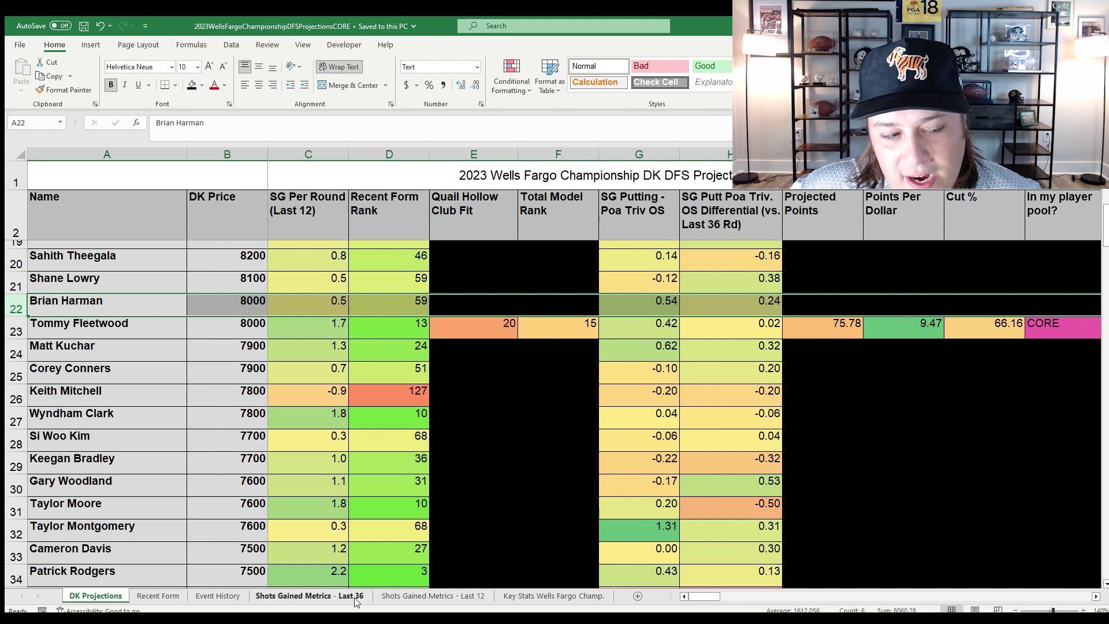
left_click(436, 596)
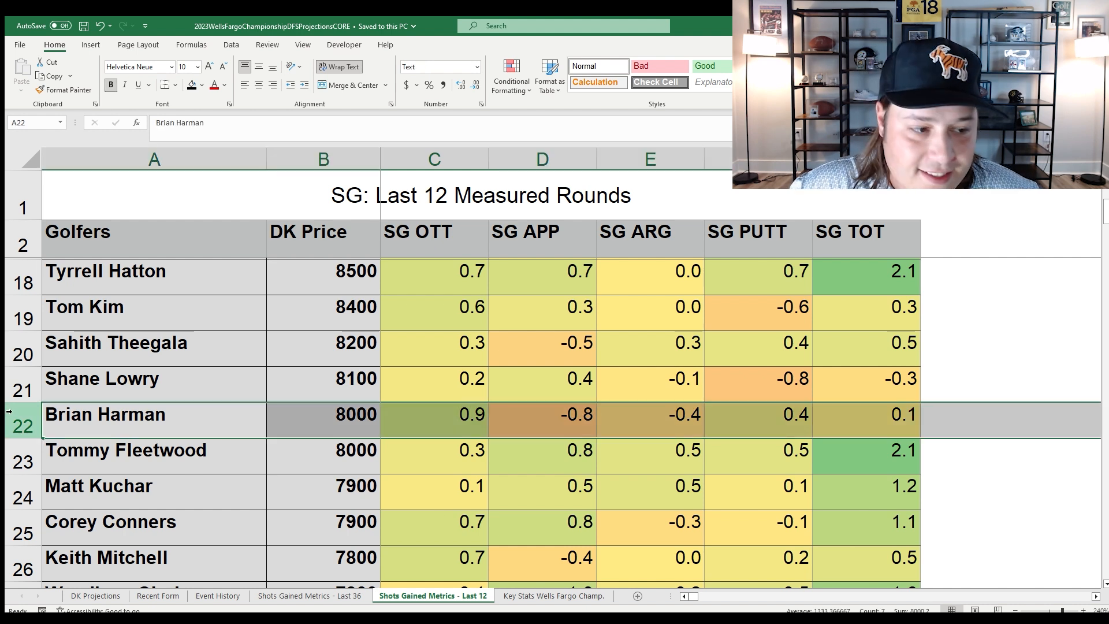
left_click(95, 596)
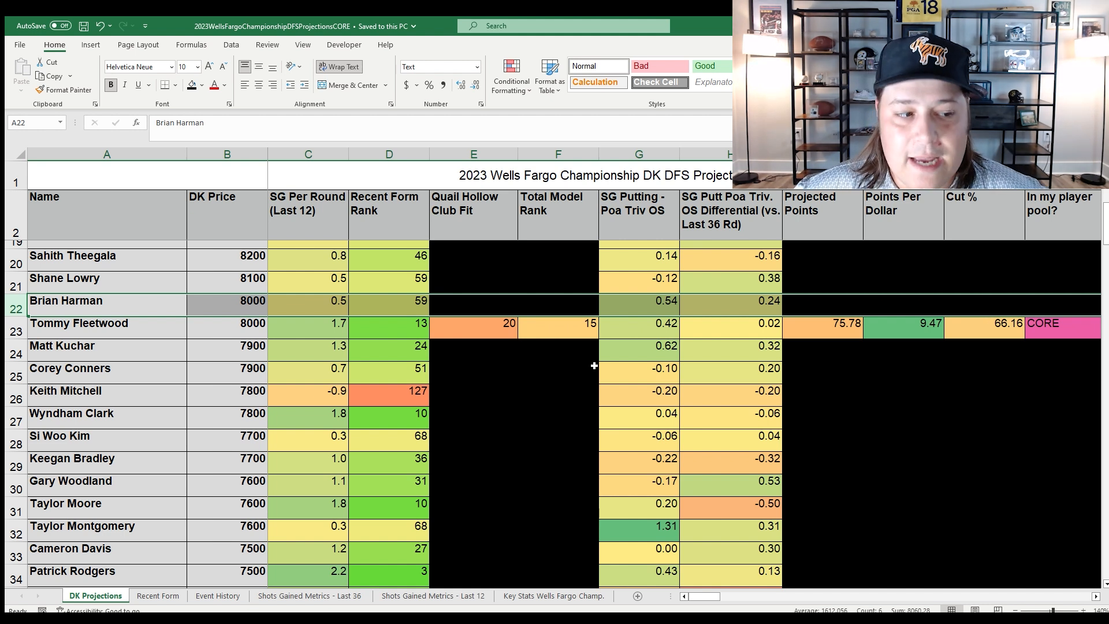
- Weigh Fleetwood's row-23 CORE pick against the similarly priced players in rows 21, 22 and 25
left_click(79, 323)
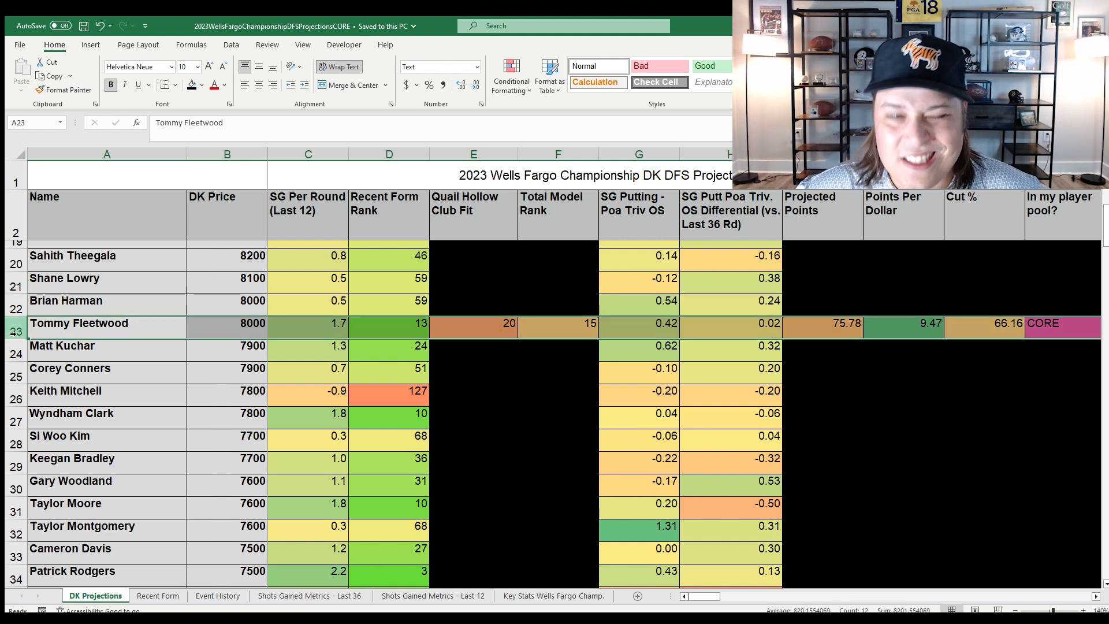
left_click(87, 300)
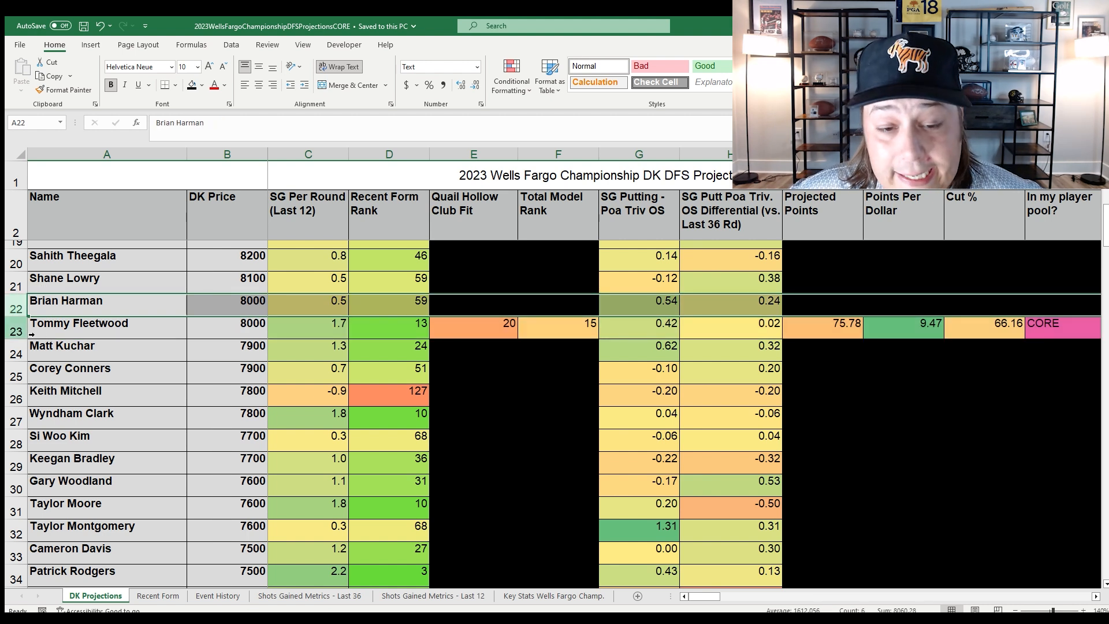
left_click(79, 324)
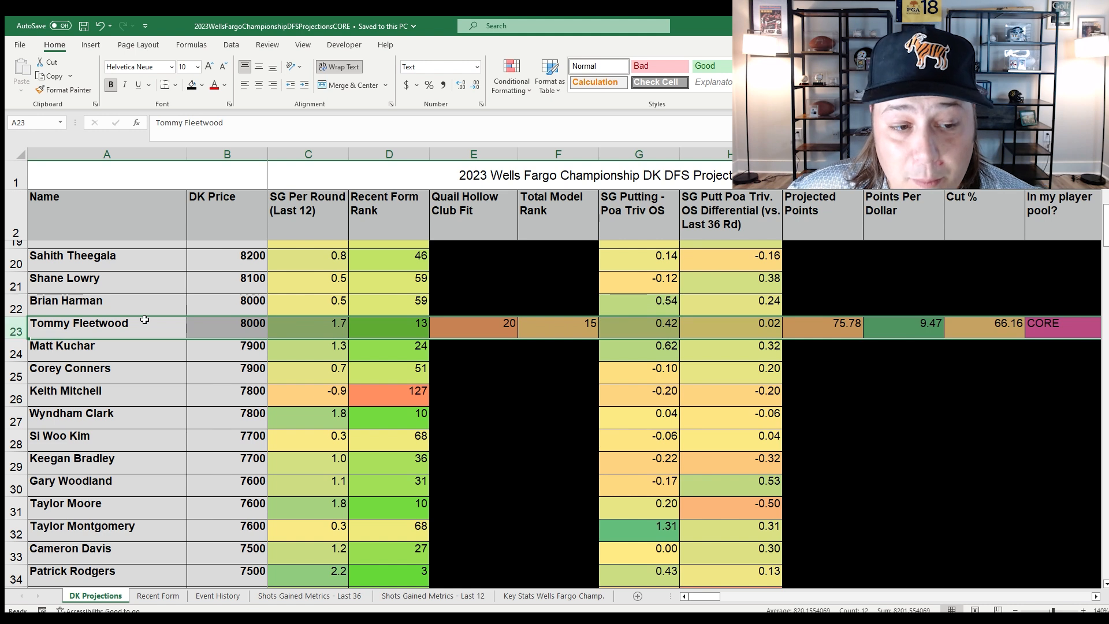
mouse_move(759, 279)
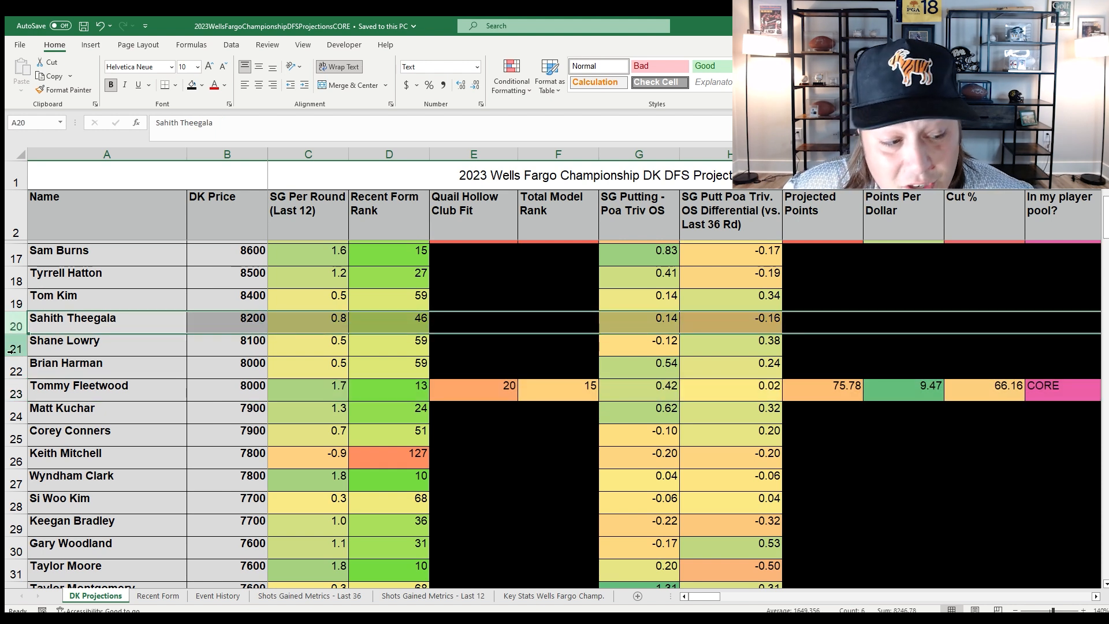
left_click(87, 340)
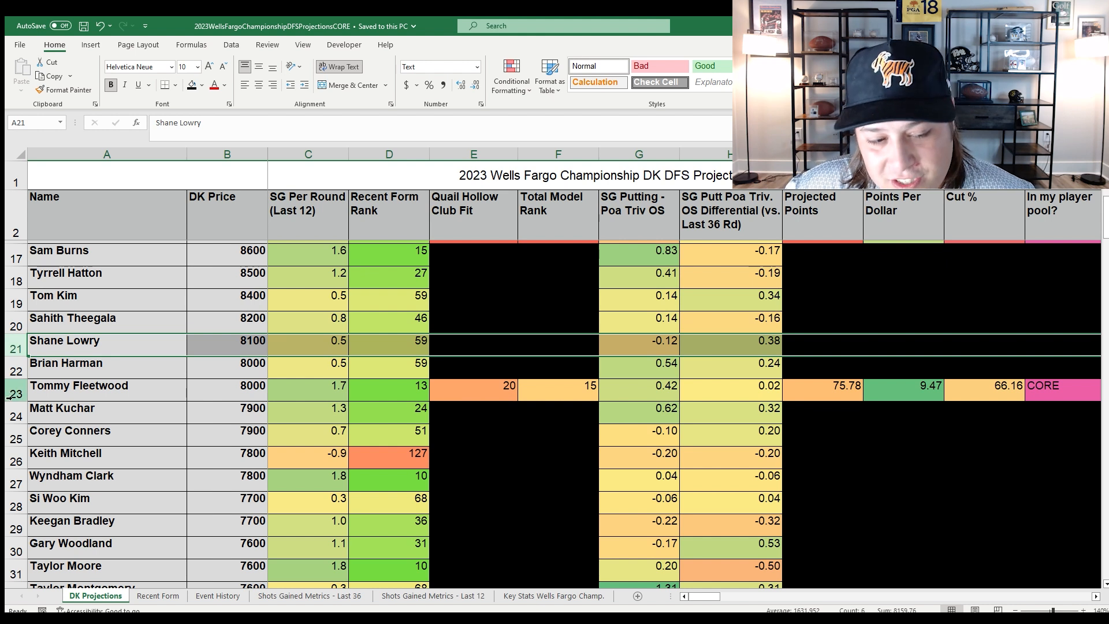
left_click(69, 430)
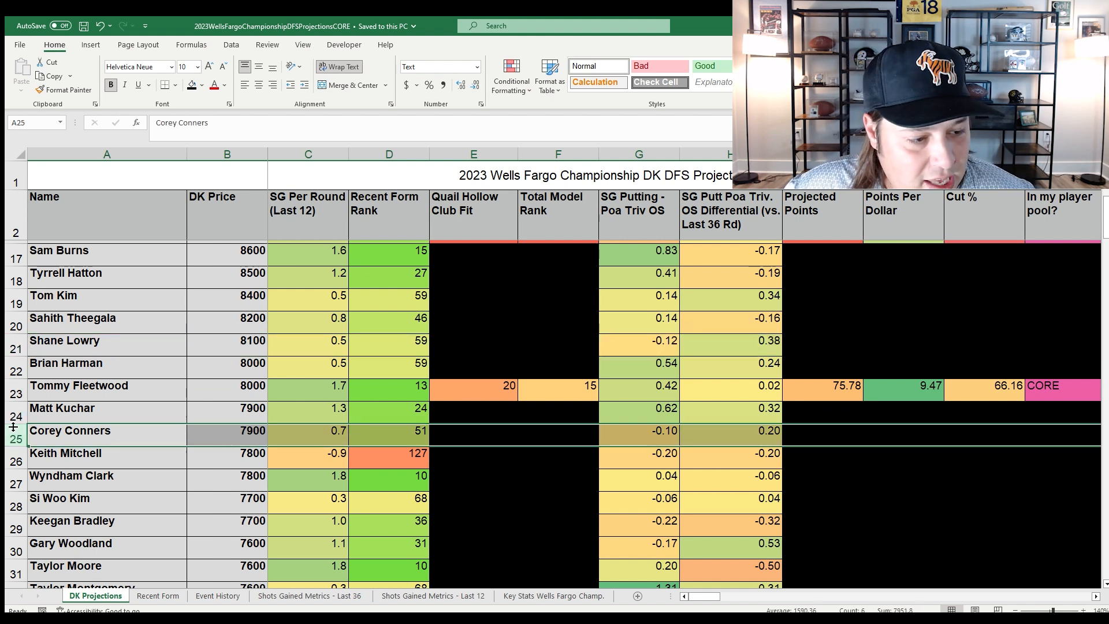
left_click(79, 385)
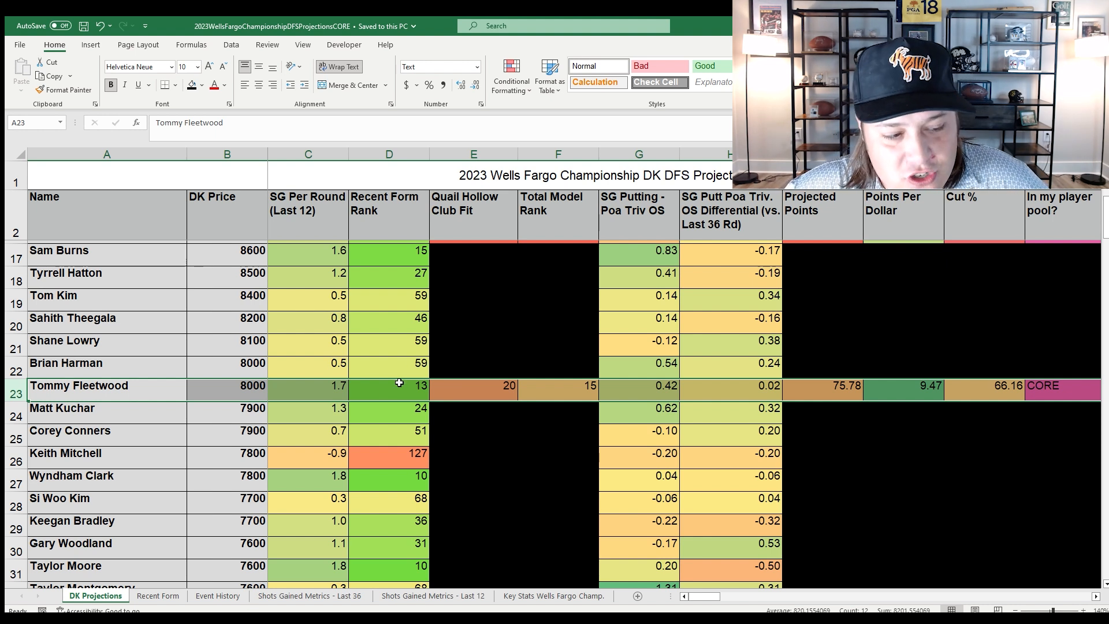
left_click(217, 596)
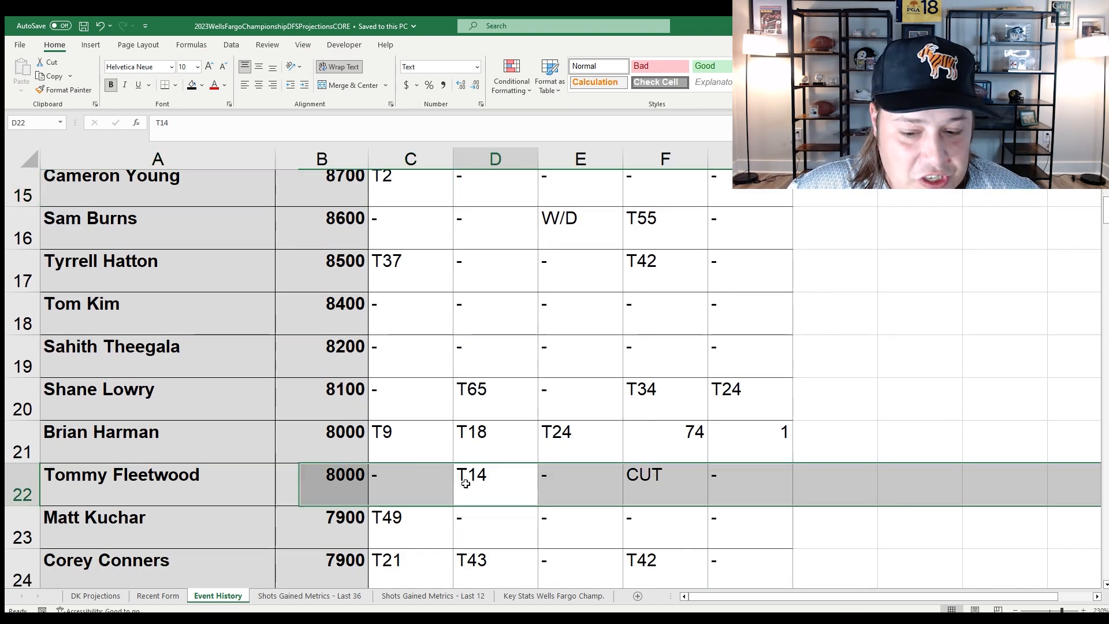
left_click(472, 481)
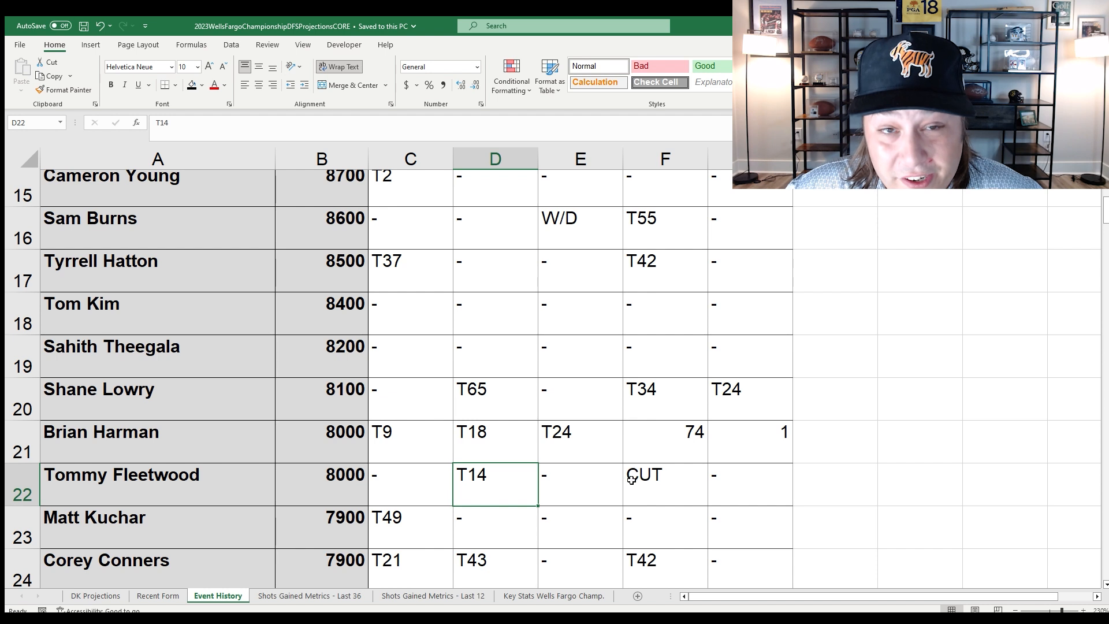
left_click(665, 483)
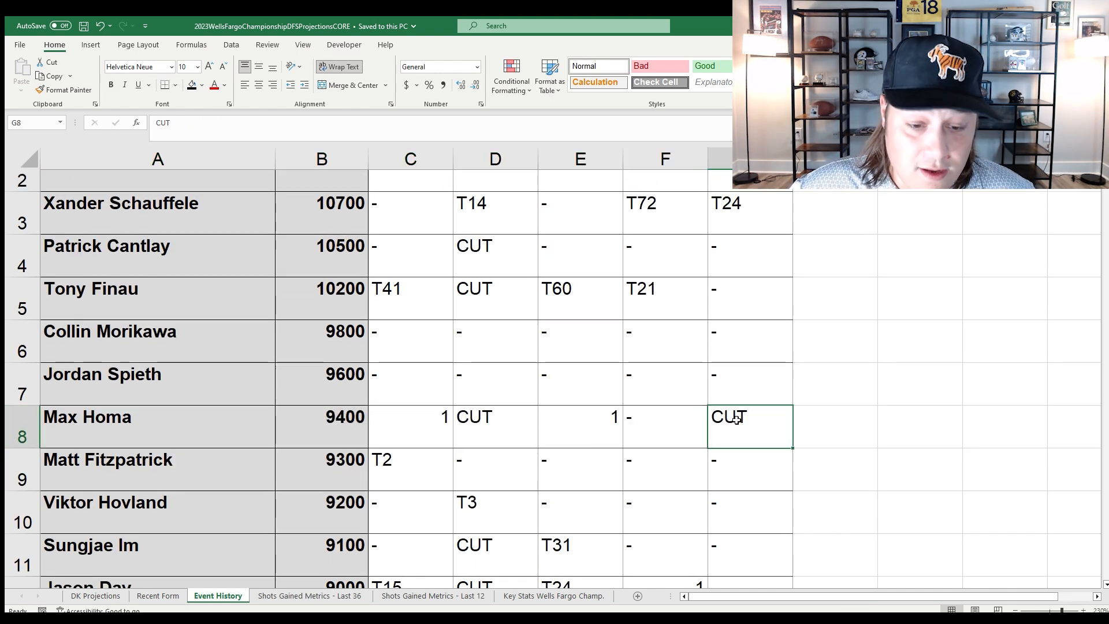
left_click(487, 425)
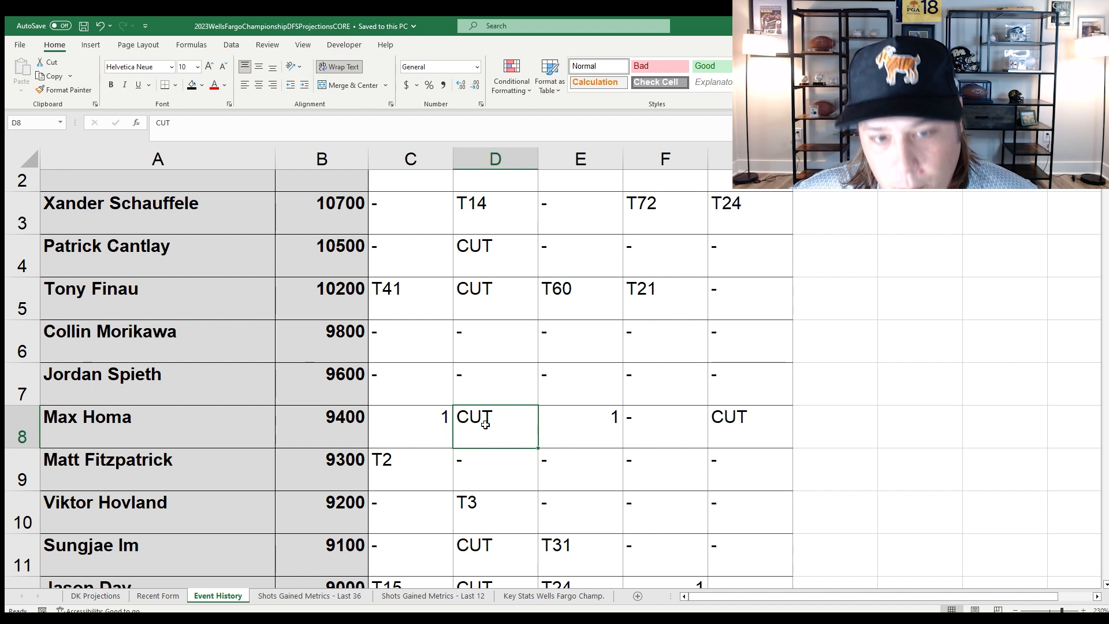
left_click(410, 423)
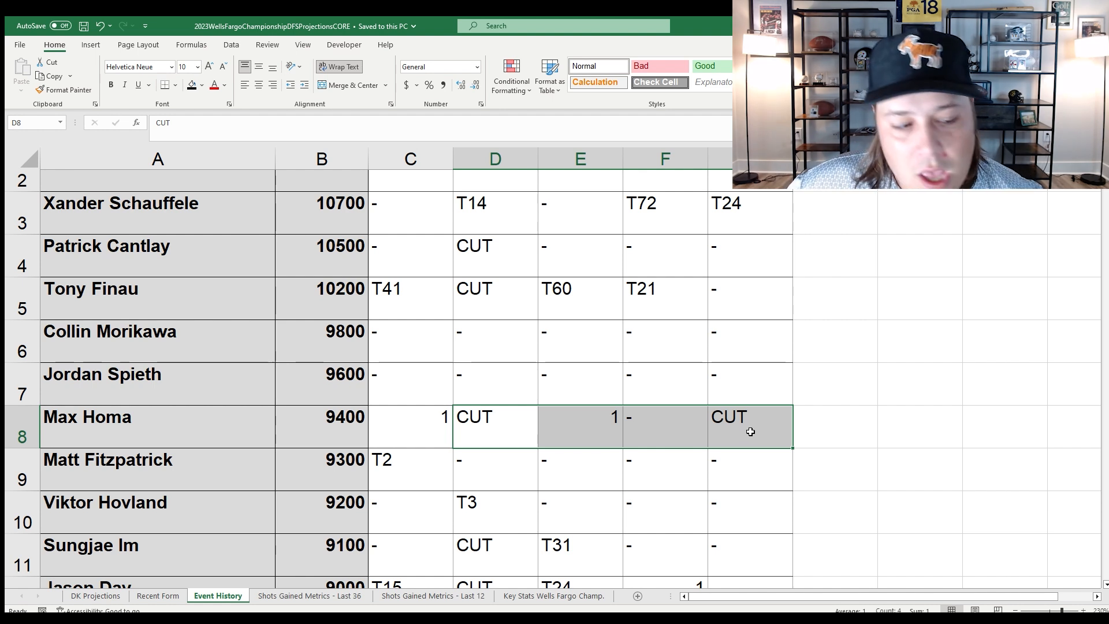
scroll("down", 3)
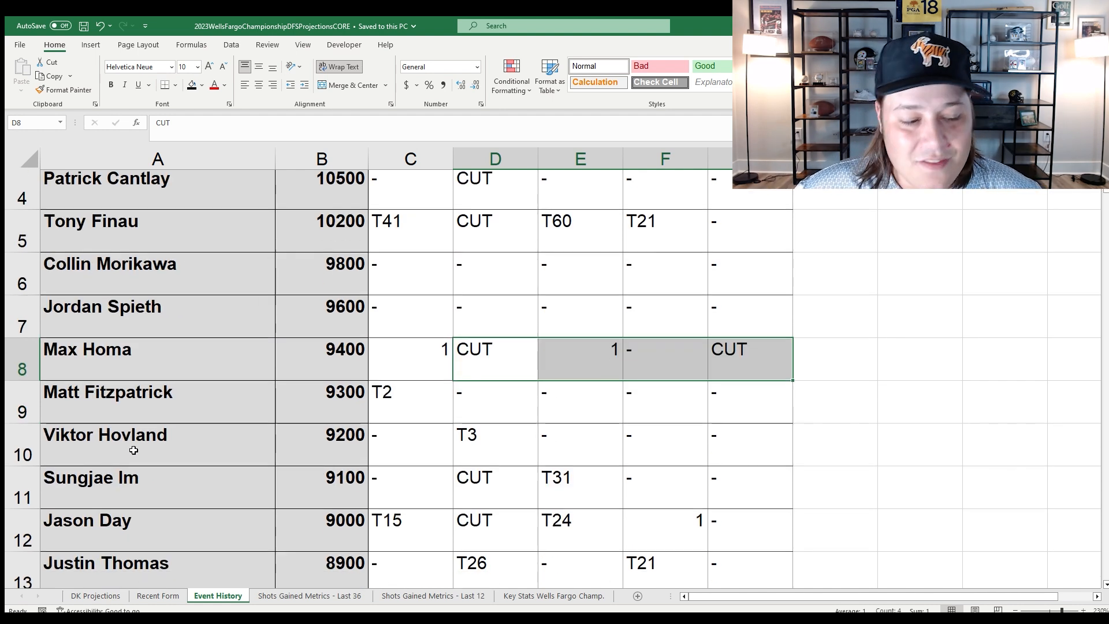
scroll("down", 3)
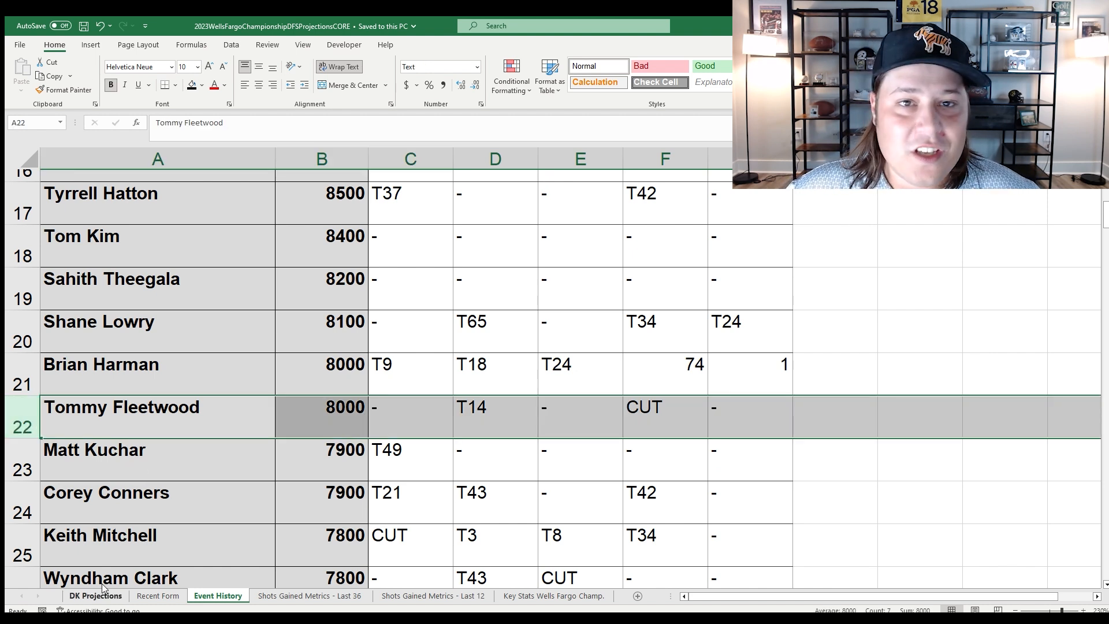
left_click(494, 407)
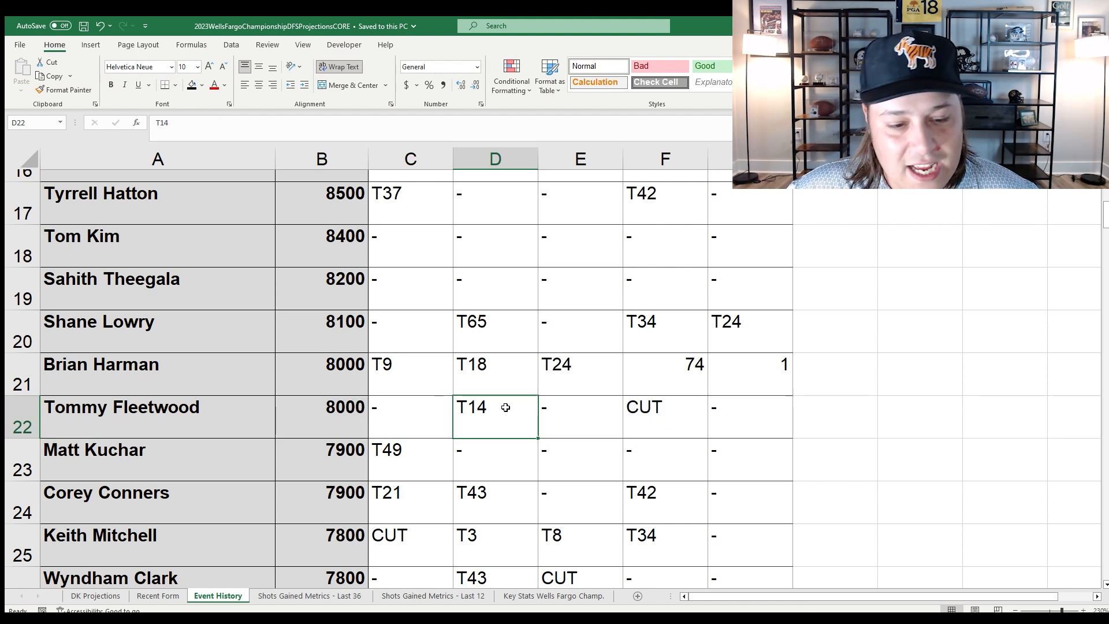
left_click(96, 596)
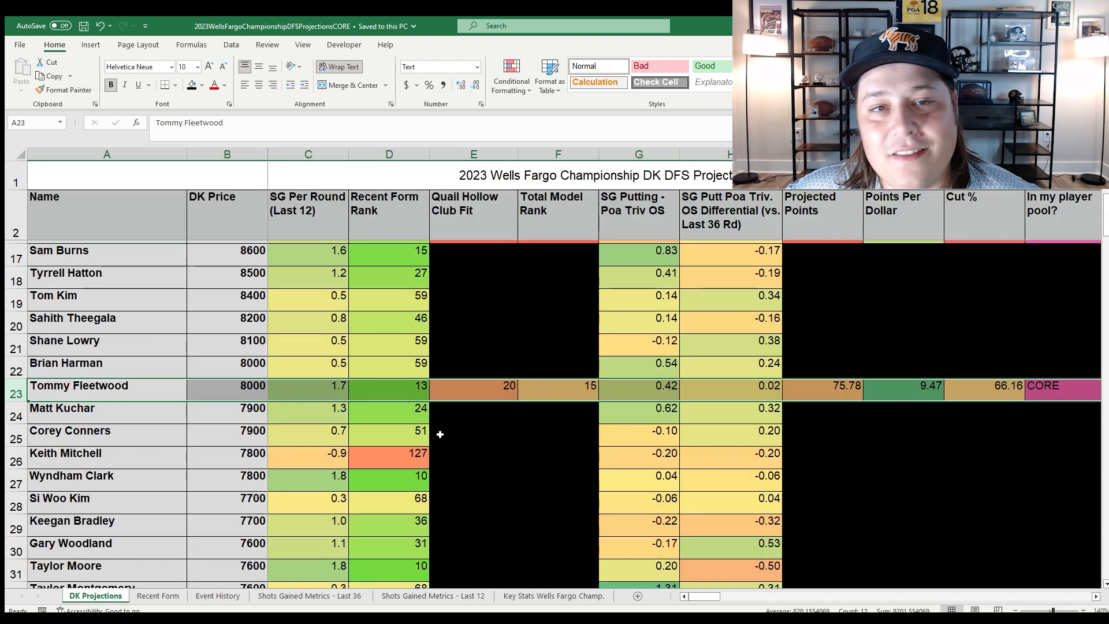